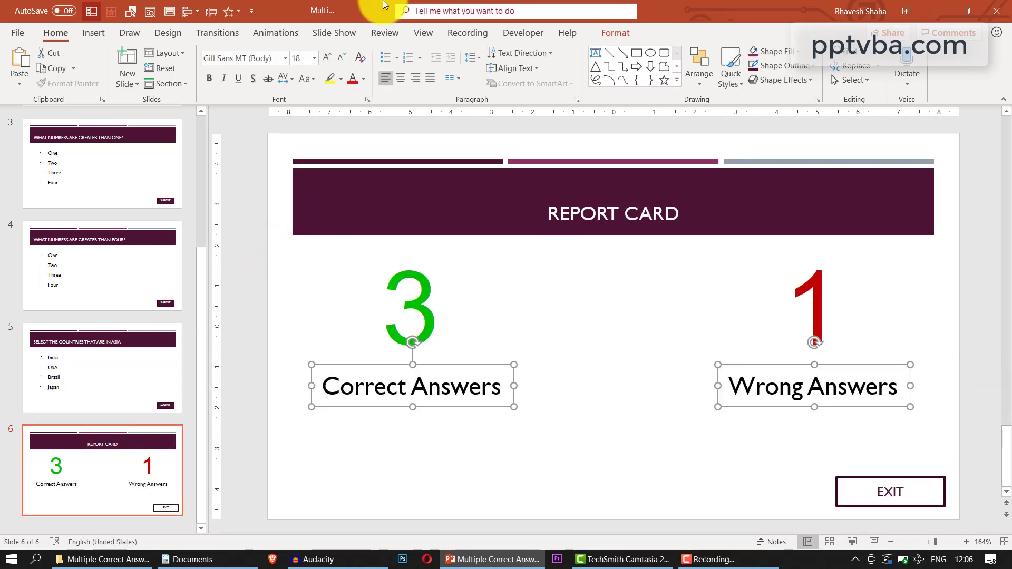
Play the finished quiz slide show, answering wrongly and dismissing both wrong-answer messages.
left_click(334, 32)
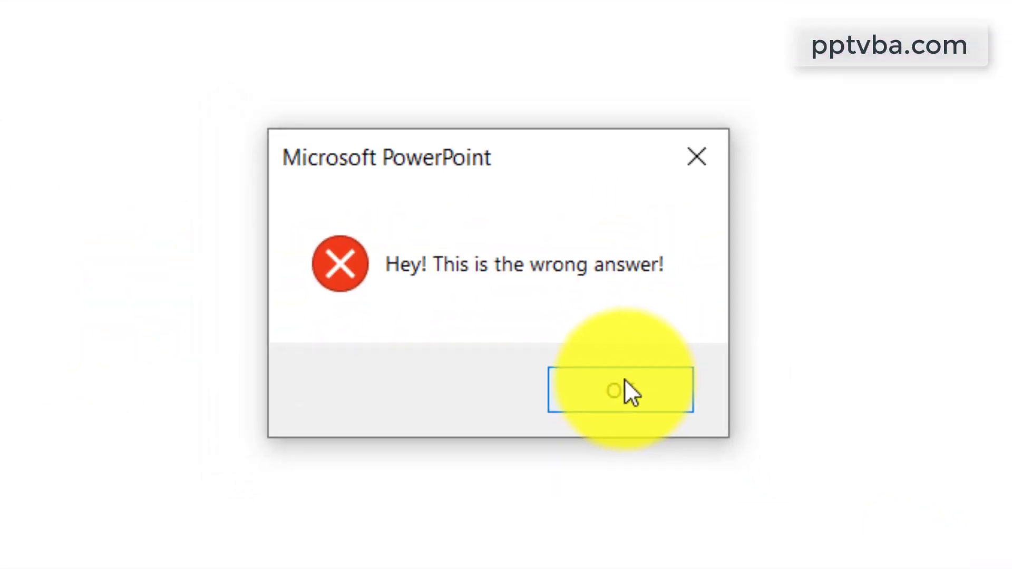
left_click(620, 391)
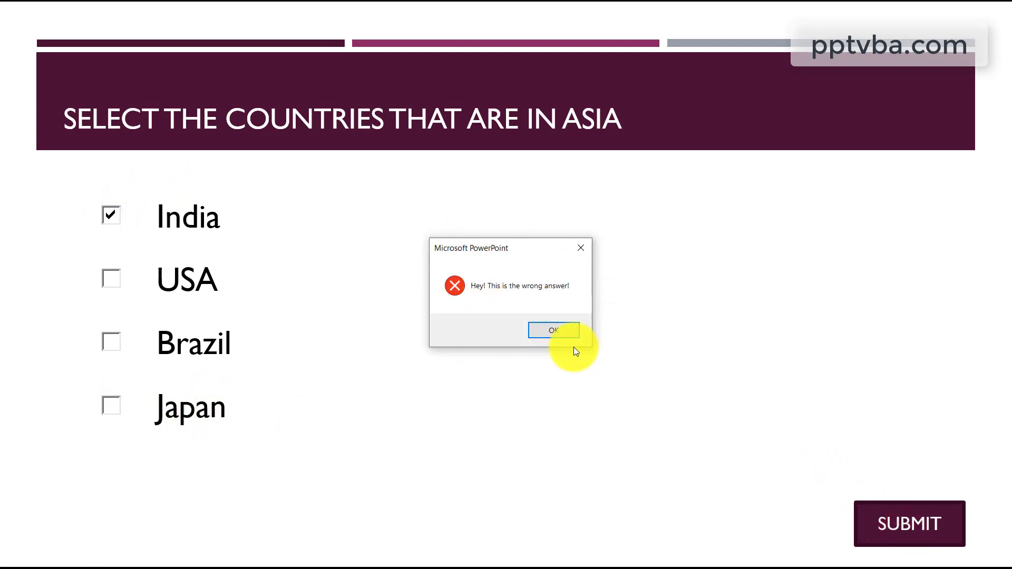
left_click(553, 330)
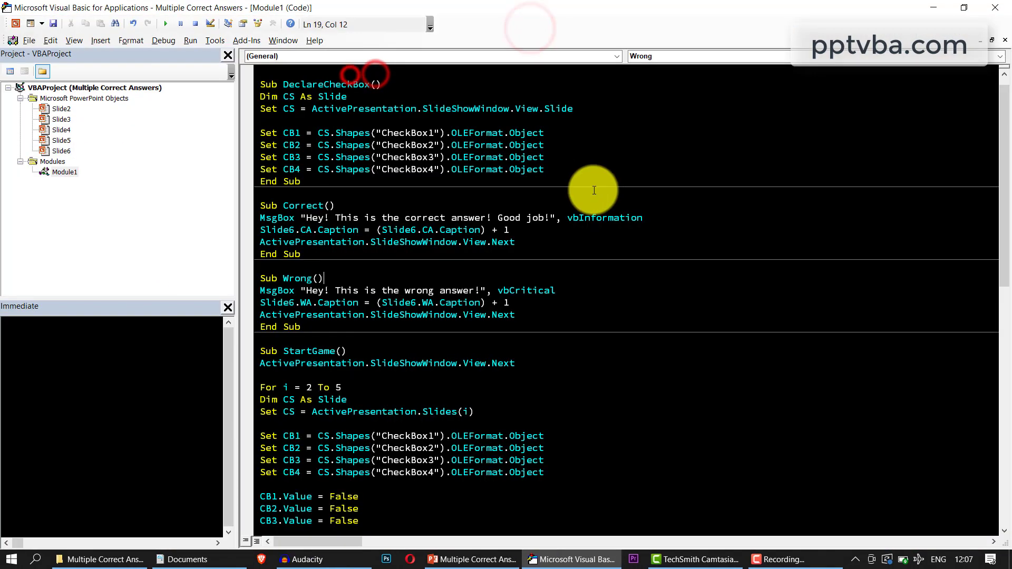
mouse_move(699, 5)
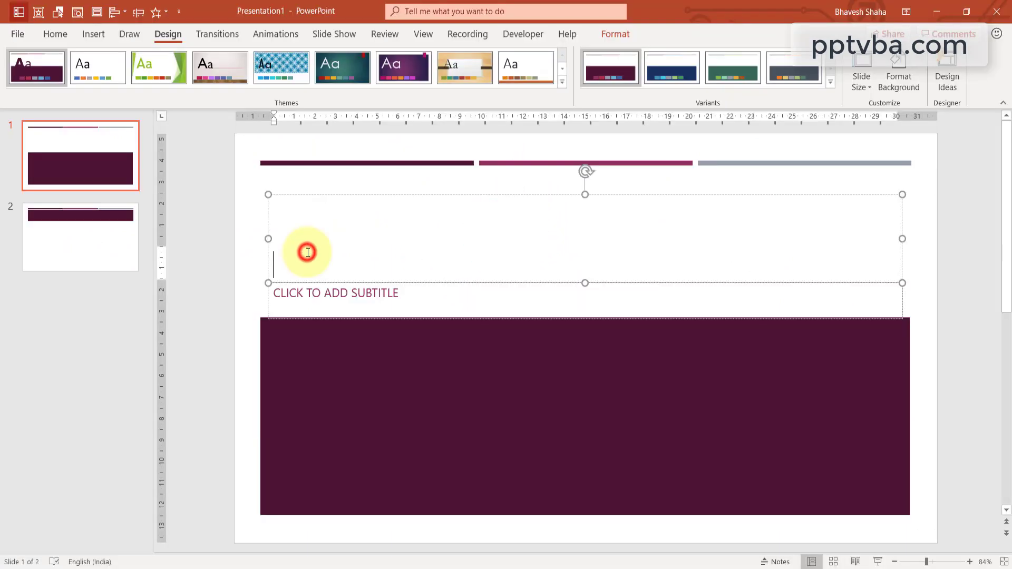
Title slide 1 'QUIZ GAME – MULTIPLE CORRECT' and begin slide 2's 'WHAT NUMBERS ARE GREATER T…' title.
type("QUIZ GAME -")
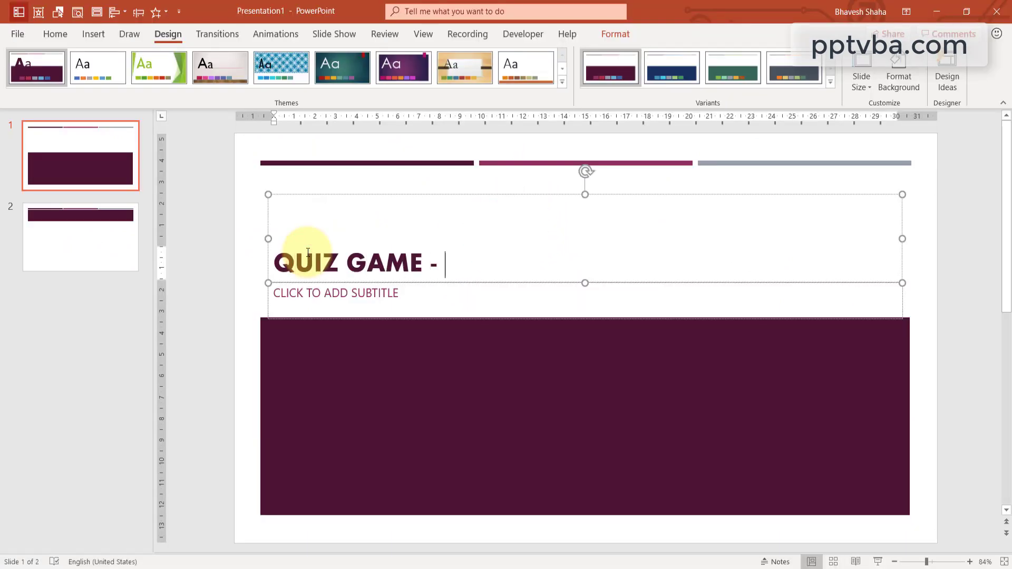
type("MULTIPLE CORRECT")
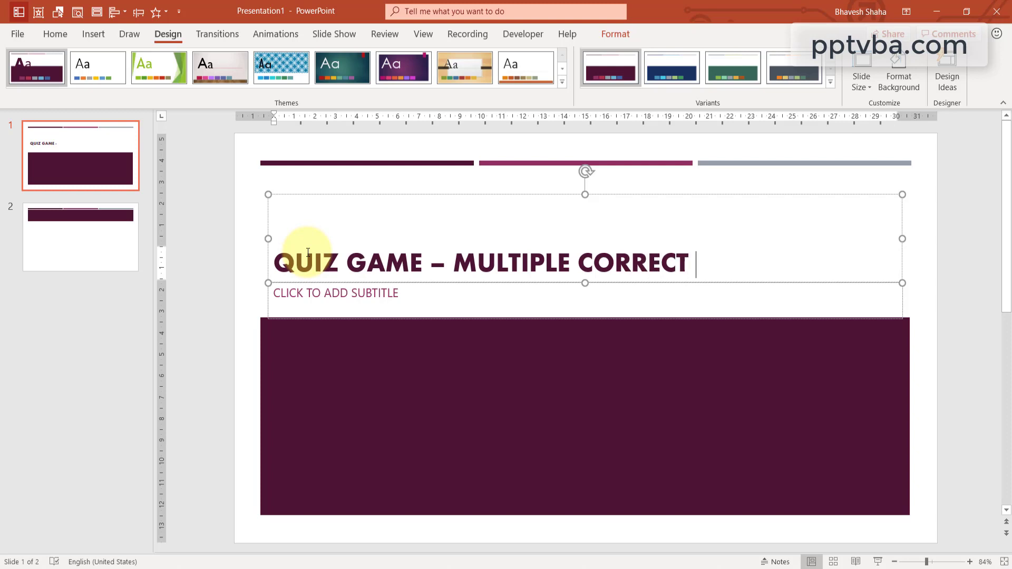
left_click(74, 250)
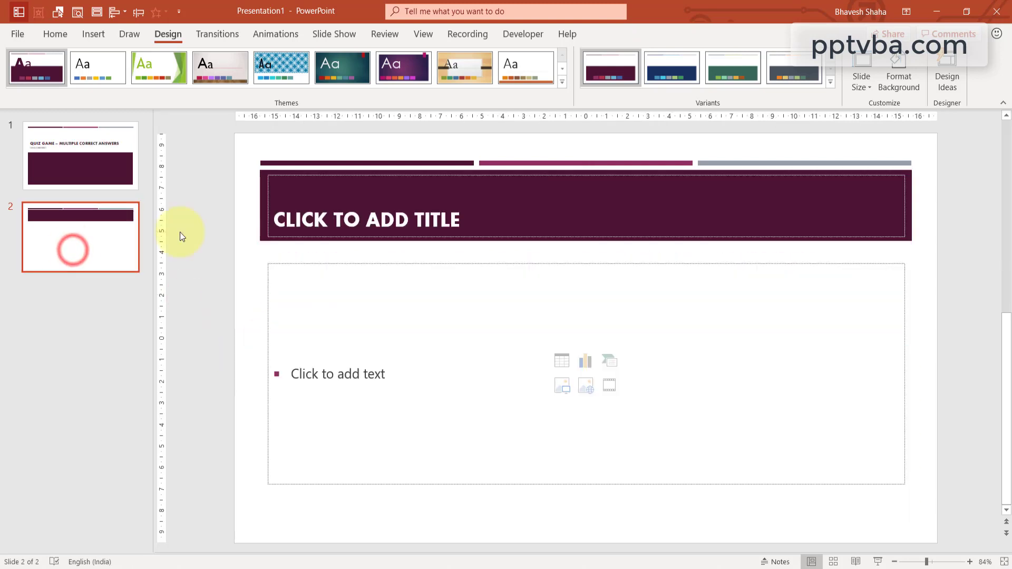
type("WHAT N")
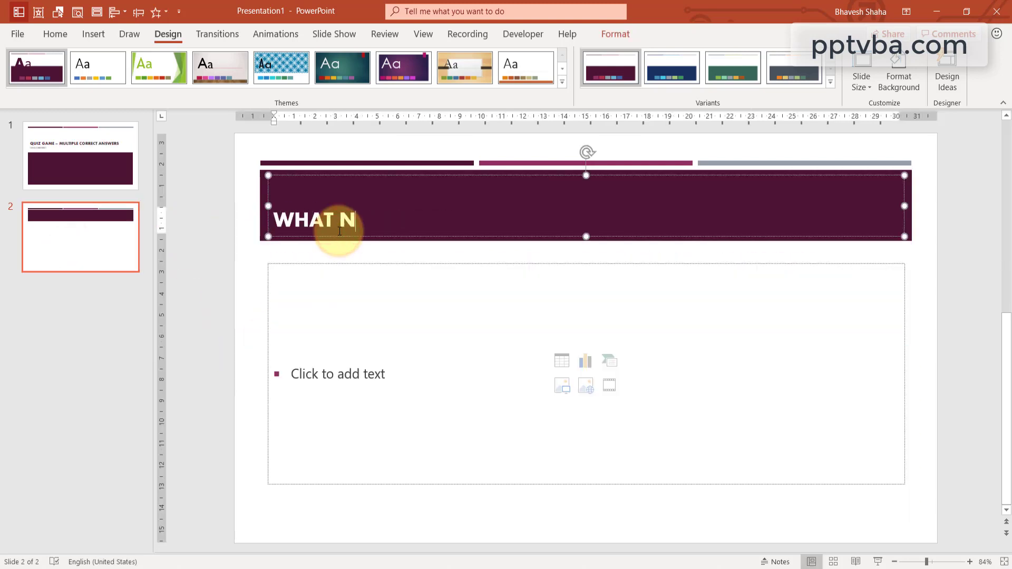
type("UMBERS ARE GREATER THAN 2?")
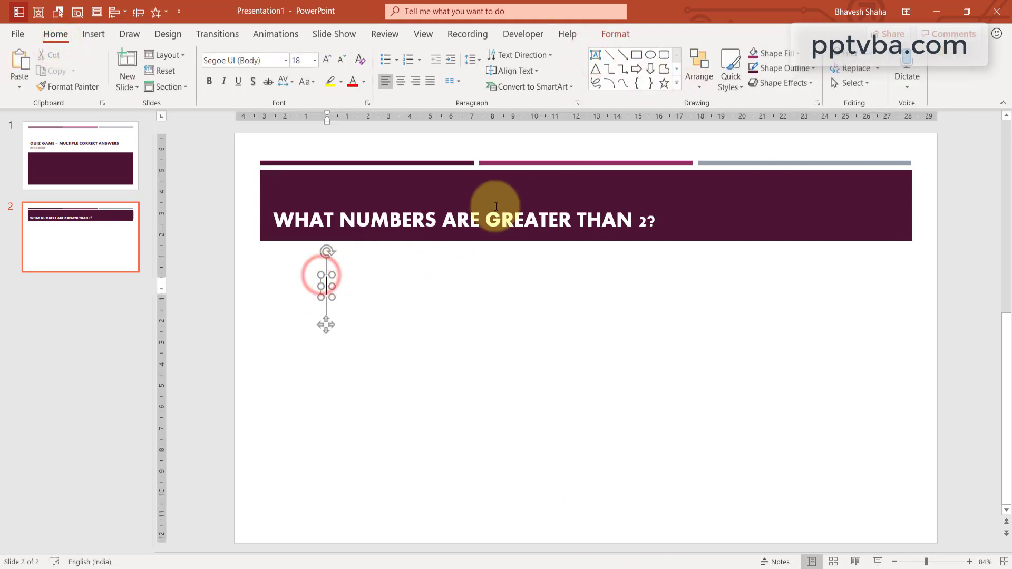
Add an enlarged 'One' answer text box and duplicate it below as 'Two' and 'Three'.
type("One")
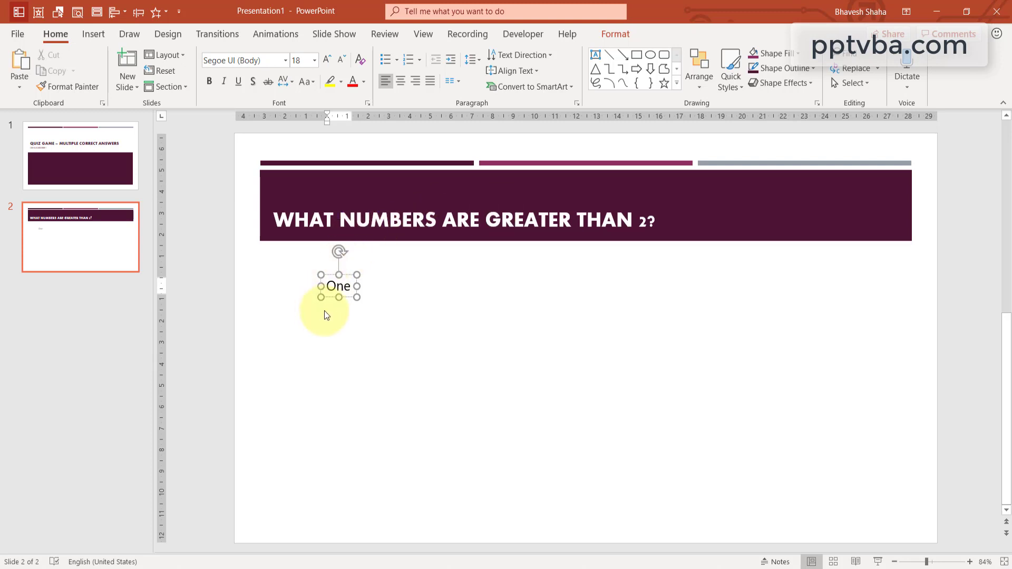
key("Ctrl+]")
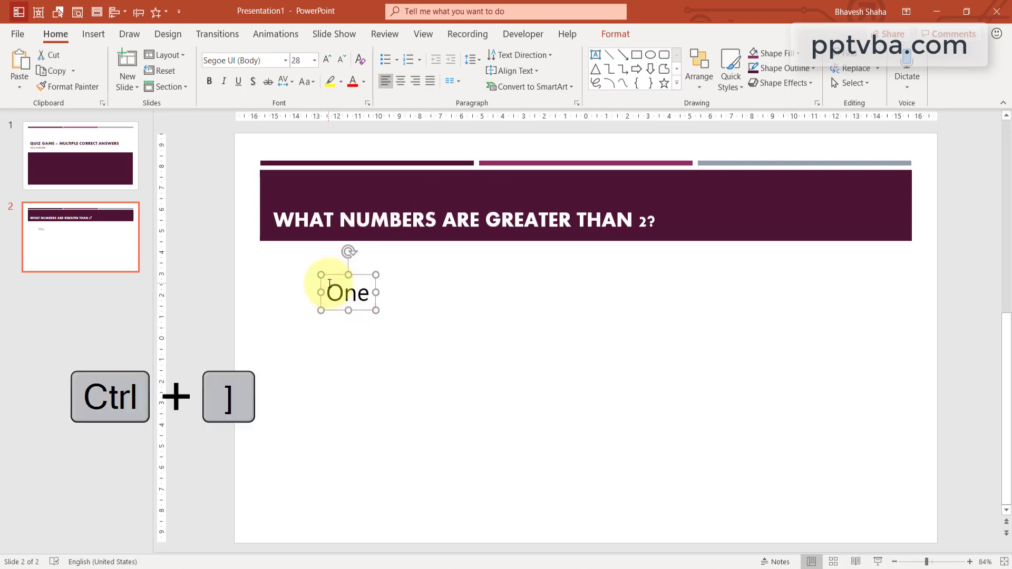
key("Ctrl+]")
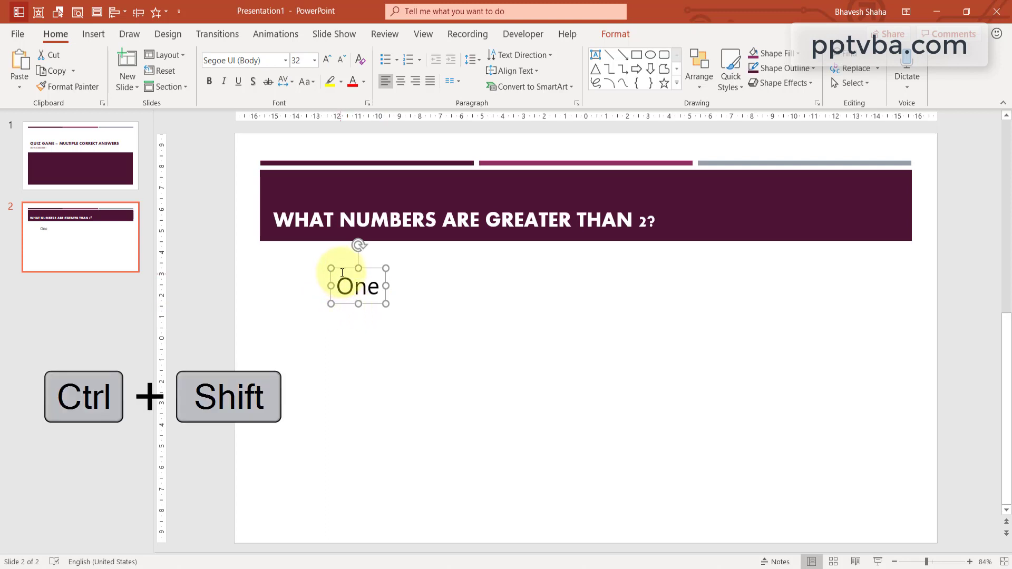
left_click_drag(358, 285, 359, 333)
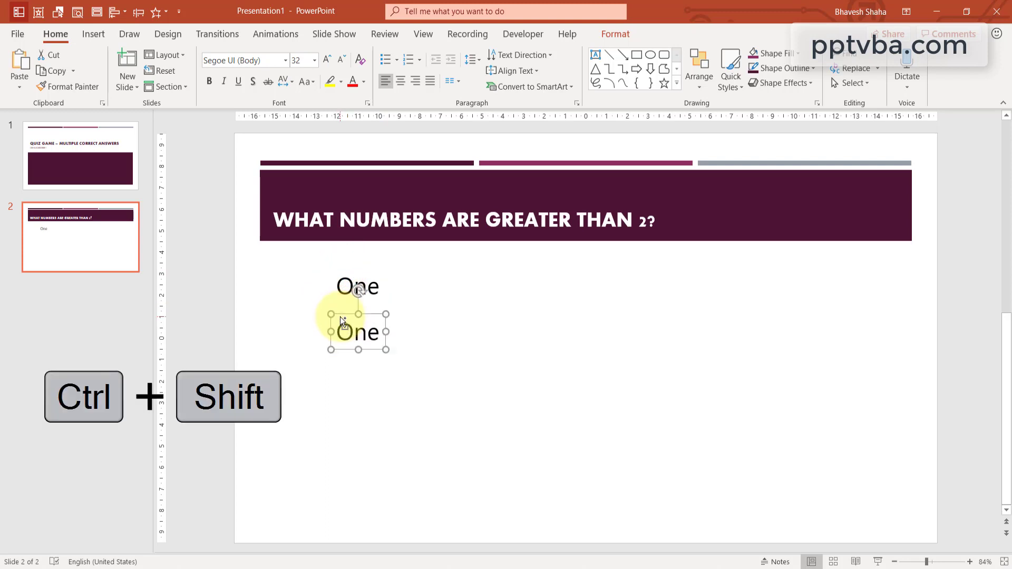
type("Two")
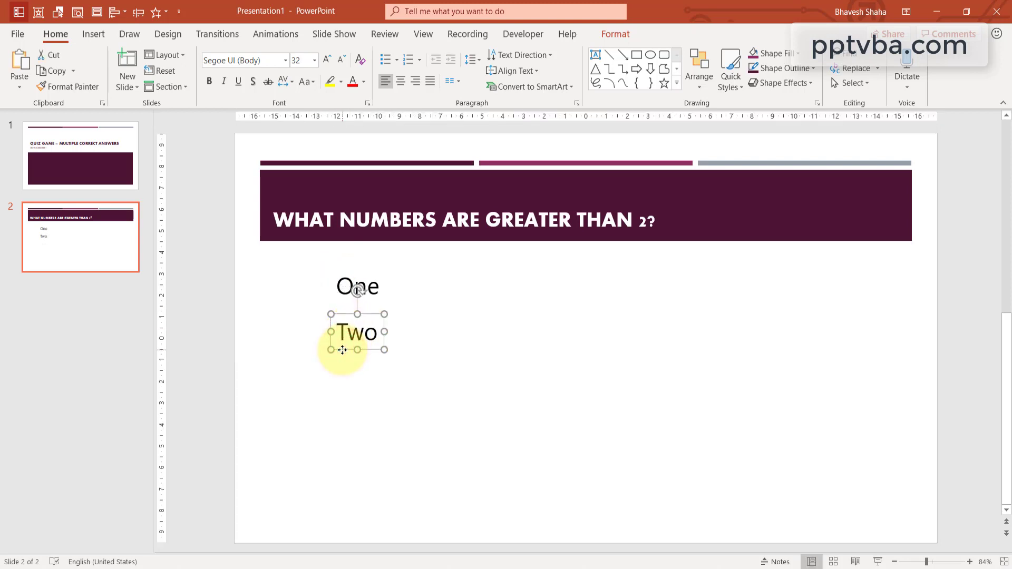
left_click_drag(355, 332, 354, 379)
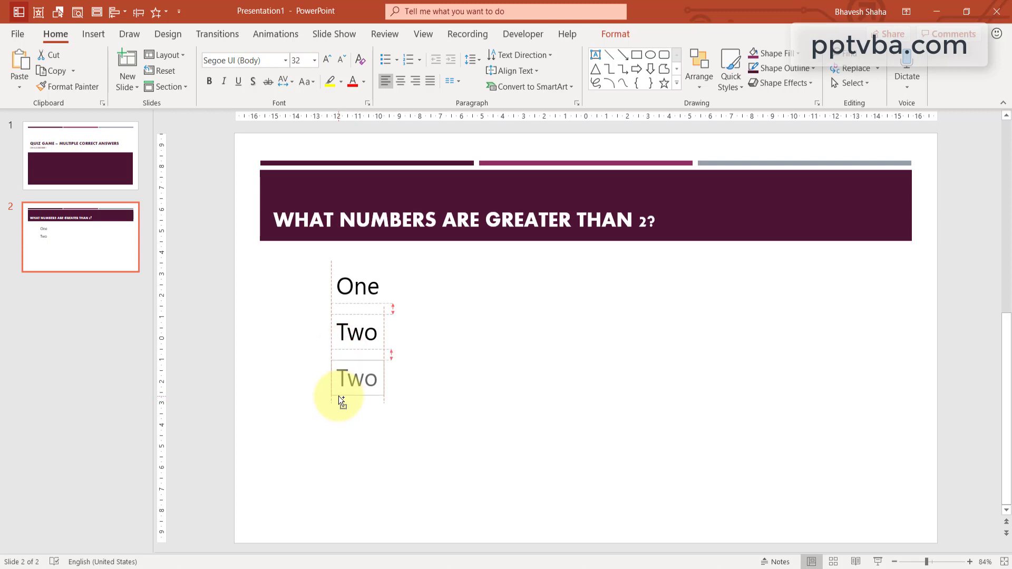
type("Three")
type("TWO")
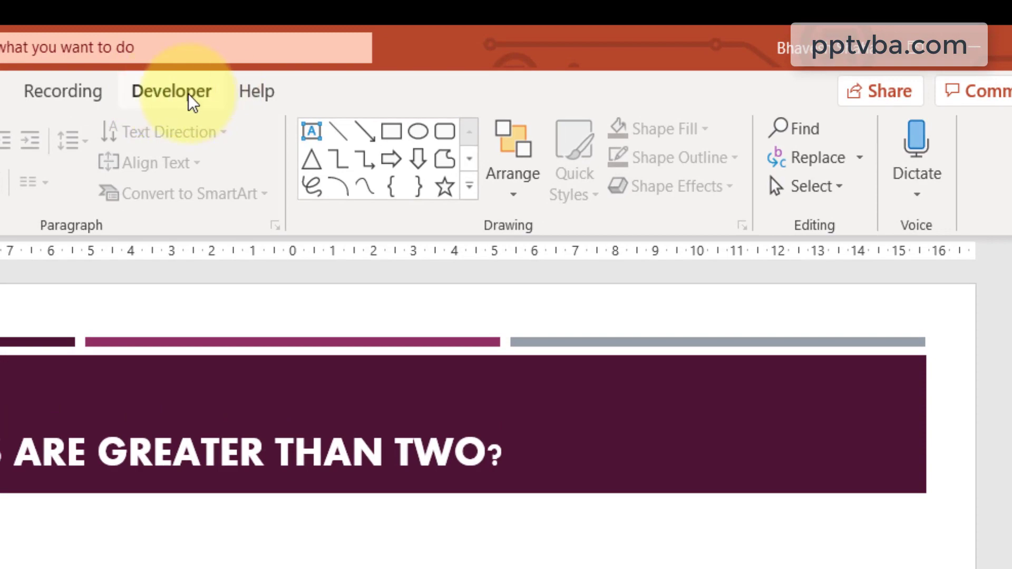
Turn on the Developer tab through Customize the Ribbon.
right_click(919, 140)
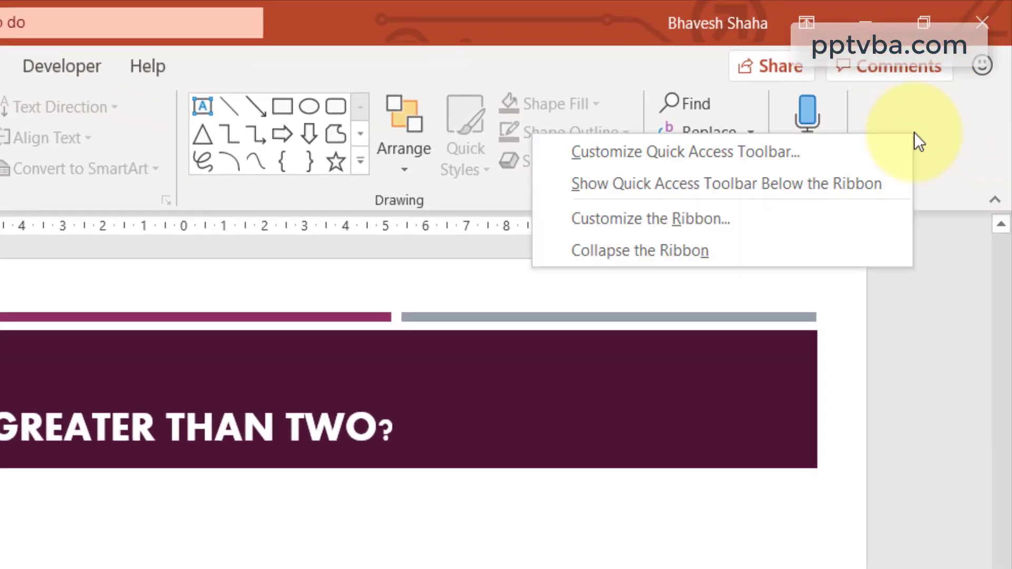
left_click(640, 210)
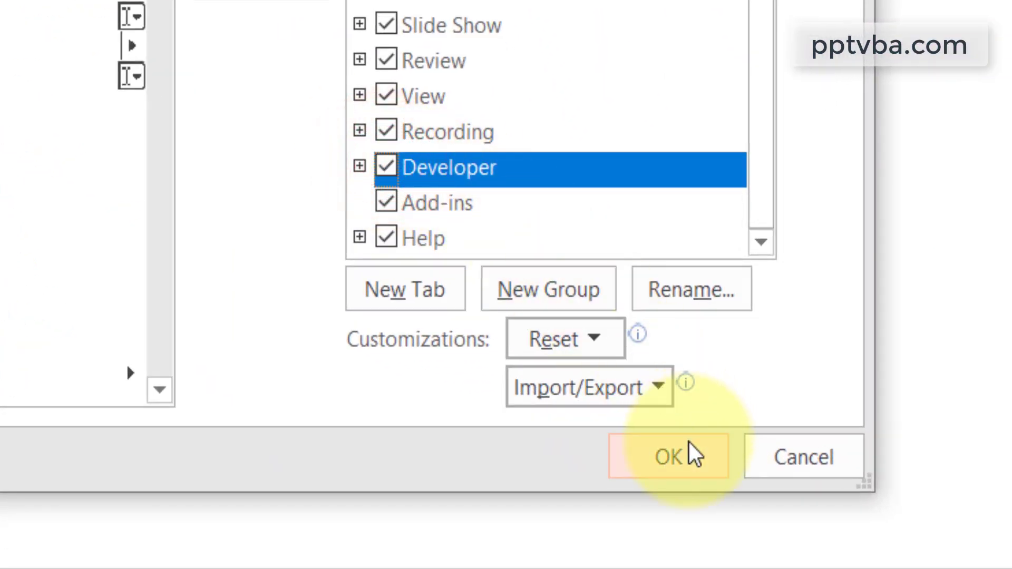
left_click(669, 457)
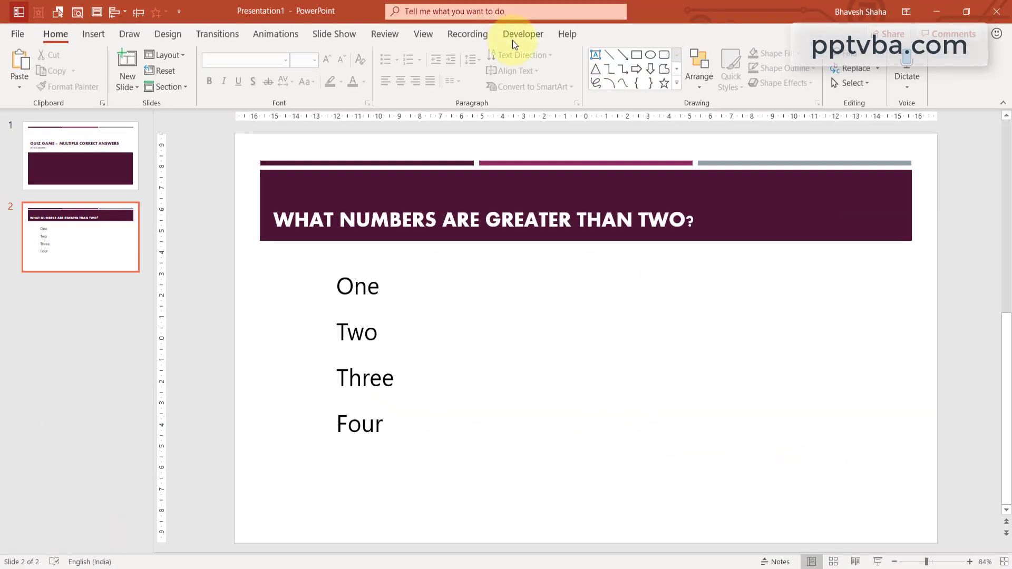
Draw an ActiveX checkbox beside 'One' and clear its Caption in Properties.
left_click(523, 33)
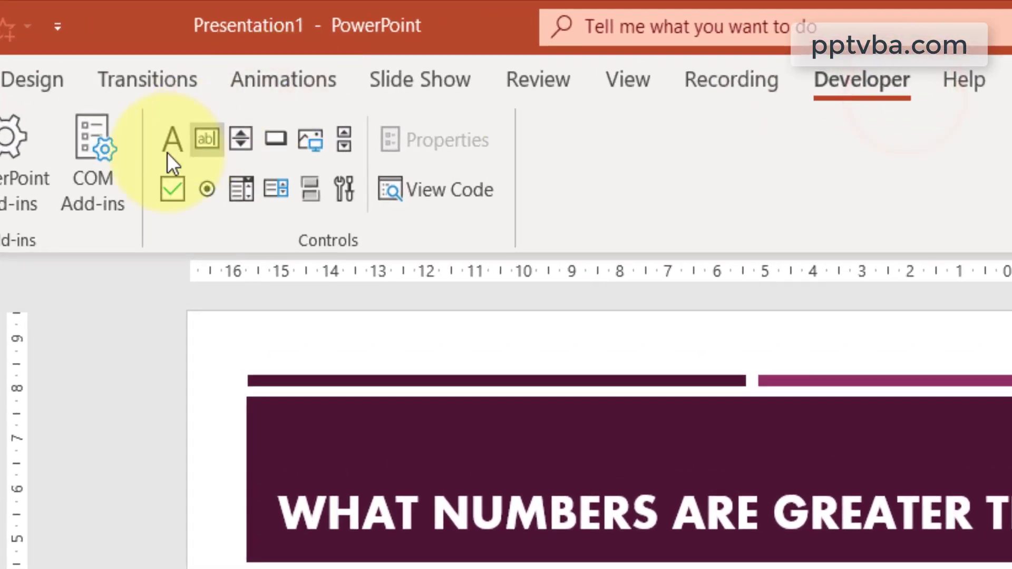
mouse_move(172, 189)
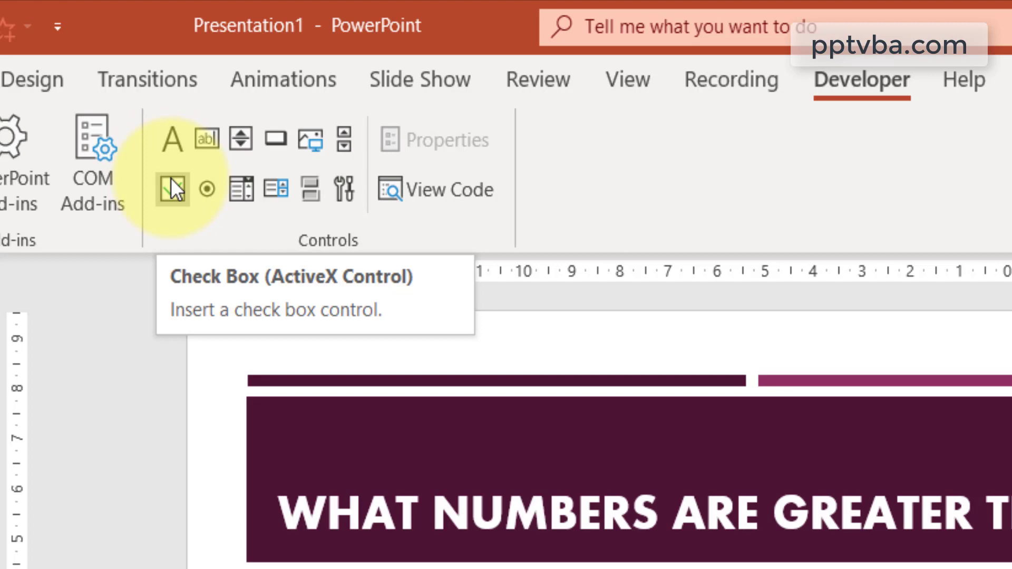
left_click(172, 190)
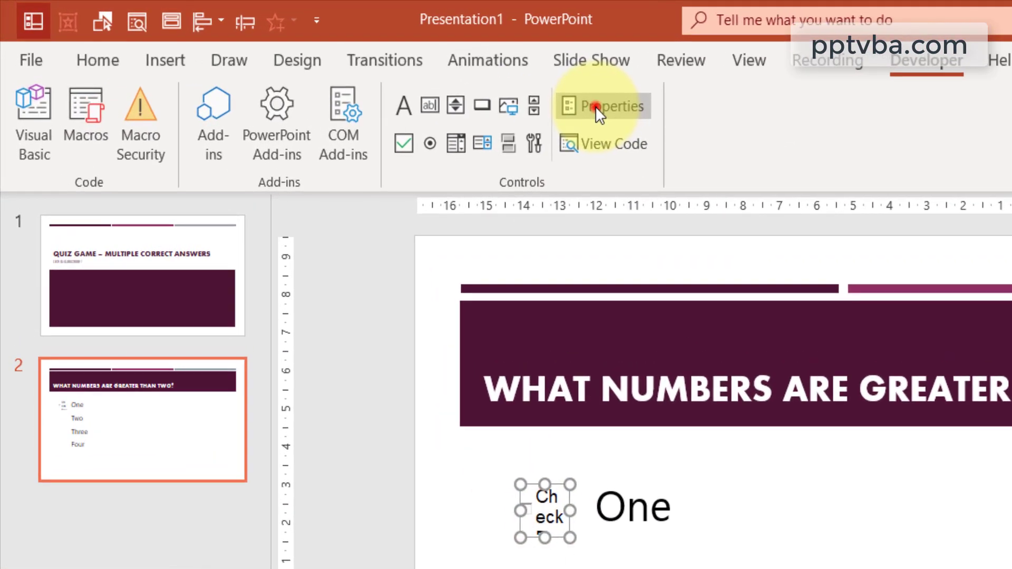
left_click(610, 106)
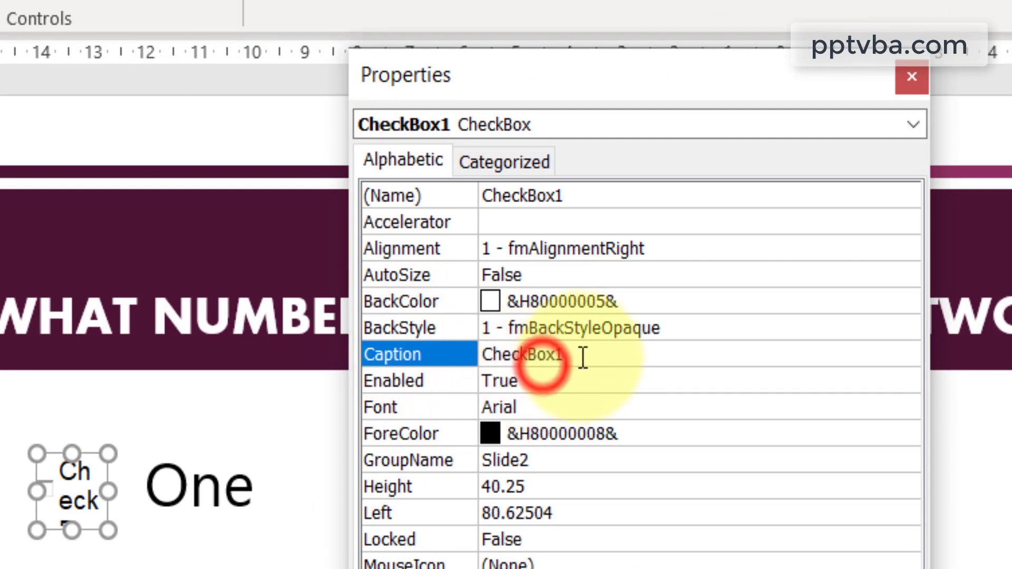
double_click(521, 354)
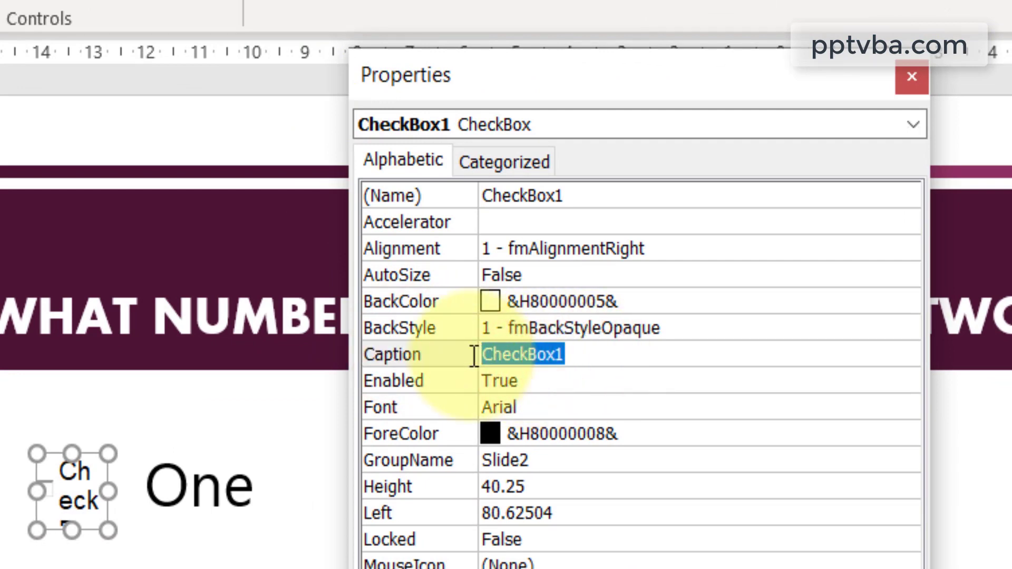
key("Delete")
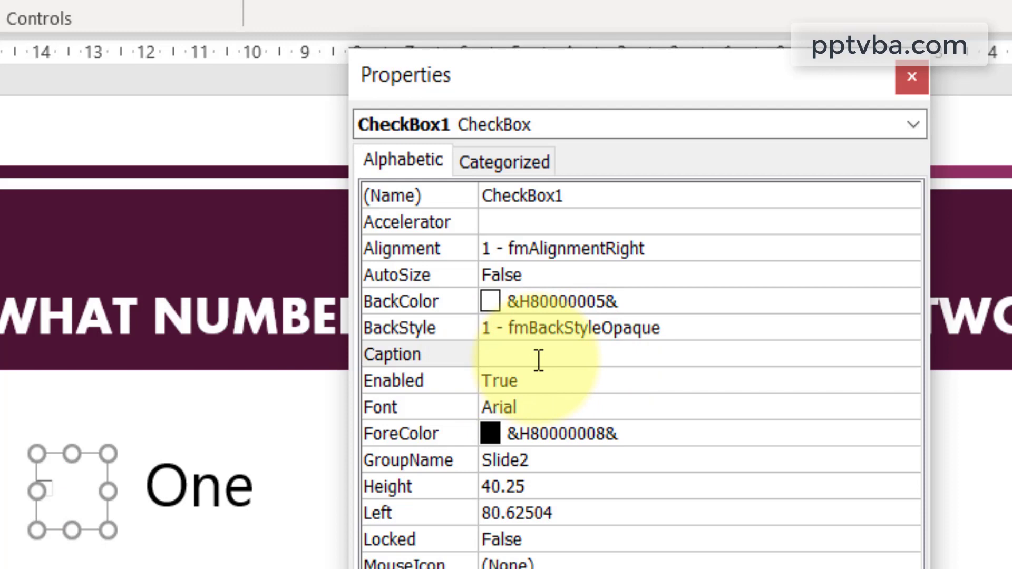
left_click(523, 195)
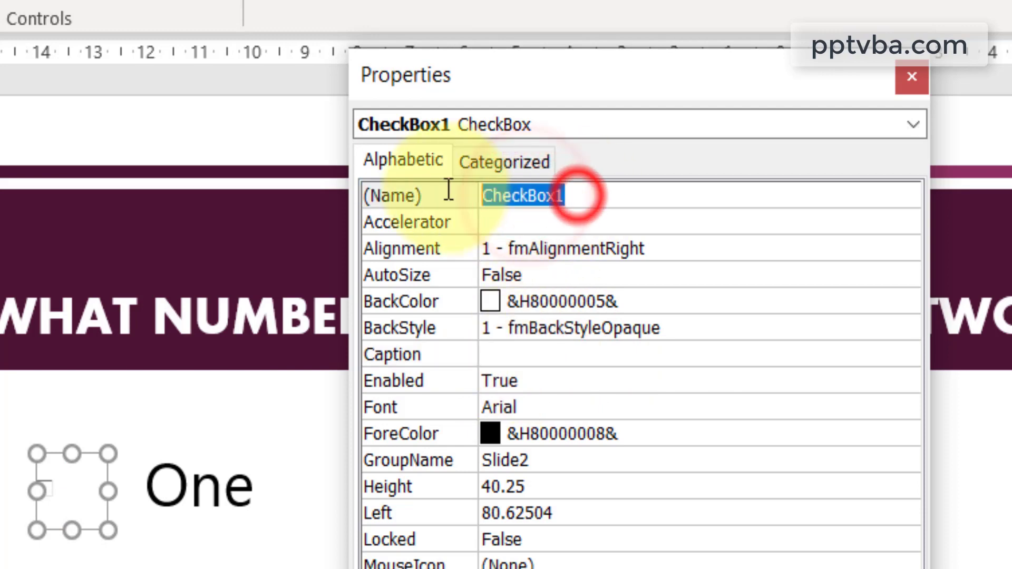
left_click(539, 196)
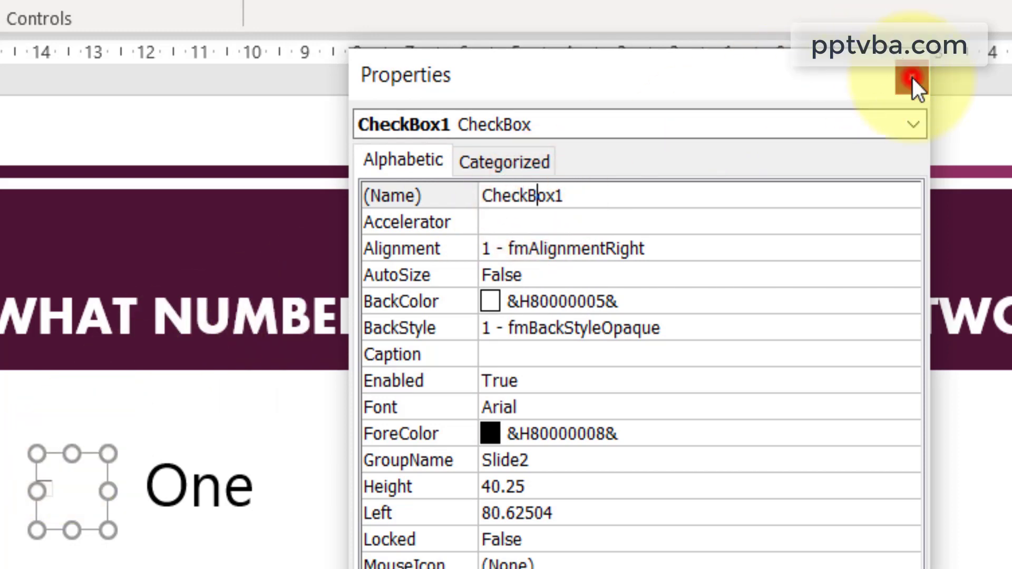
left_click(908, 75)
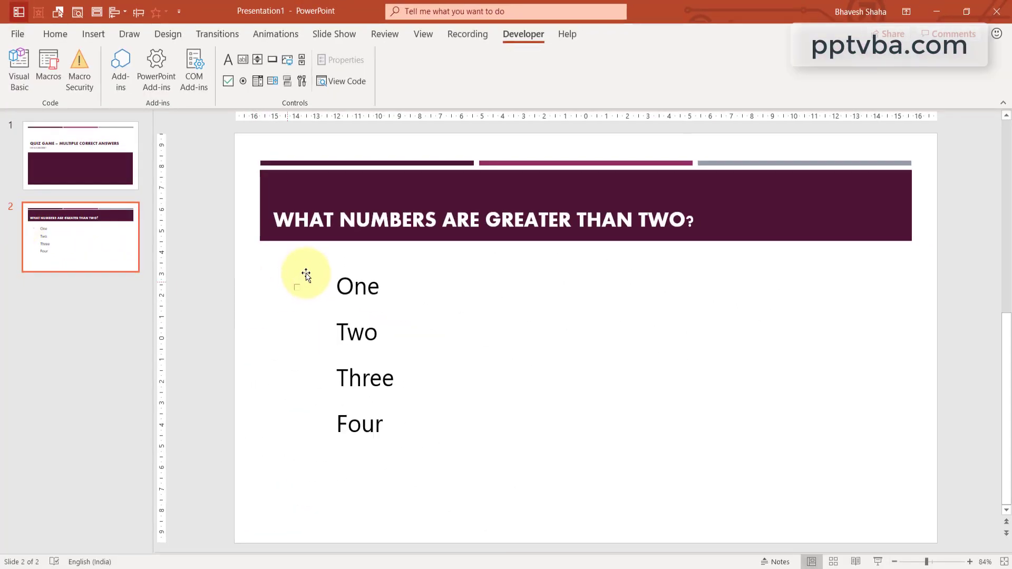
Set a custom 17 cm by 9.5 cm slide size with Ensure Fit.
left_click(307, 287)
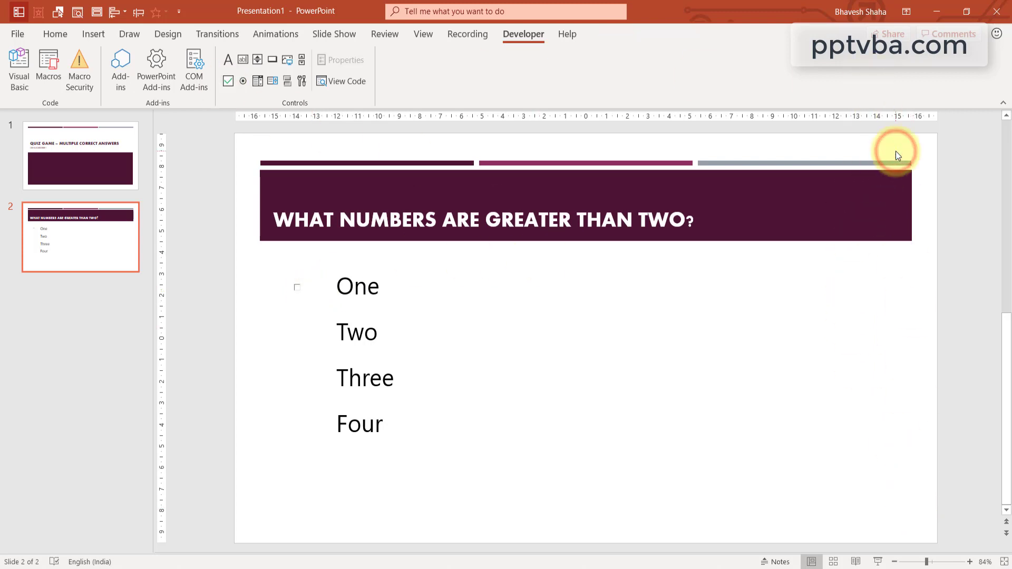
mouse_move(185, 33)
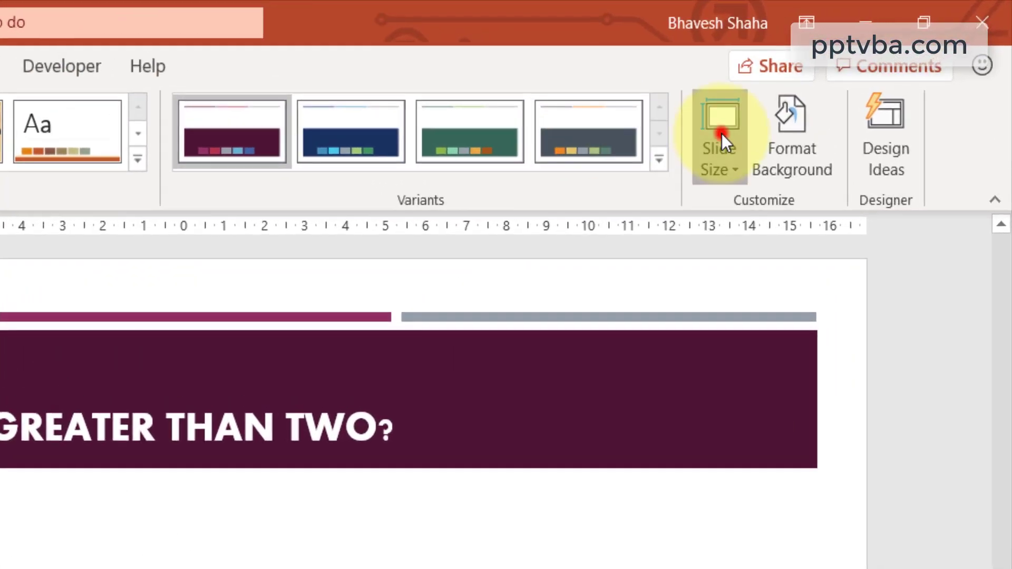
left_click(719, 132)
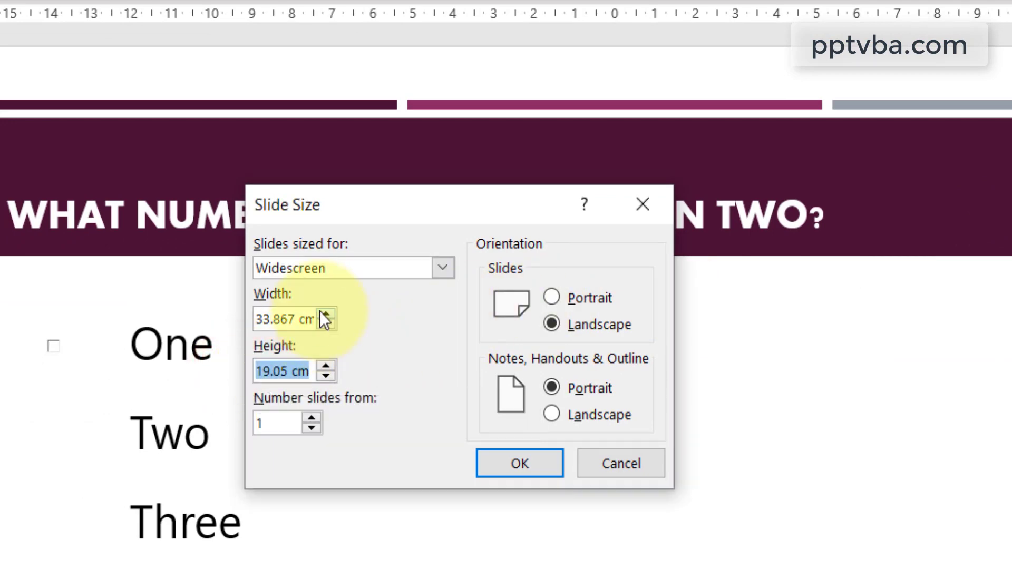
type("9.5cm")
left_click(294, 320)
type("1")
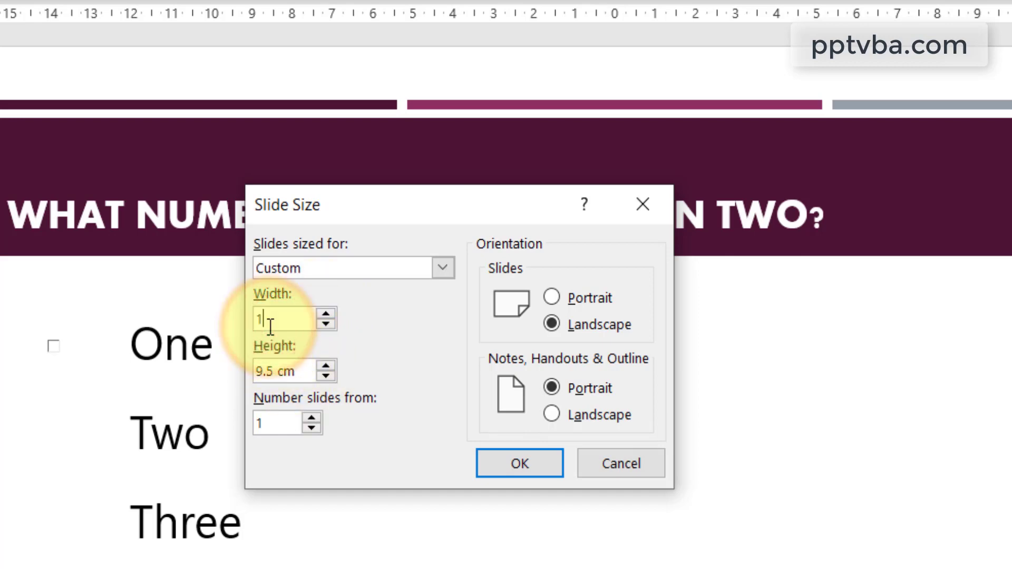
type("7cm")
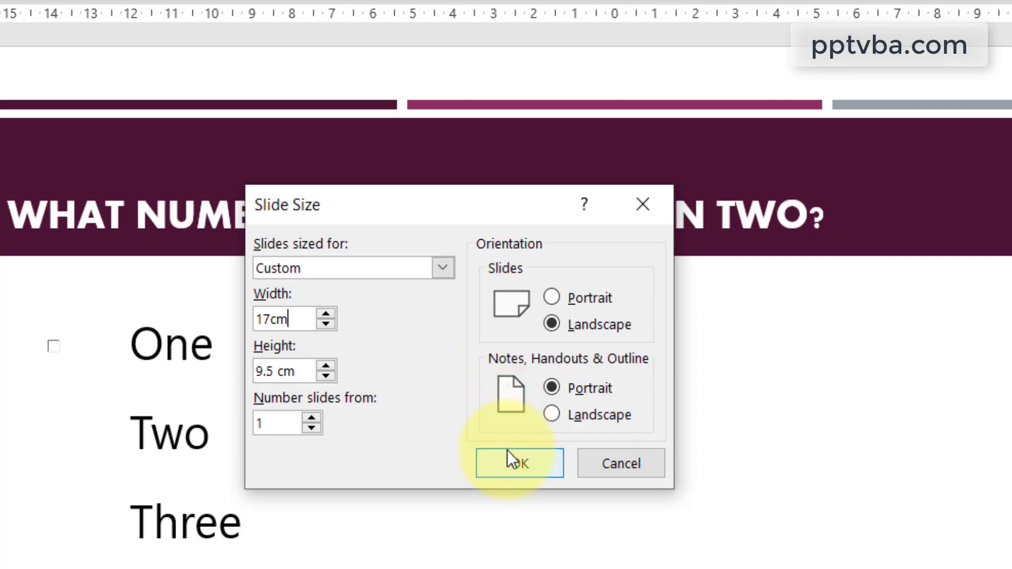
left_click(520, 464)
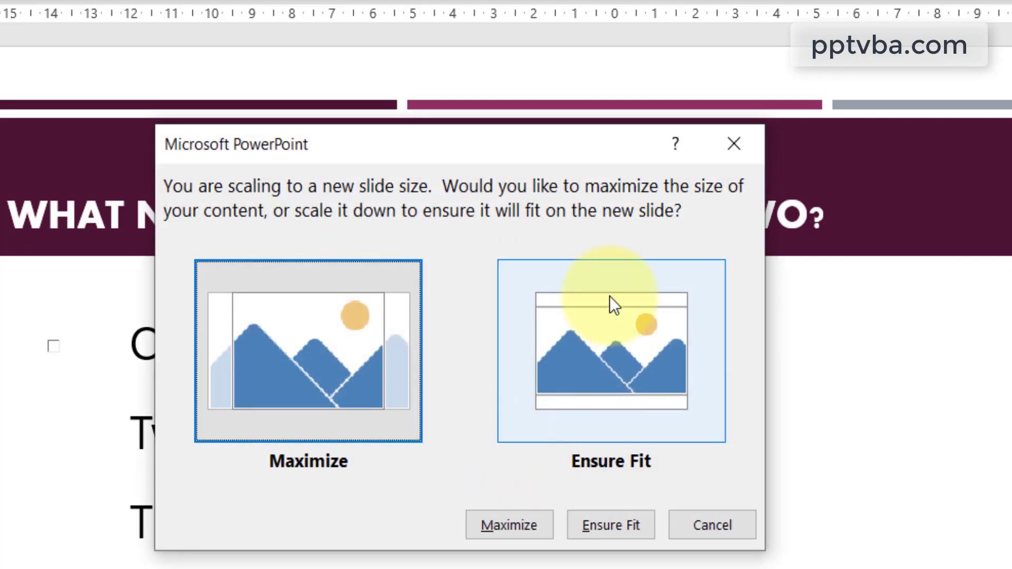
left_click(609, 525)
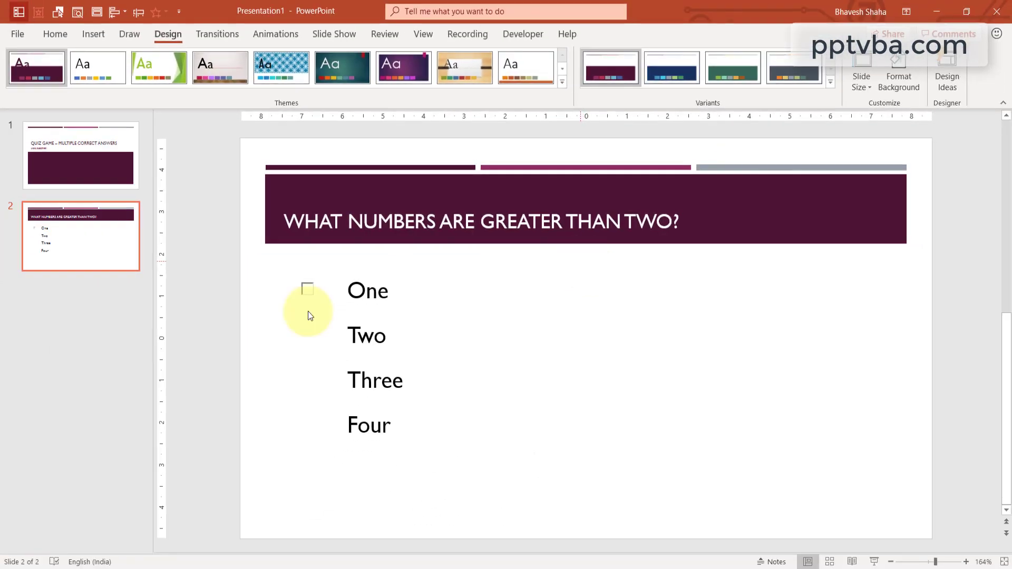
Copy the checkbox beside One next to Two, Three and Four.
left_click(308, 290)
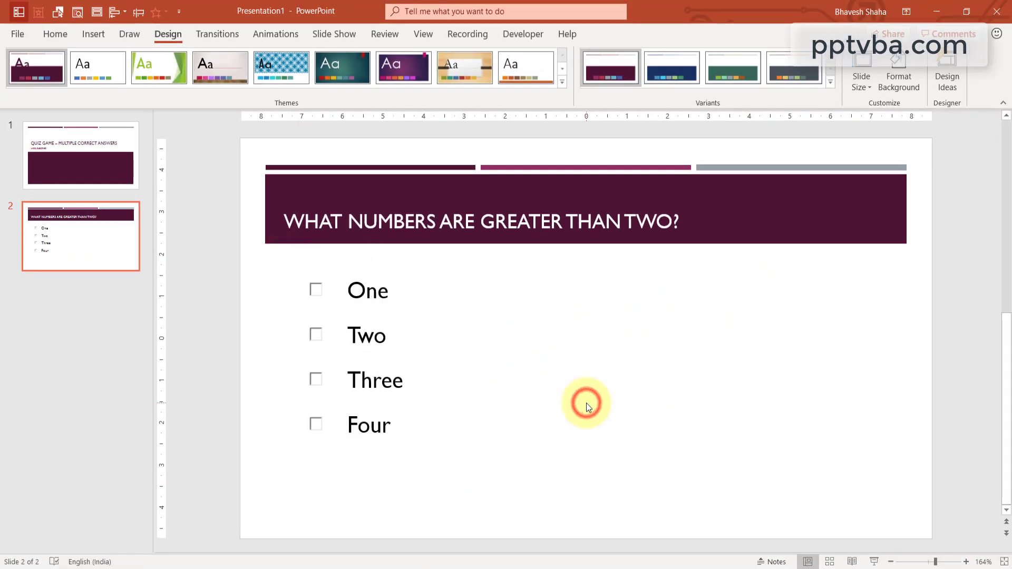
left_click(55, 33)
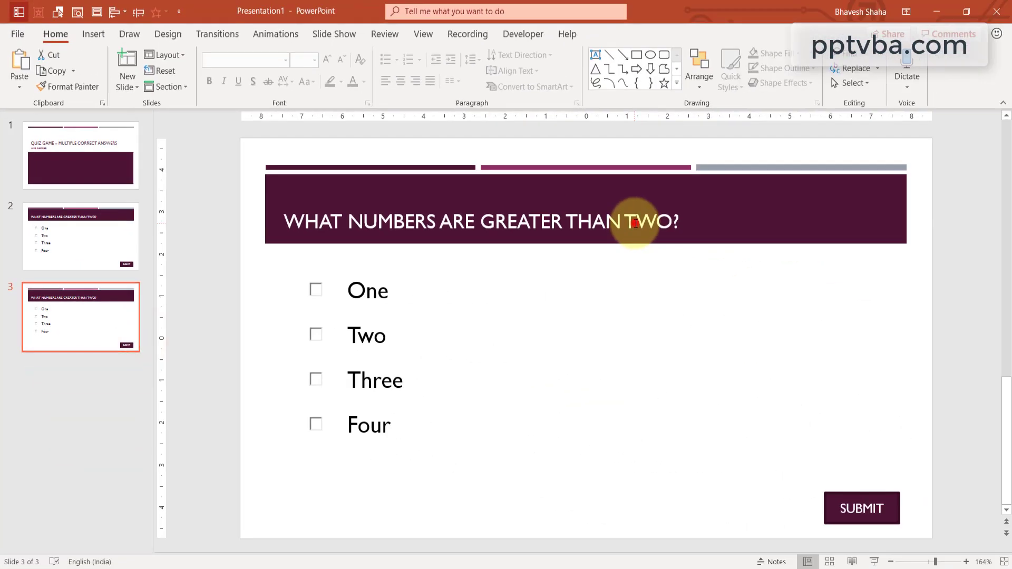
Retitle the duplicated slides to ask for numbers greater than ONE and greater than FOUR.
double_click(648, 221)
type("NE")
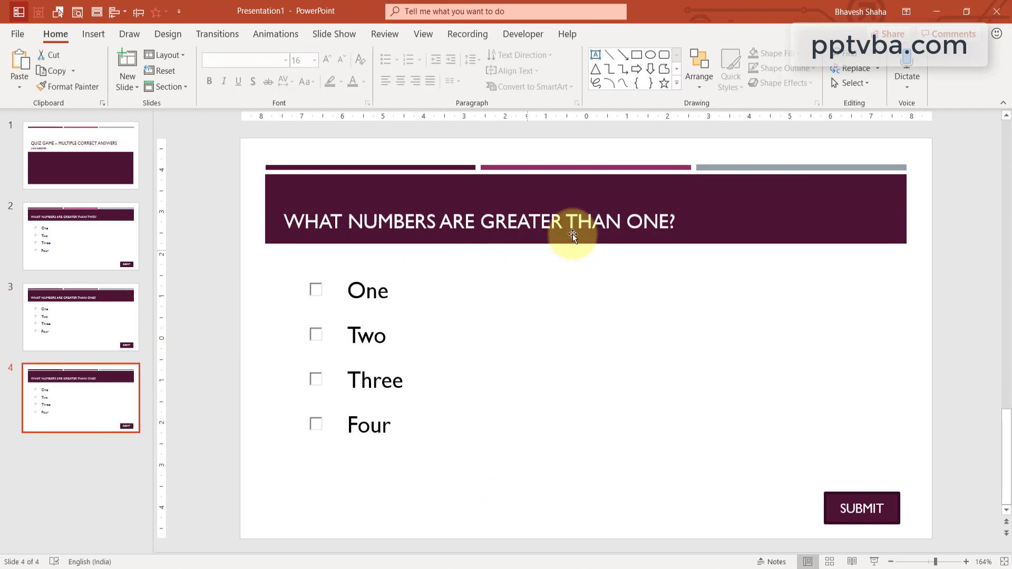
double_click(649, 222)
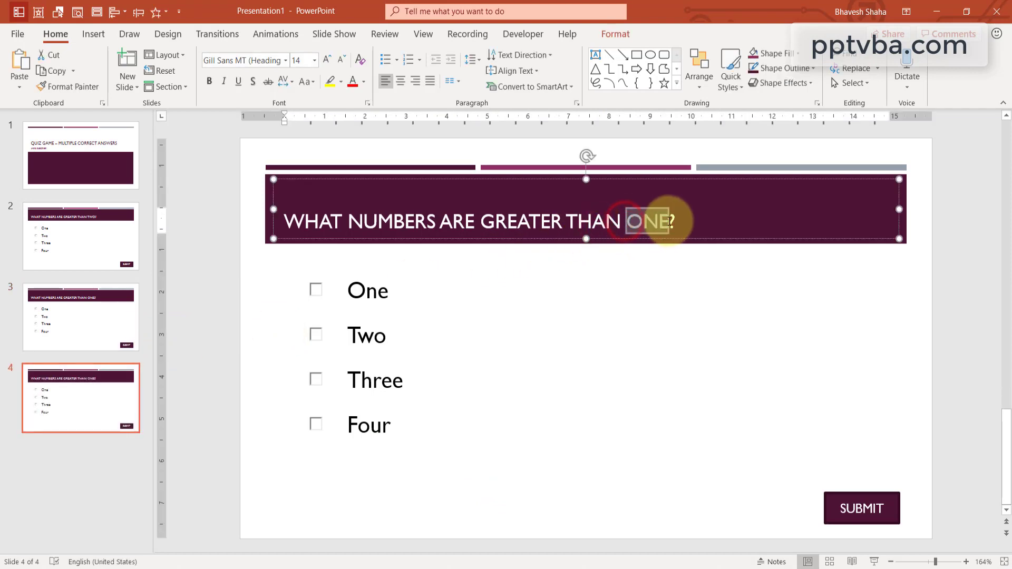
type("FOUR")
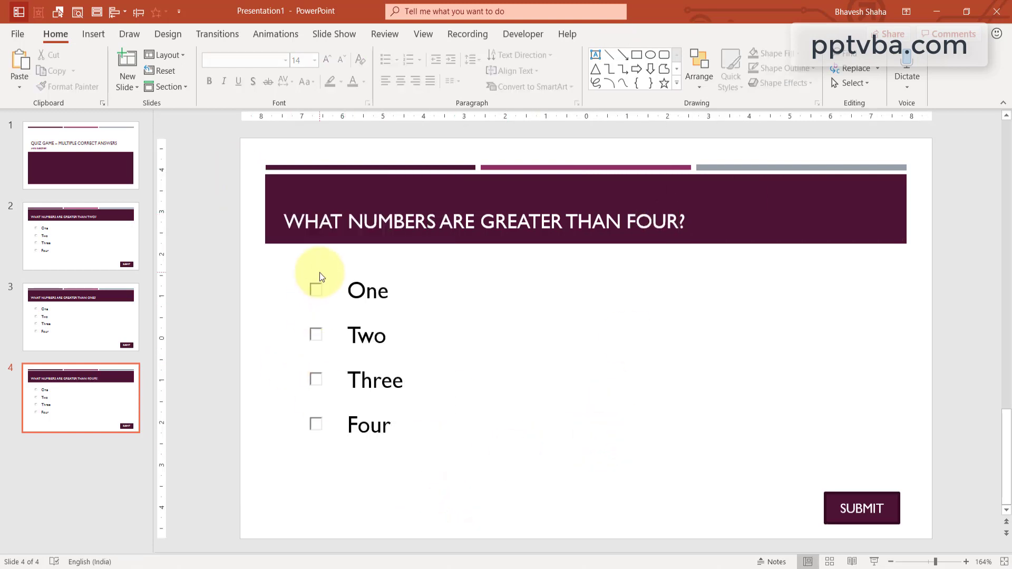
left_click(312, 439)
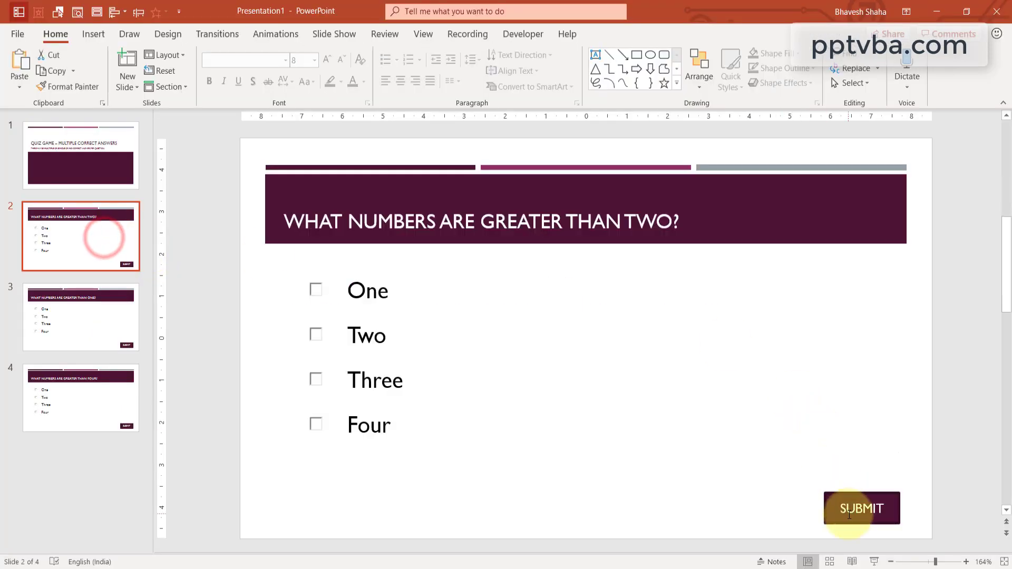
Paste the SUBMIT button into the title slide's dark box as a white START GAME button.
left_click(862, 508)
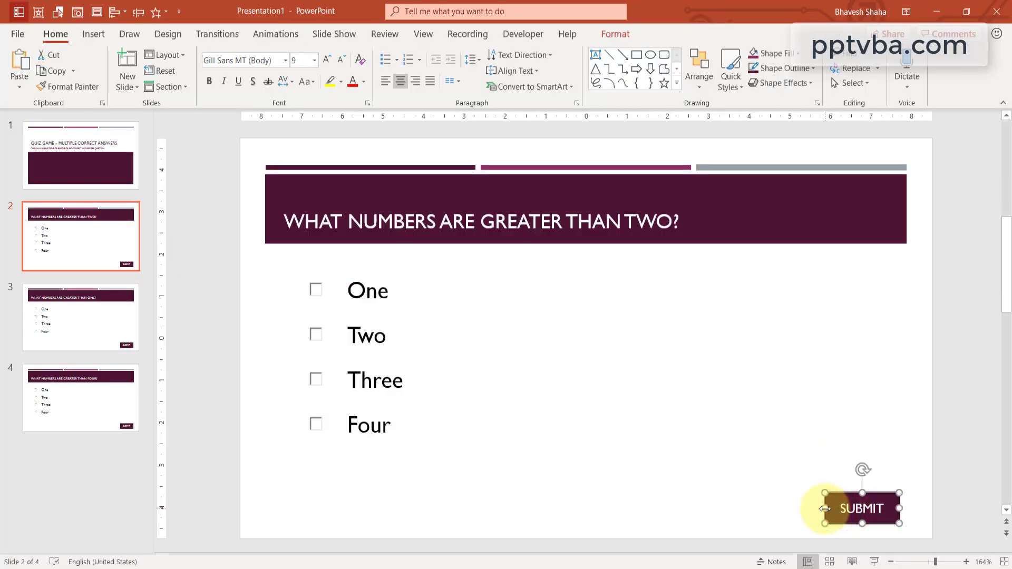
left_click(79, 167)
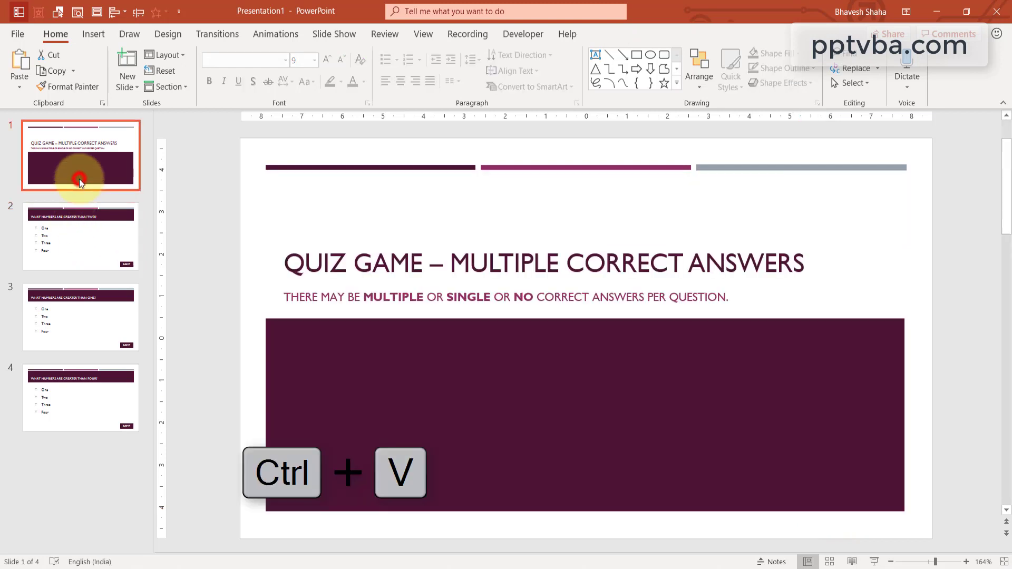
key("Ctrl+v")
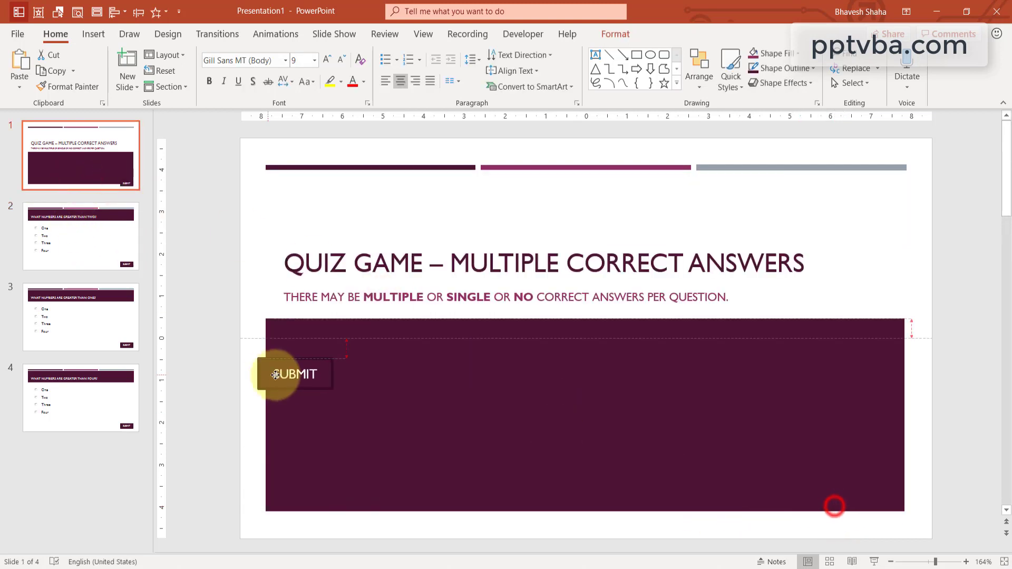
left_click_drag(294, 374, 322, 349)
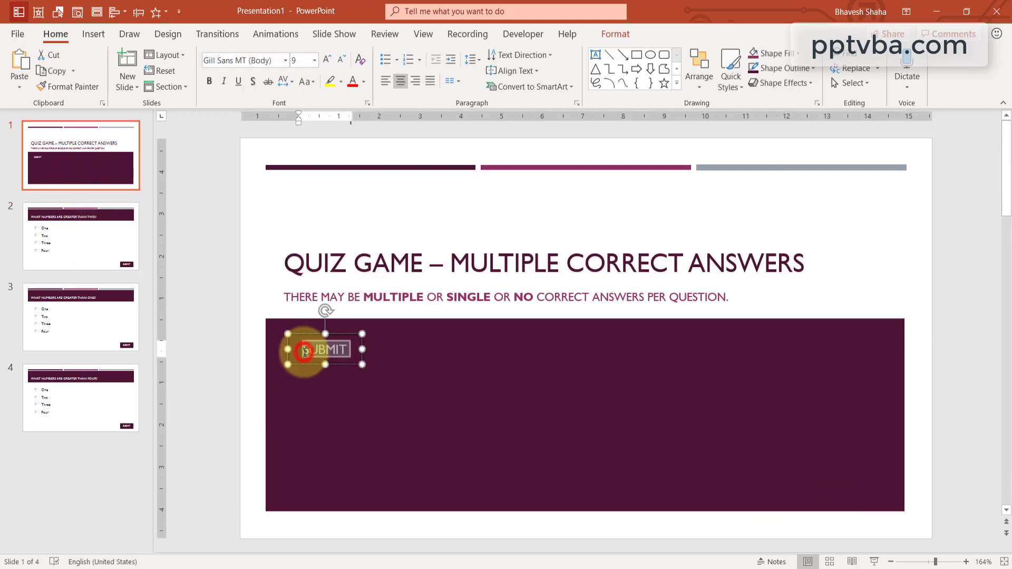
type("START GAME")
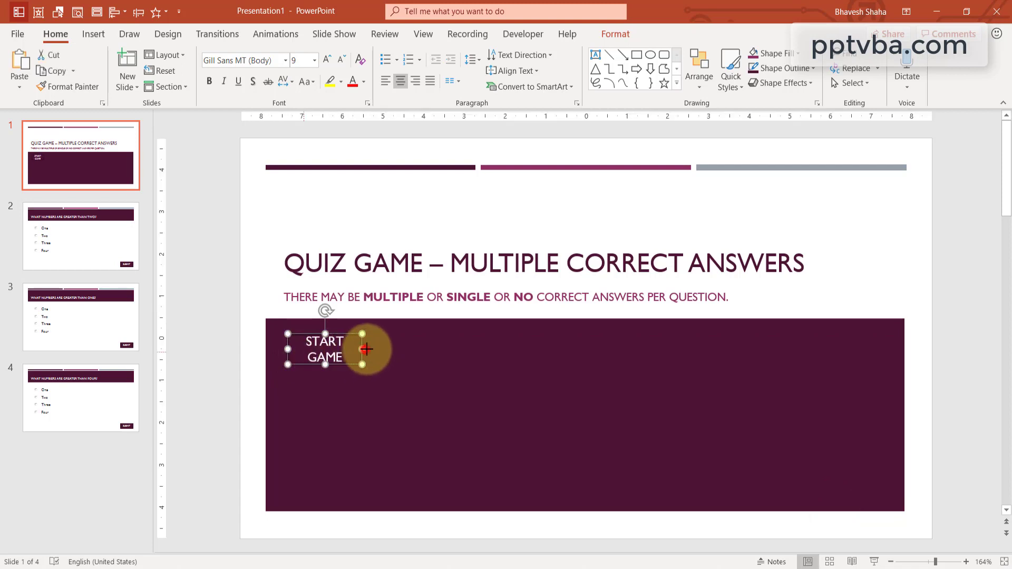
left_click(771, 53)
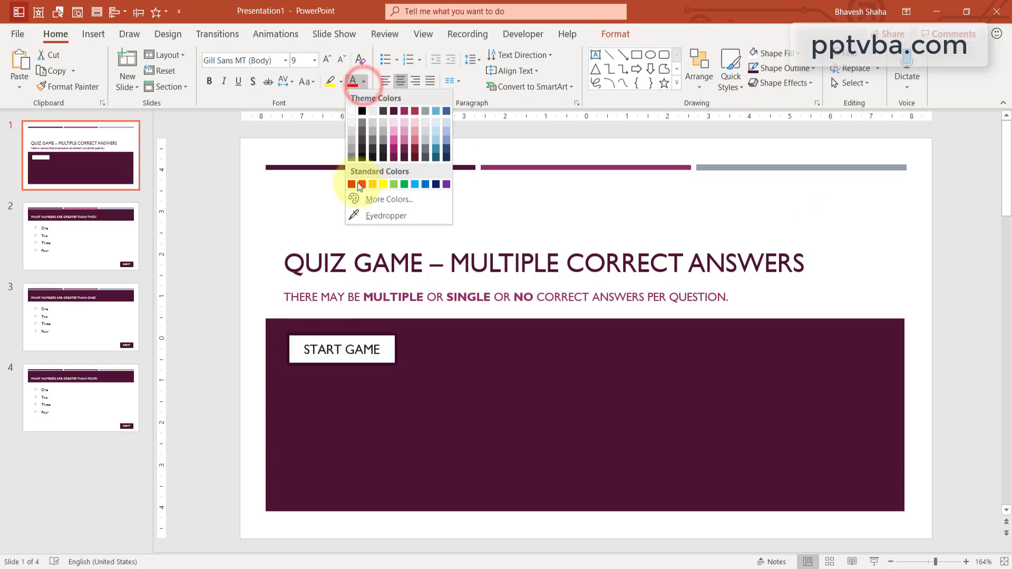
left_click(80, 235)
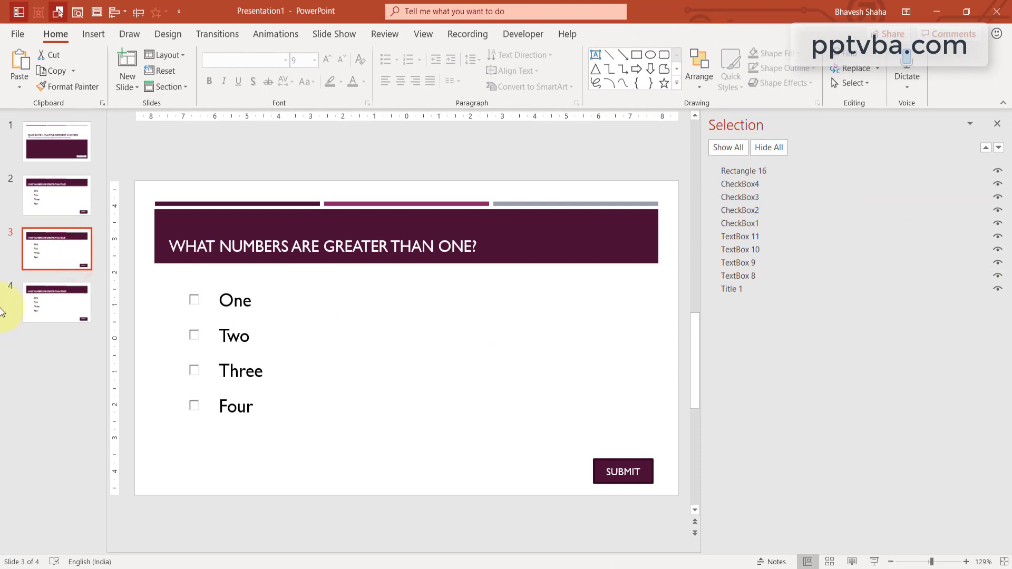
Show slide 4 with the Selection Pane listing its objects.
left_click(57, 303)
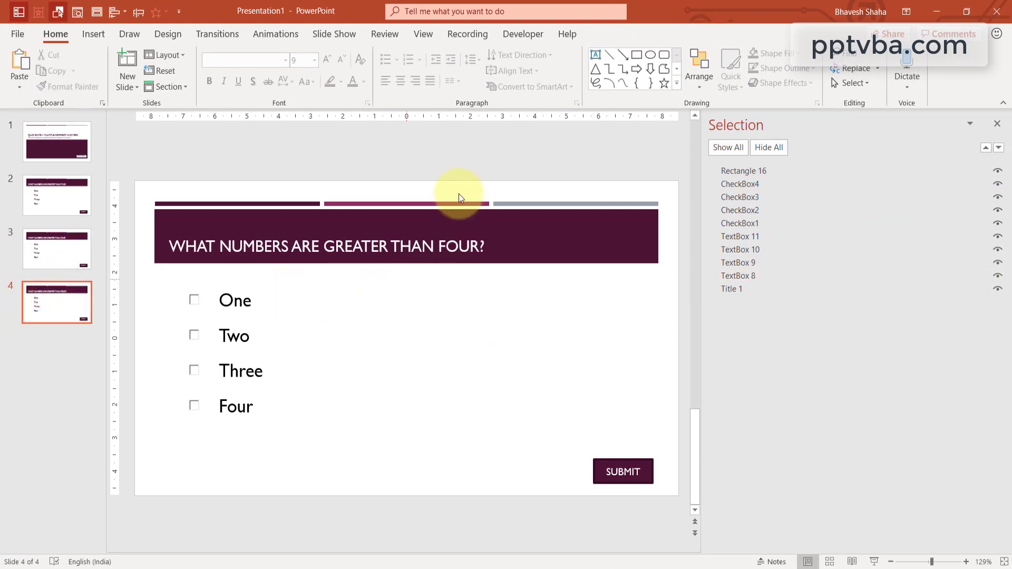
left_click(522, 34)
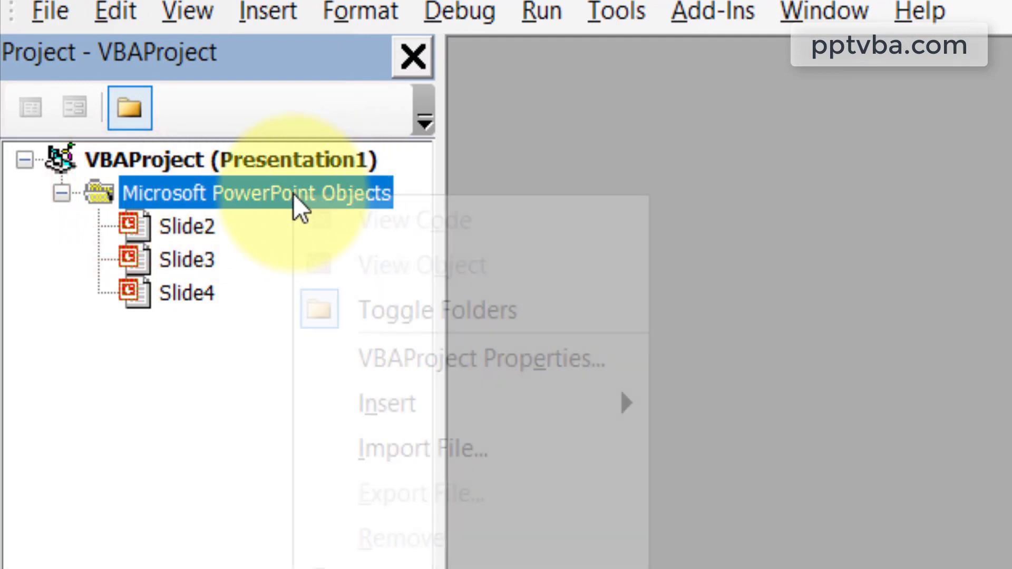
Insert a new standard module, Module1, into the presentation's VBA project.
left_click(402, 418)
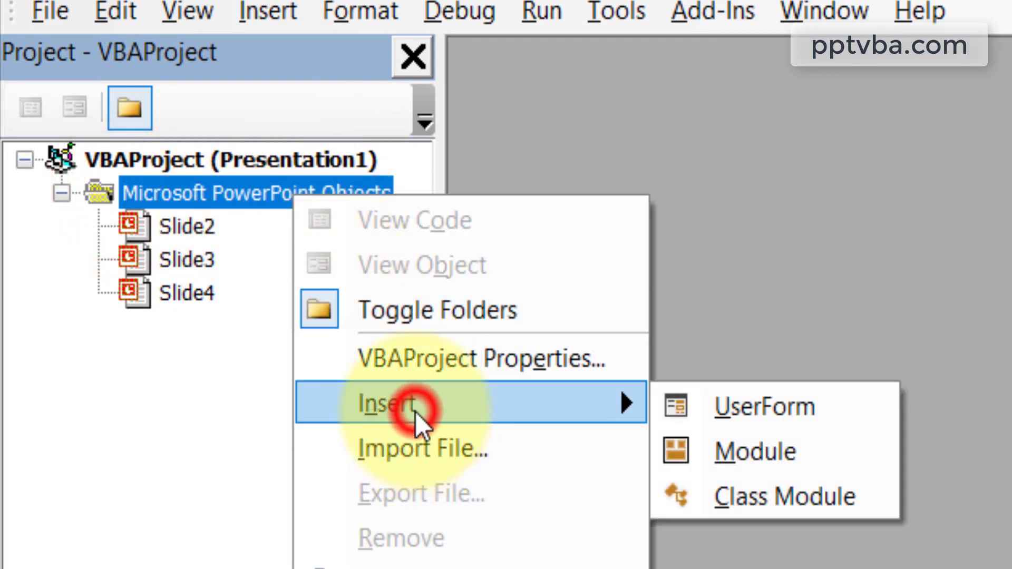
left_click(754, 451)
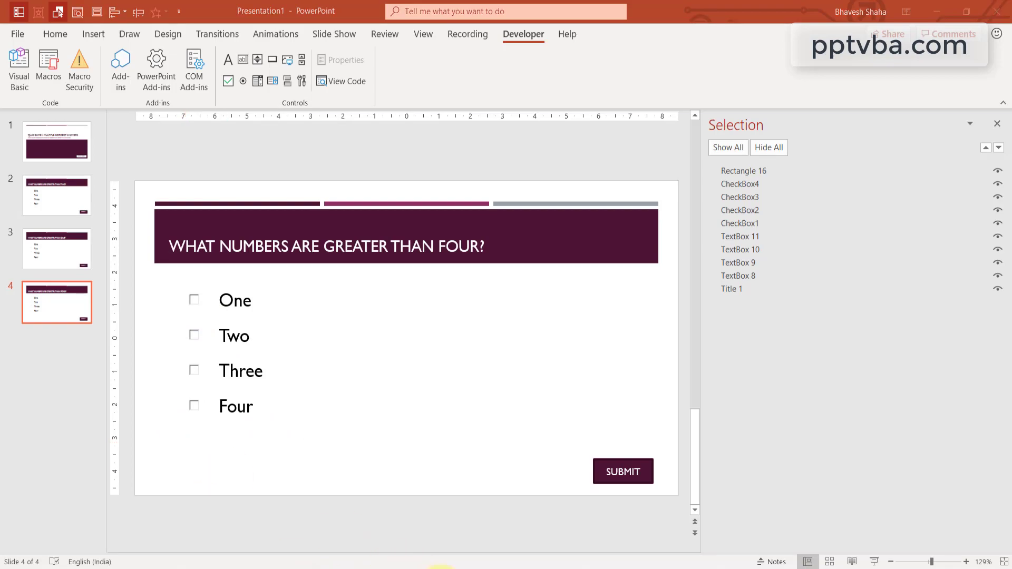
Type Dim CB1 As Object, CB2 As Object, CB3 As Object, CB4 As Object in Module1.
left_click(15, 62)
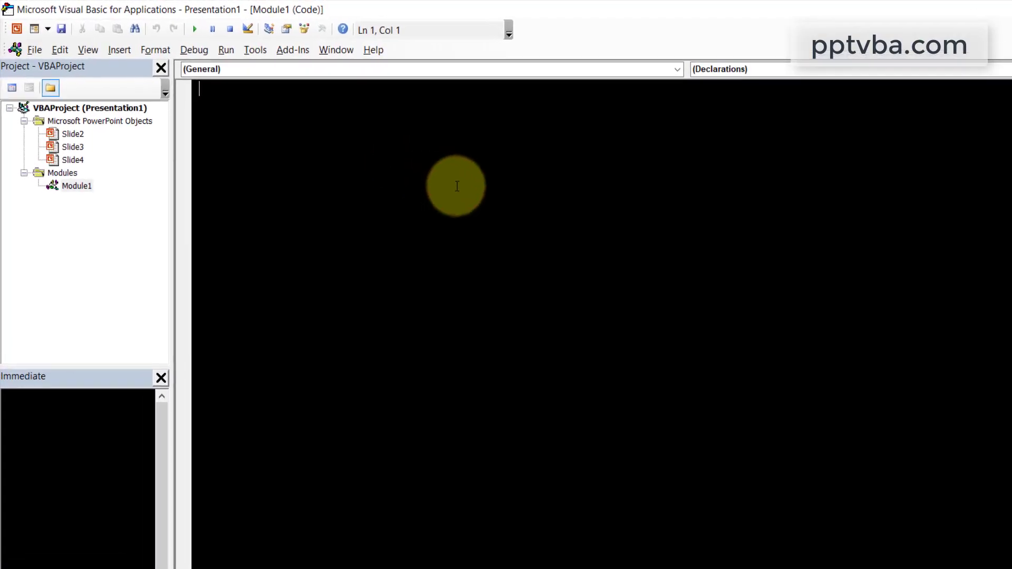
type("Dim")
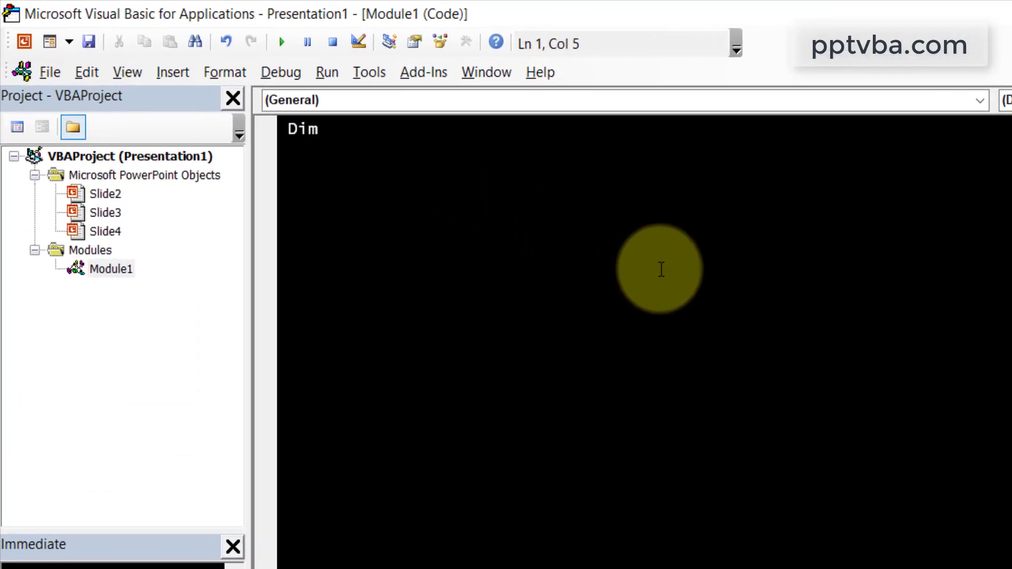
type("CB1 As Object, CB2 As Object, CB3  As Object, CB4 As Ob")
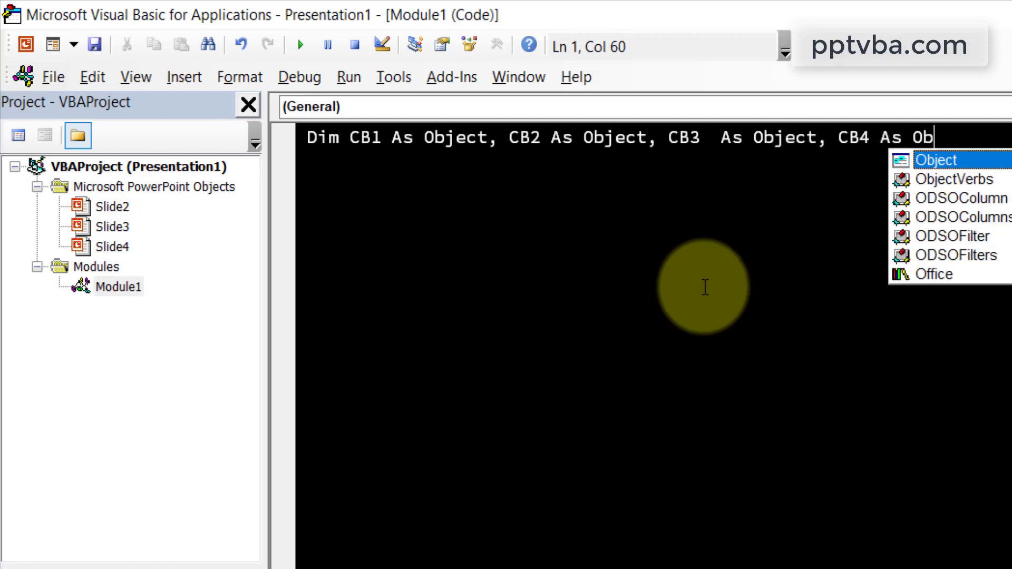
key("Enter")
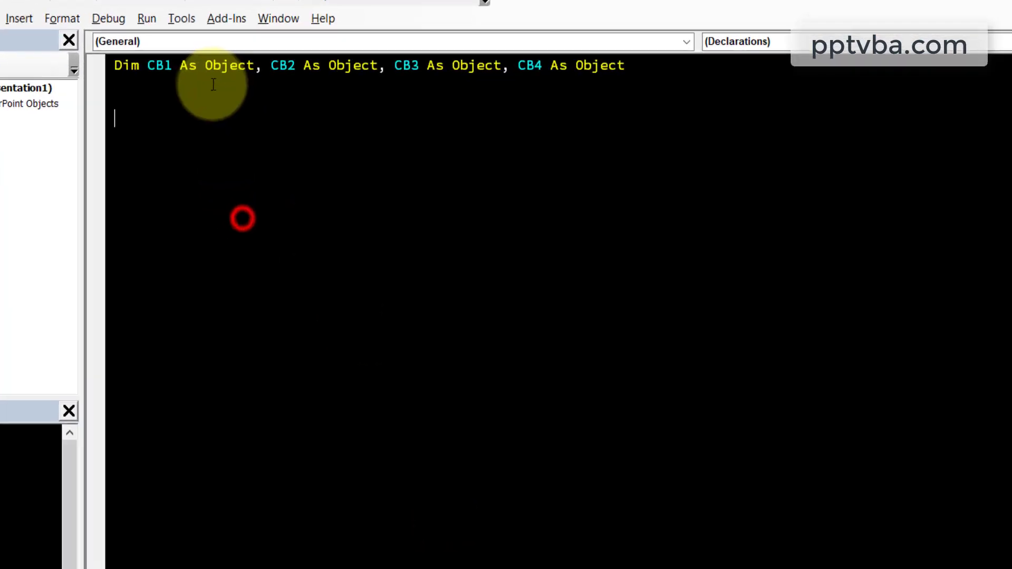
double_click(106, 54)
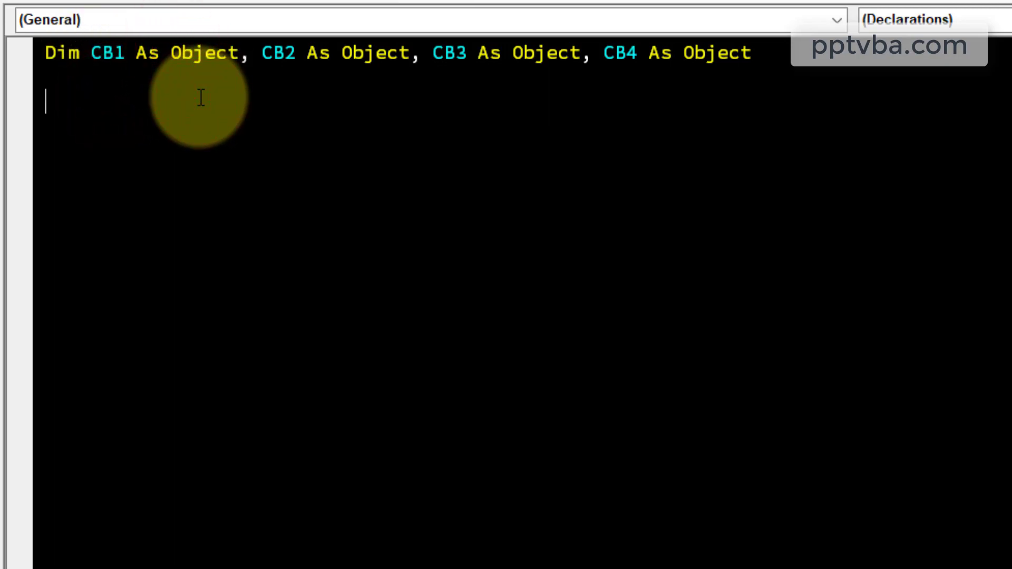
Write Sub DeclareCheckBox setting CB1 to Slides(2).Shapes("CheckBox1").OLEFormat.Object.
type("Sub")
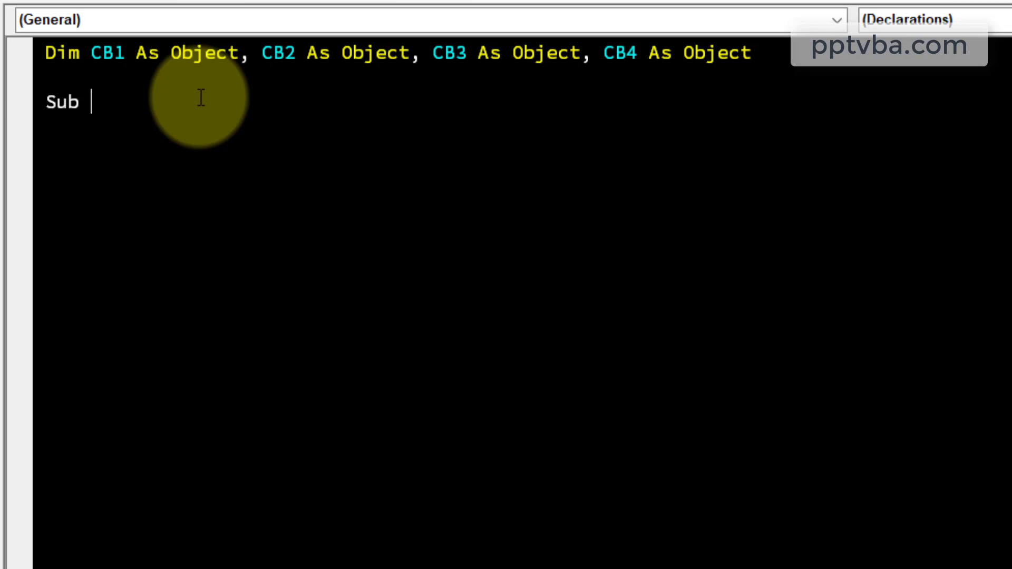
type("DeclareCheckBox(")
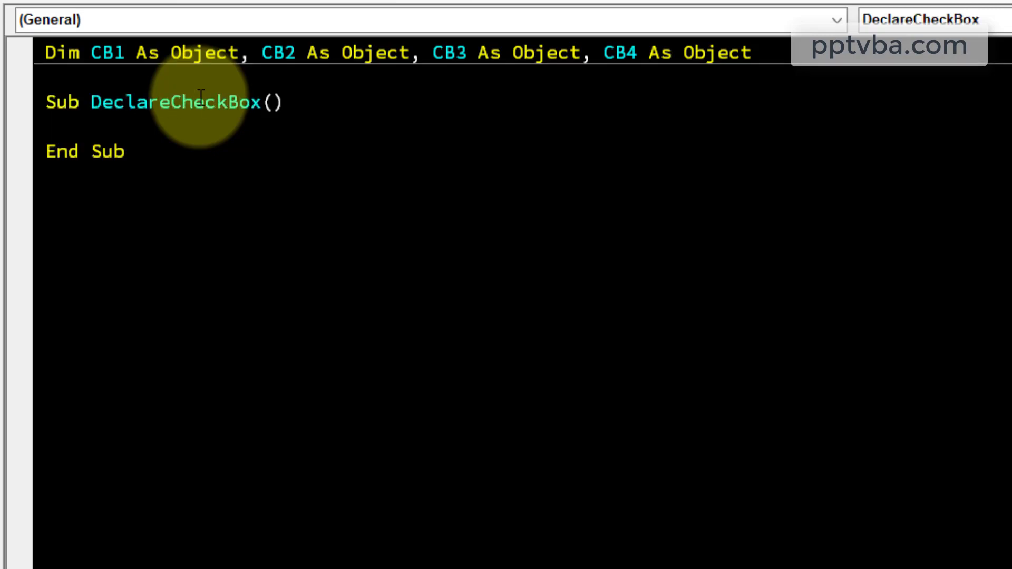
type("Set CB1")
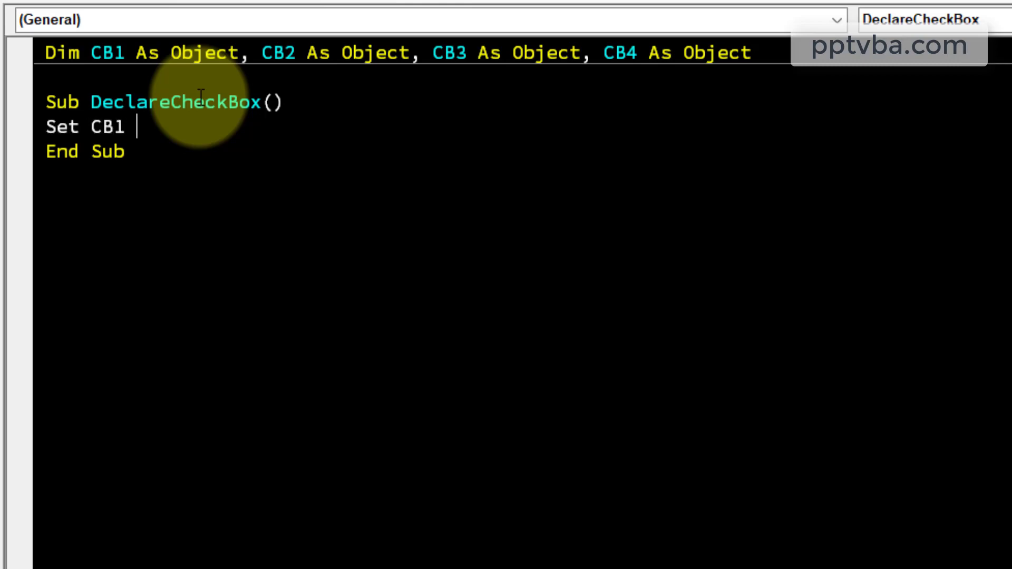
type("=")
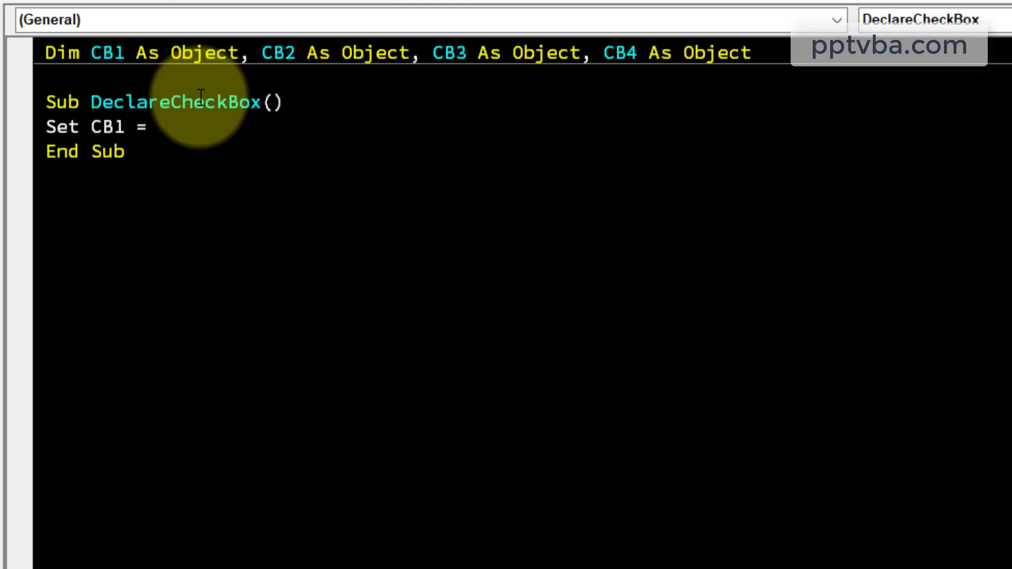
type("Active")
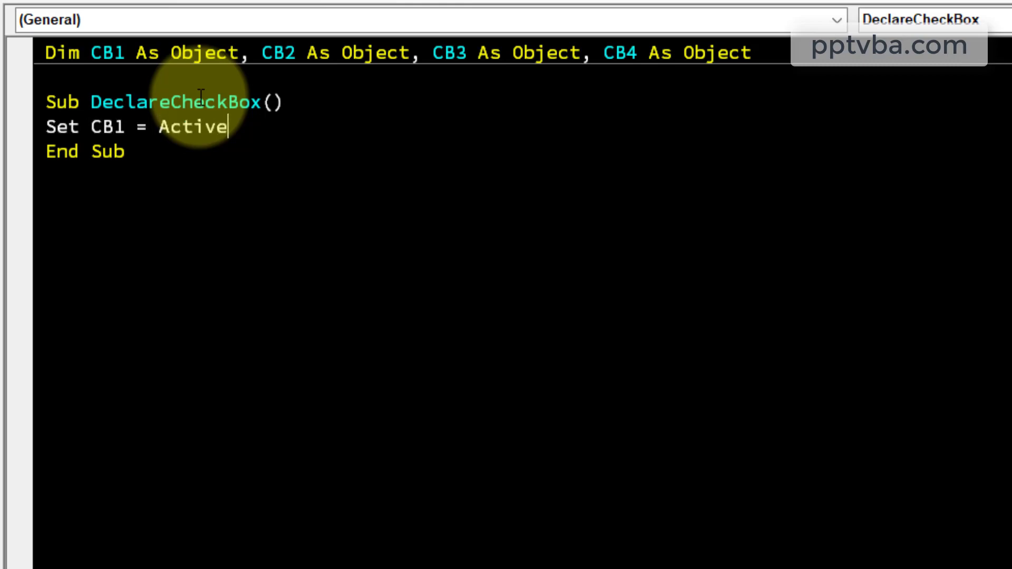
type("Presentation.Sl")
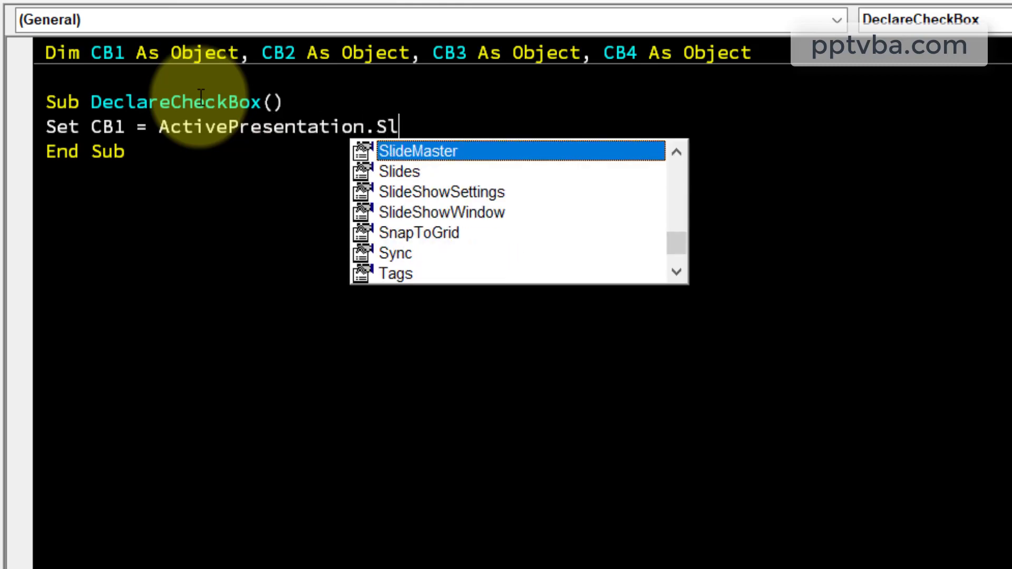
type("ides(2).")
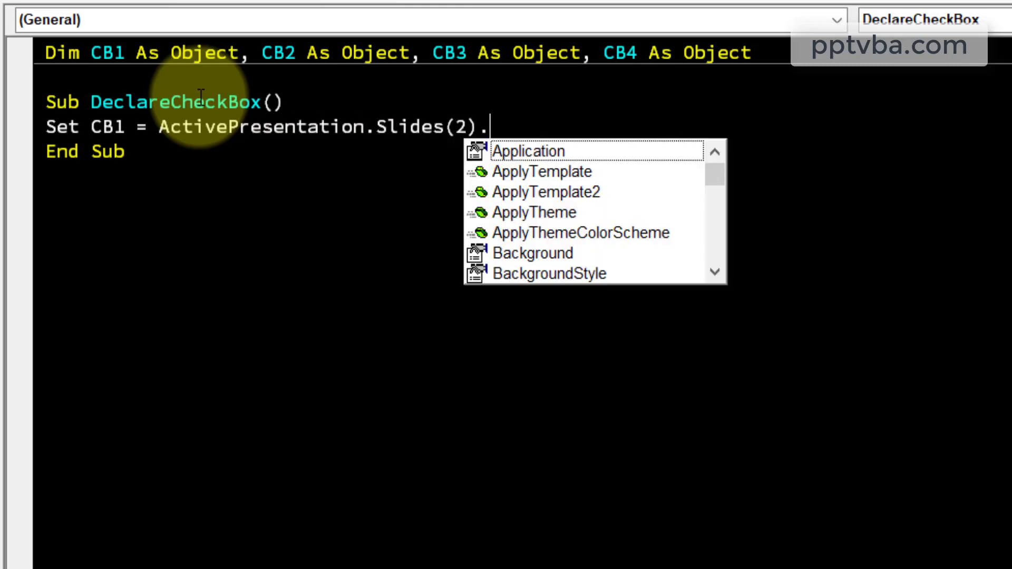
type("Shapes(")
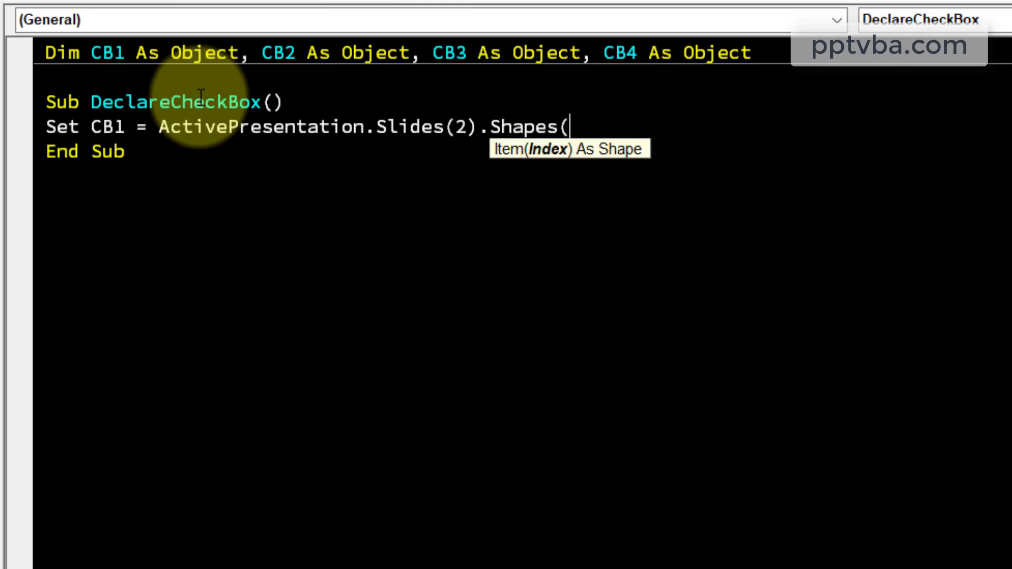
type("\"Check")
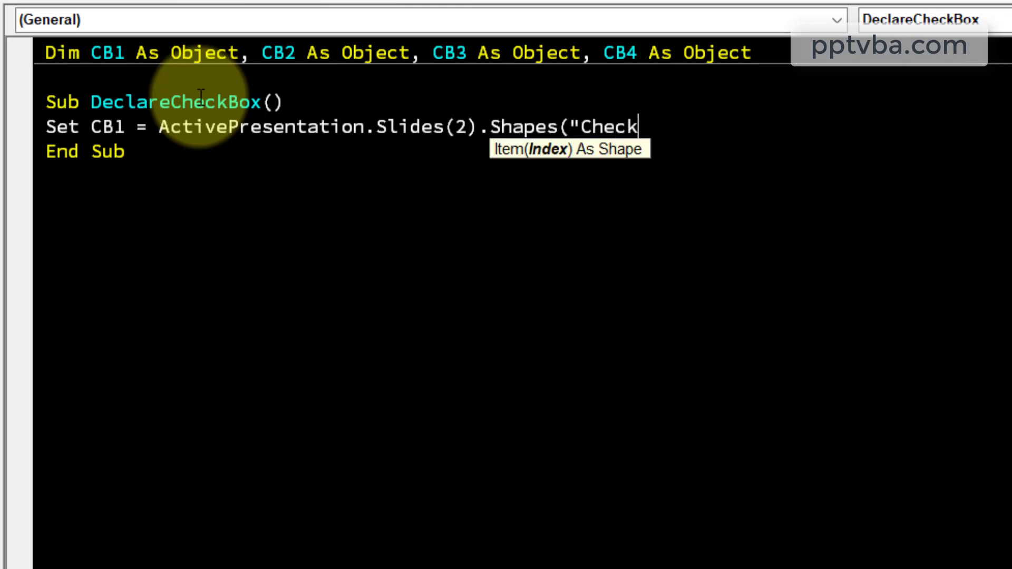
type("Box1\"")
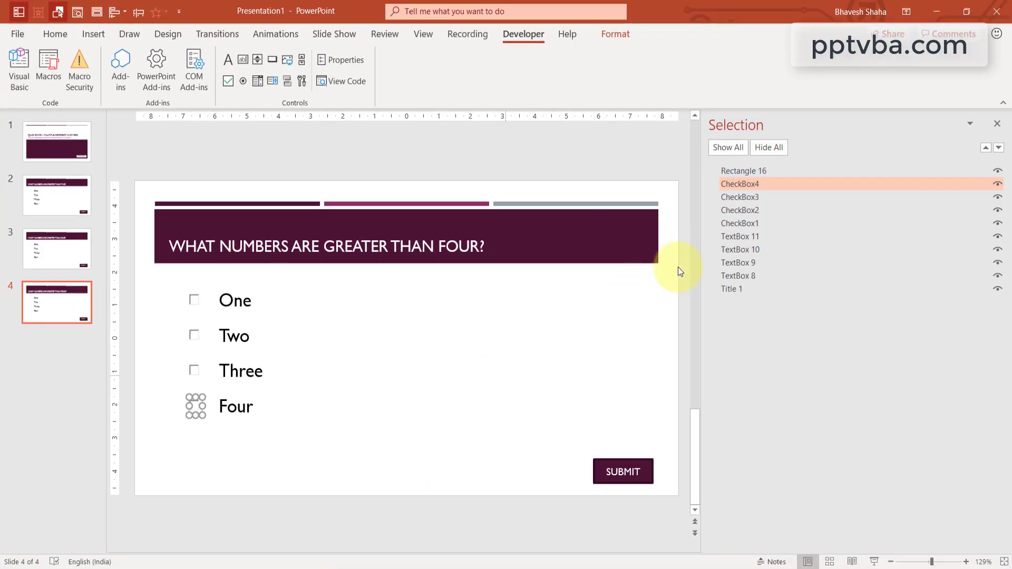
double_click(739, 184)
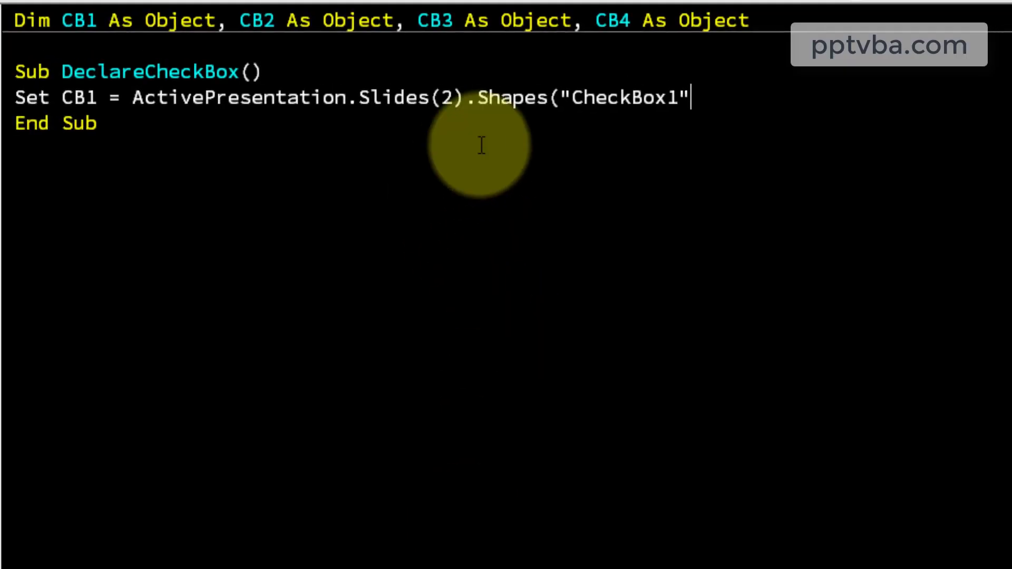
type(")")
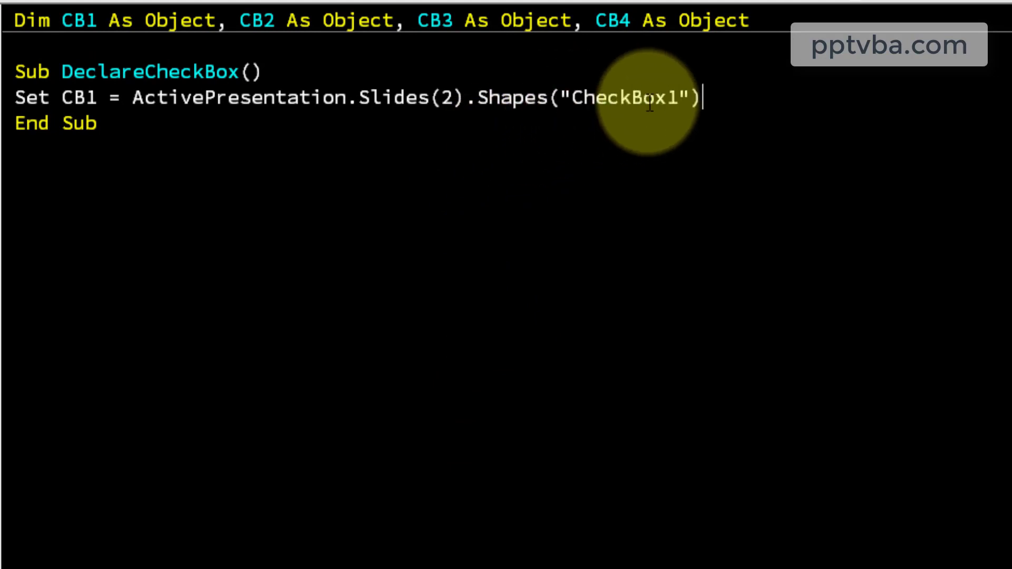
type(".OLEFormat.Object")
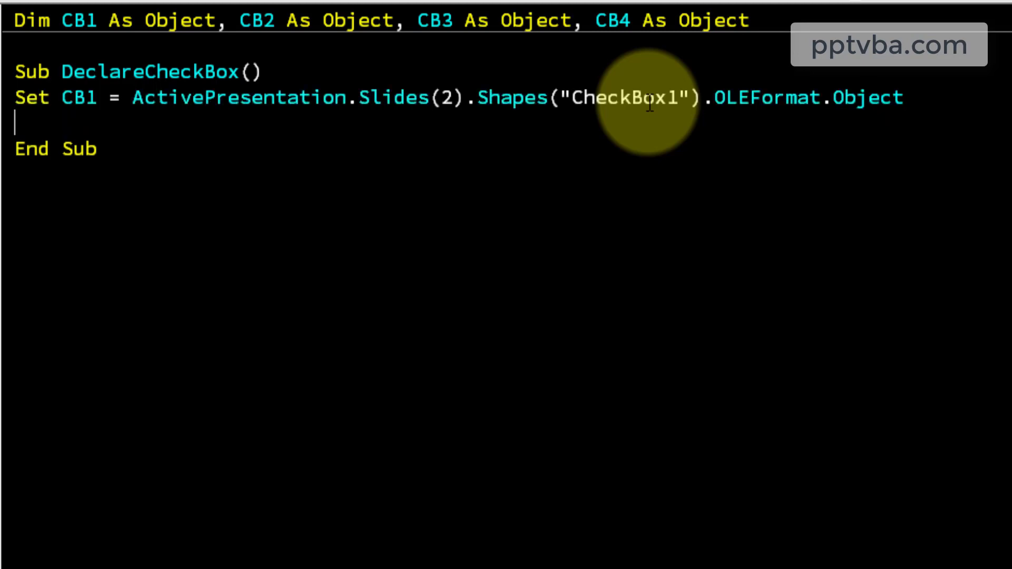
mouse_move(471, 109)
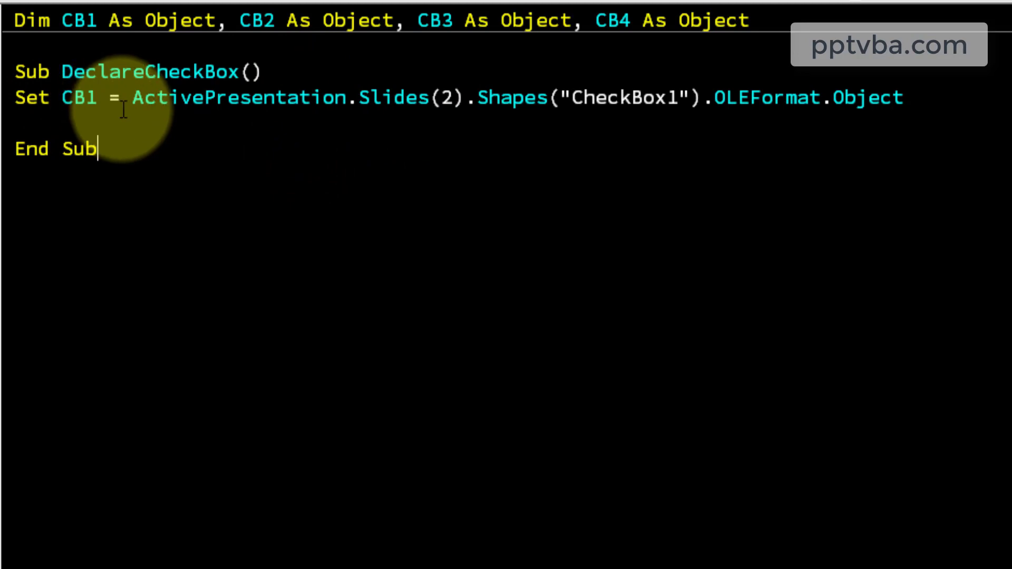
mouse_move(475, 118)
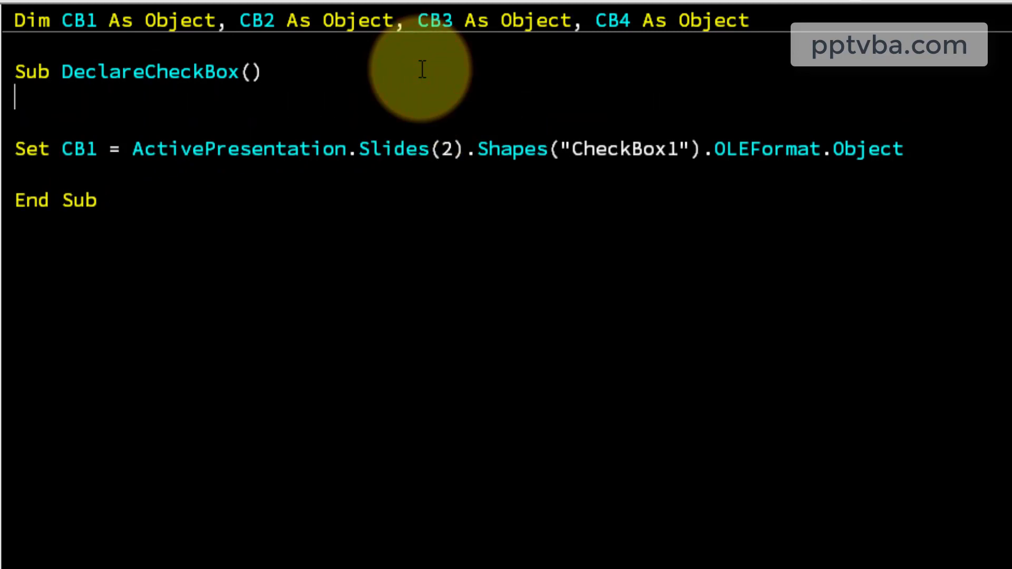
Declare CS As Slide, set it to SlideShowWindow.View.Slide, and use CS instead of Slides(2).
type("Dim CS")
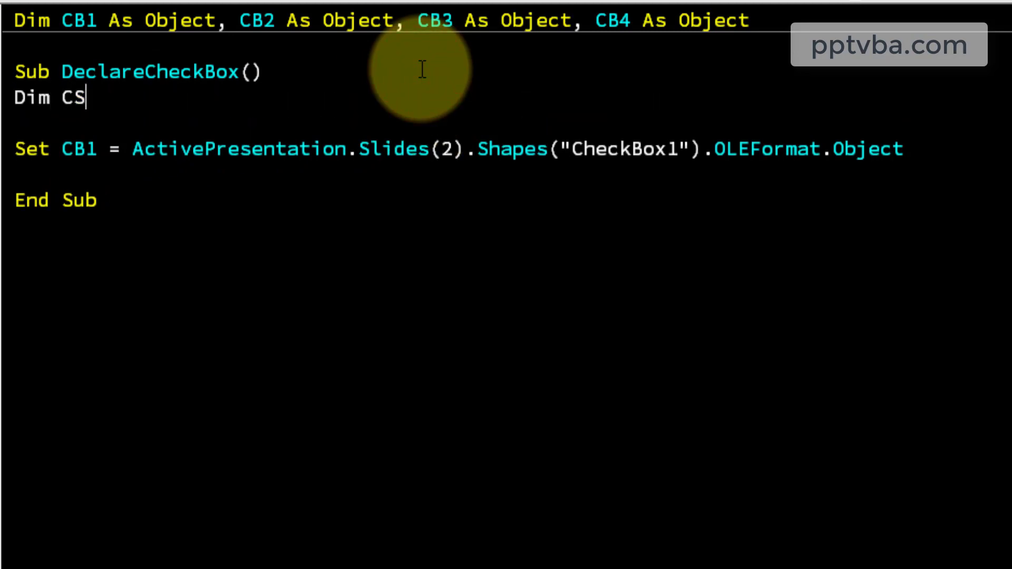
type("As Slide")
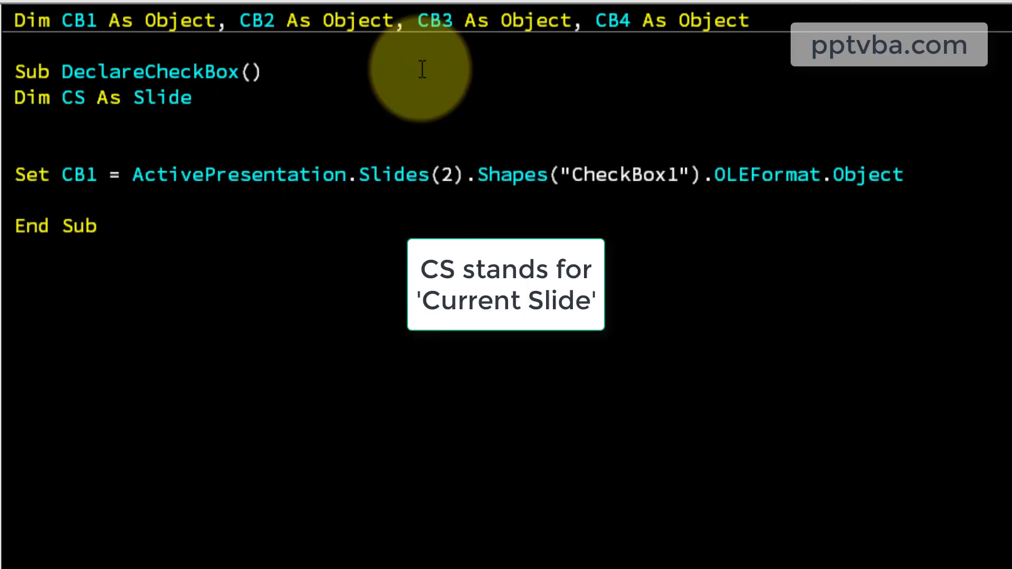
type("Set CS = Acti")
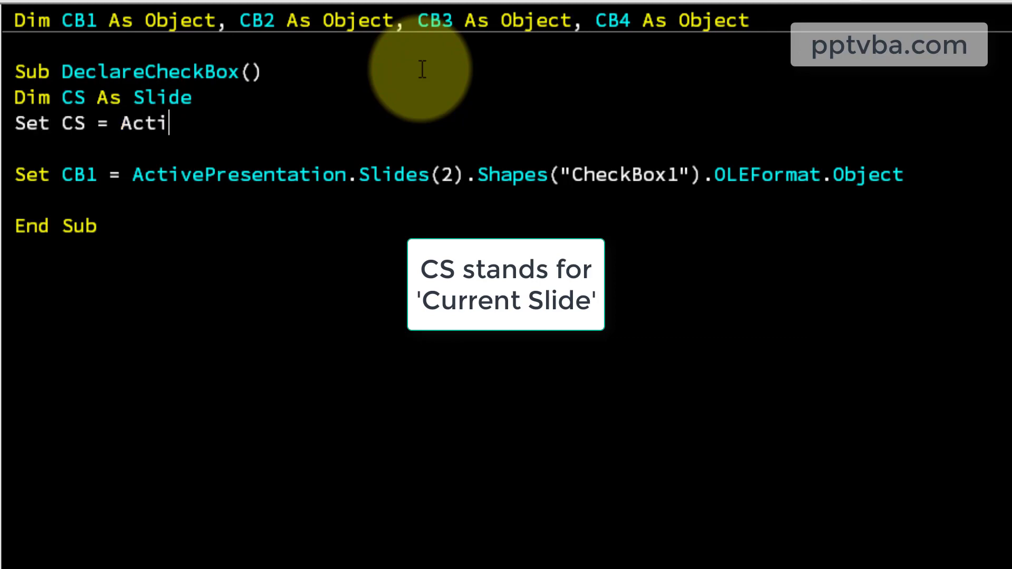
type("vePresentation")
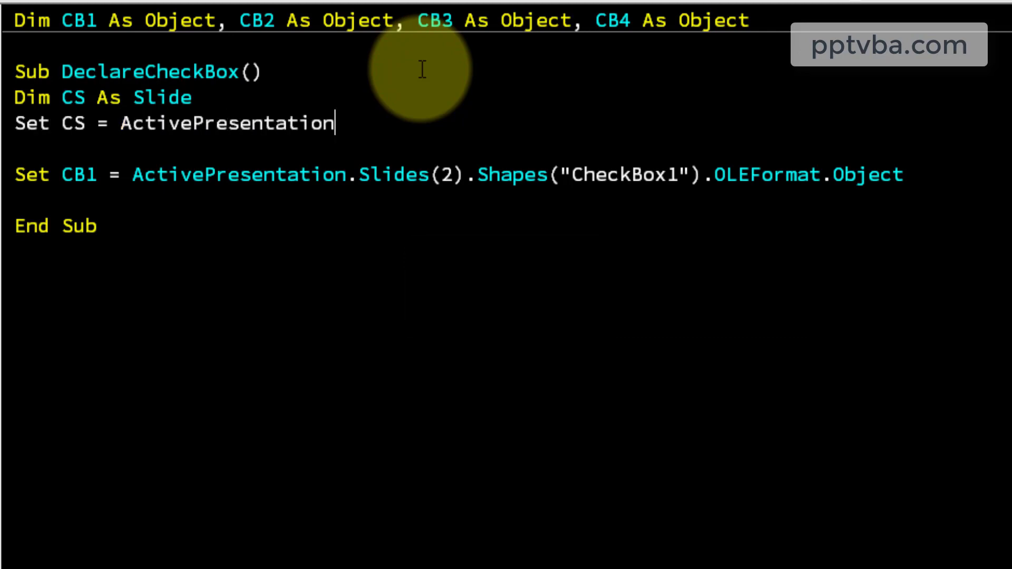
type(".SlideShowWindow.")
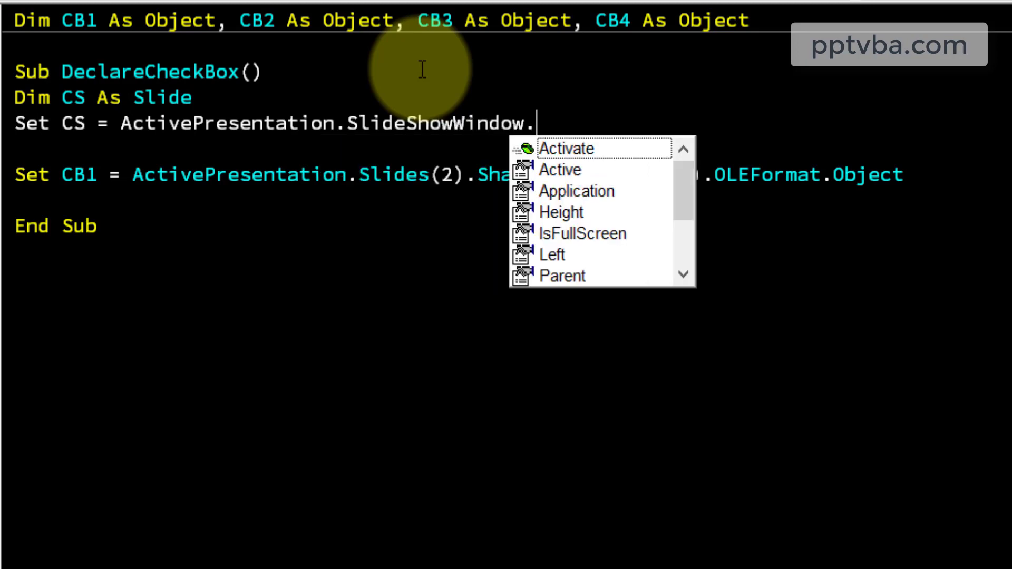
type(".View.SLide")
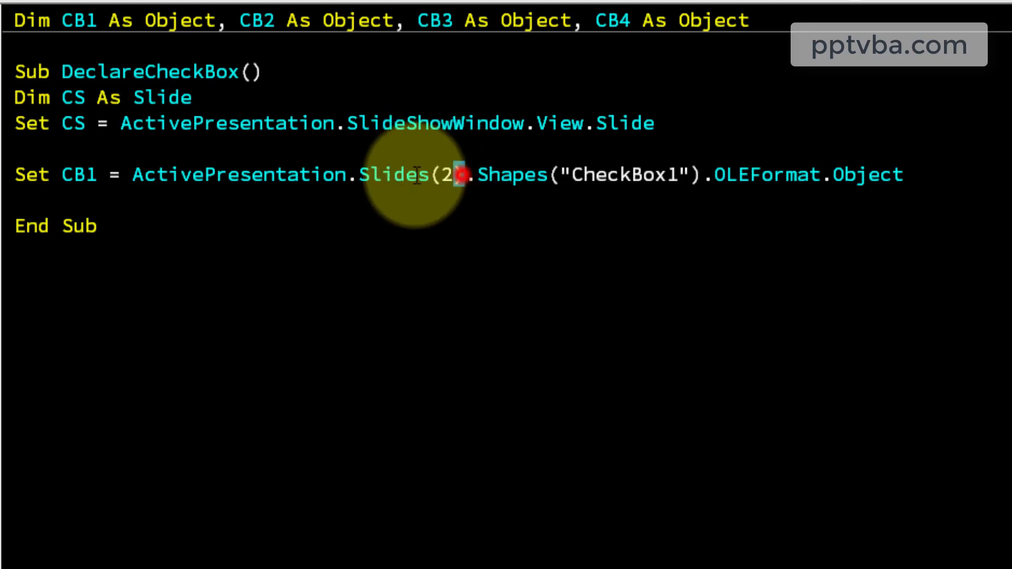
type("CS")
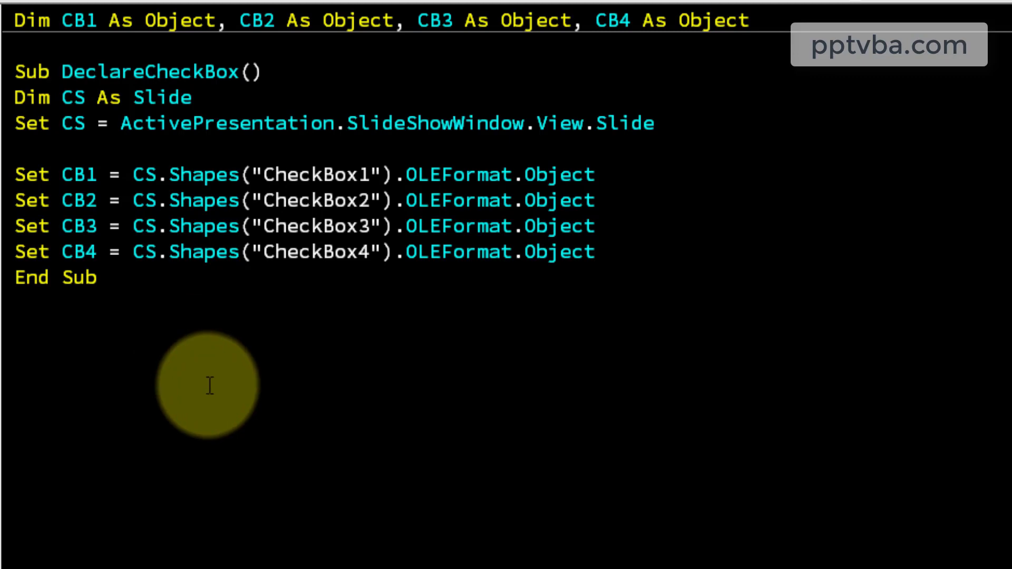
Write Sub Correct with MsgBox "Hey! This is the correct answer! Good job!".
type("Sub Correct(")
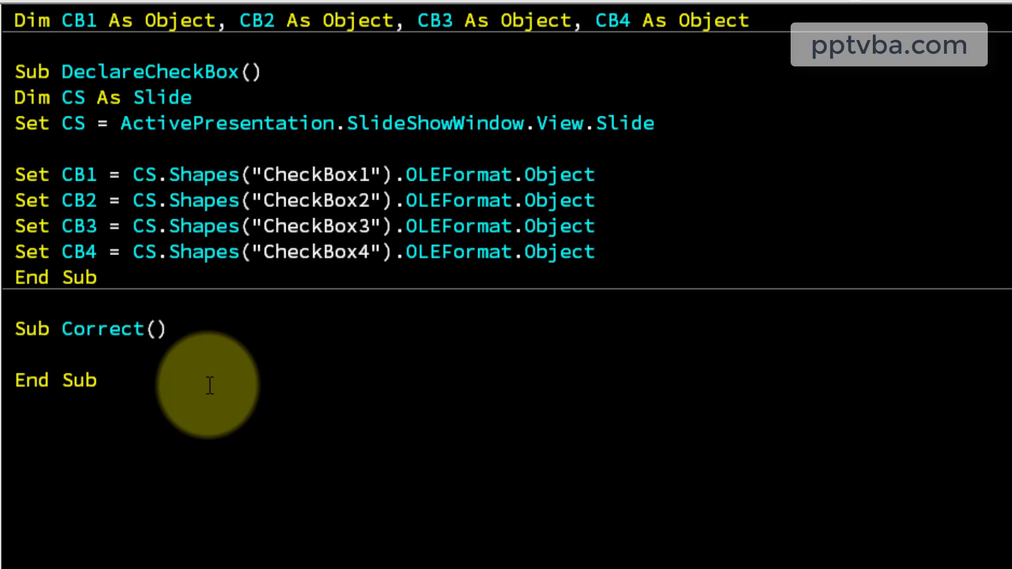
type("Ms")
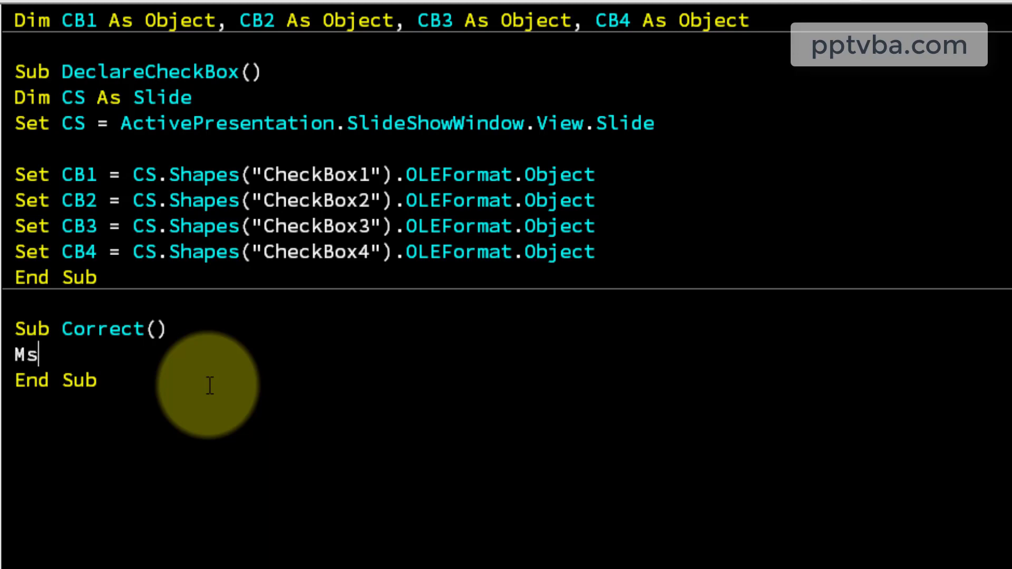
type("gBox \"")
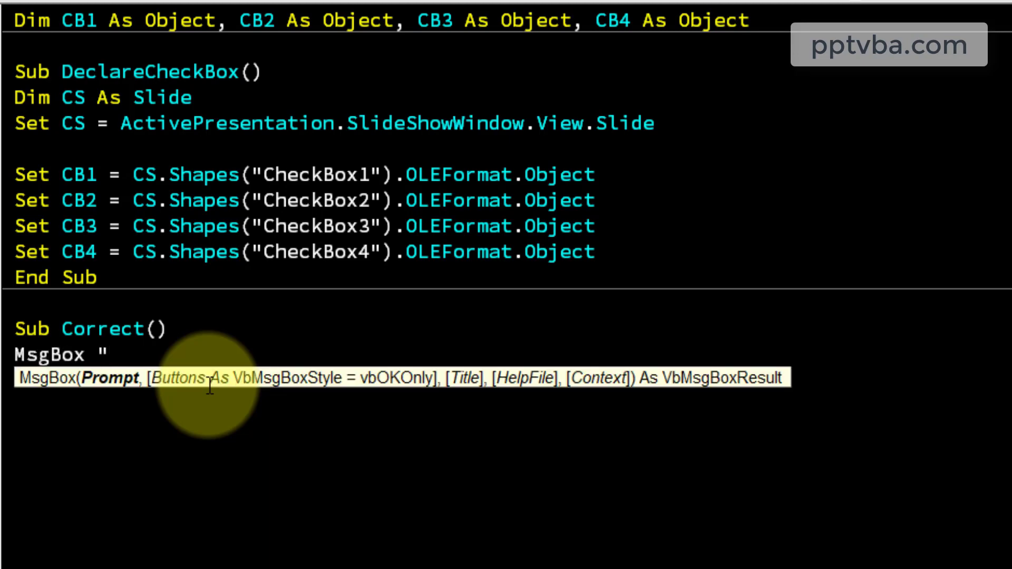
type("Hey! This is the")
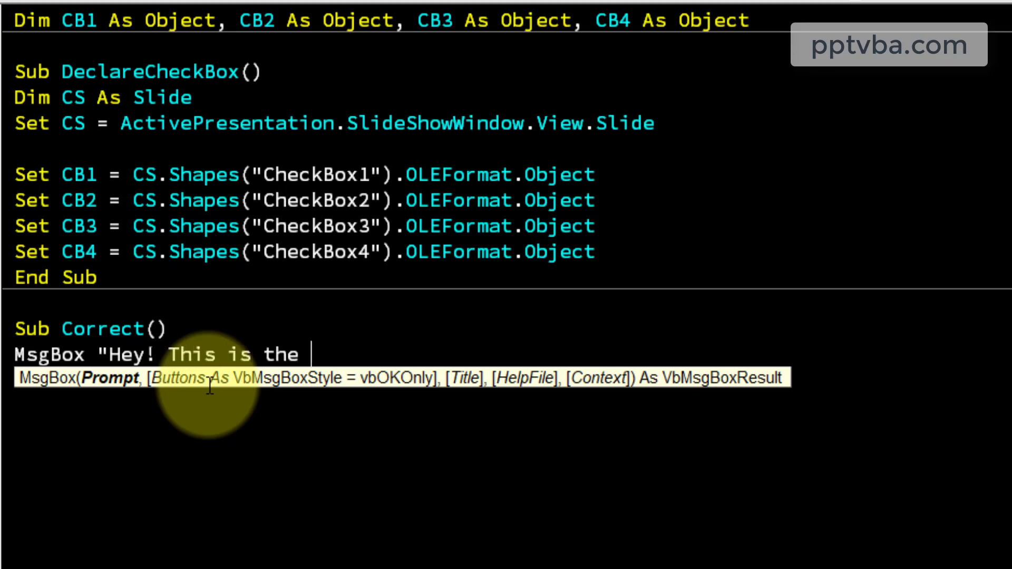
type("correct answer!\"")
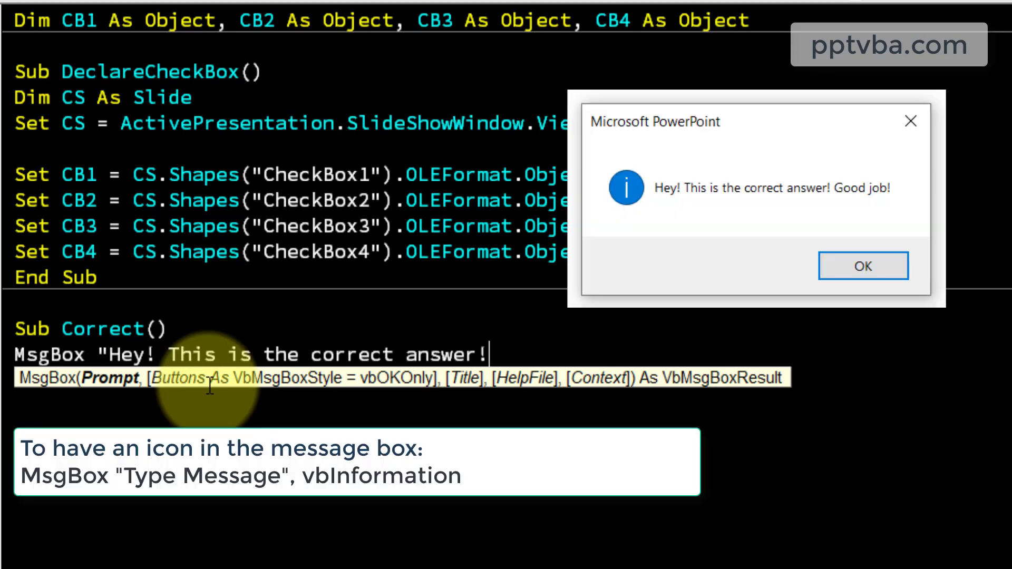
type("Good job!\"")
type("Msg")
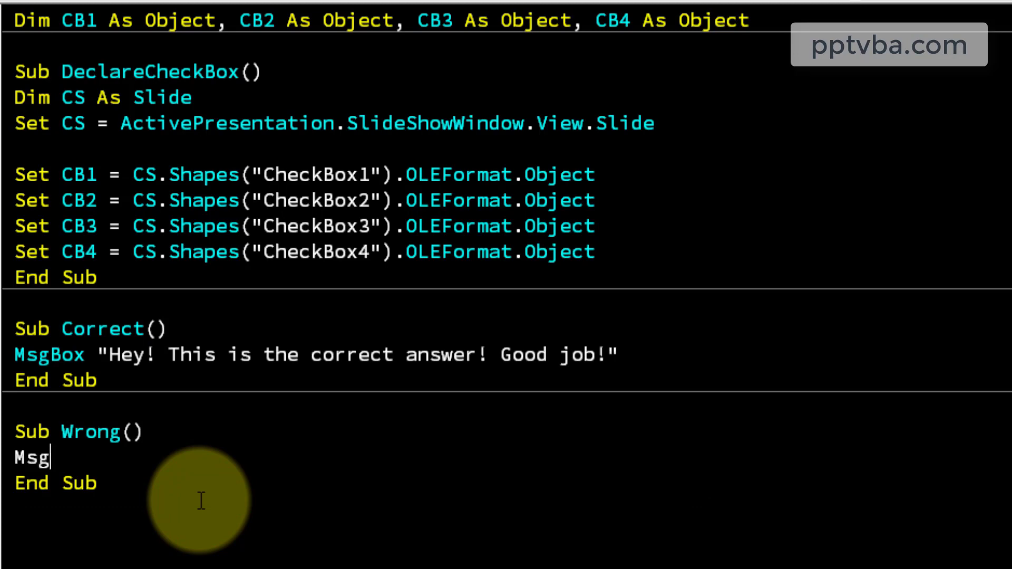
Write Sub Wrong with MsgBox "Hey! This is not the right answer. Try again!".
type("Box \"Hey! This is not the rig")
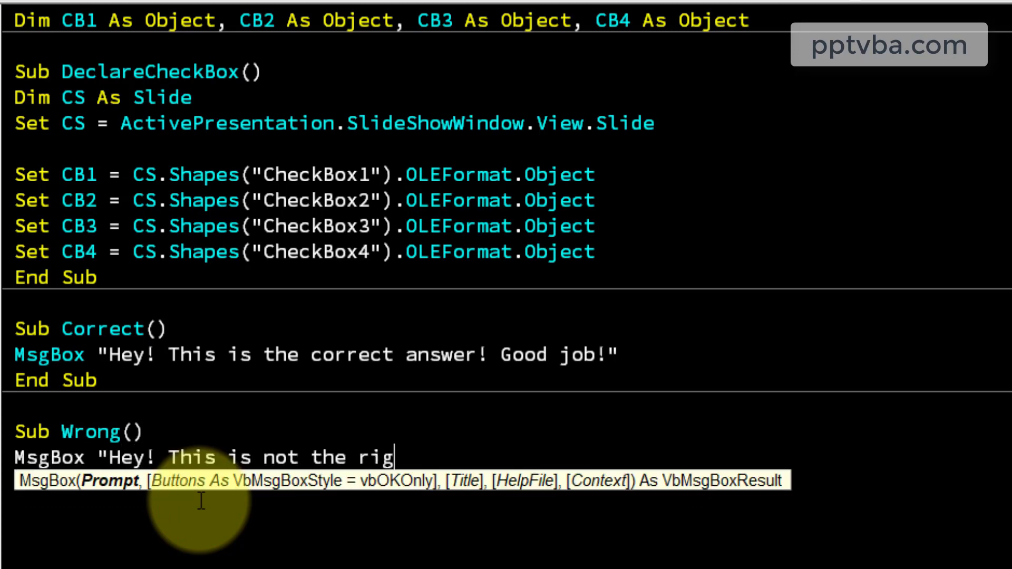
type("ht answer.\"")
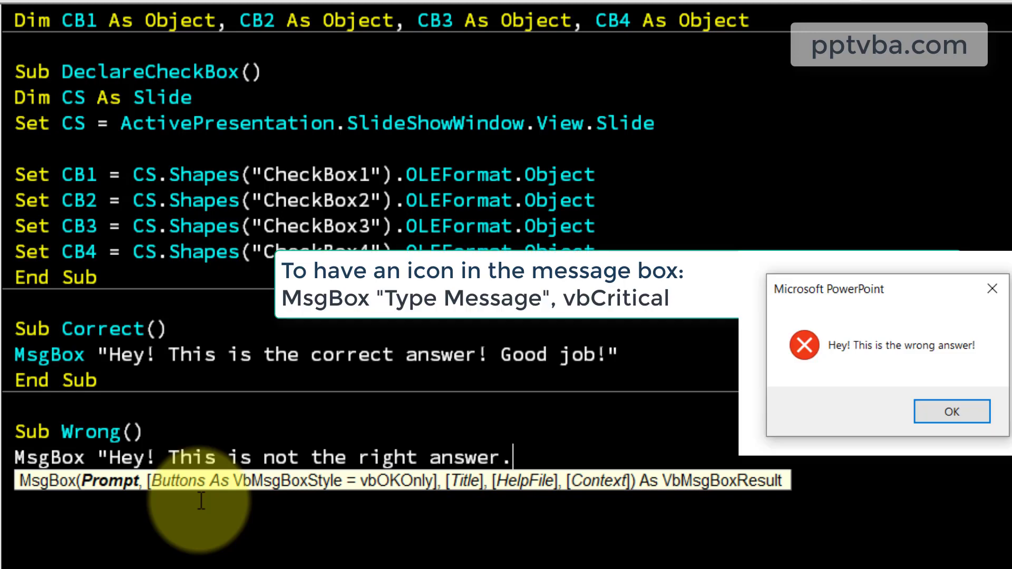
type("Try agai")
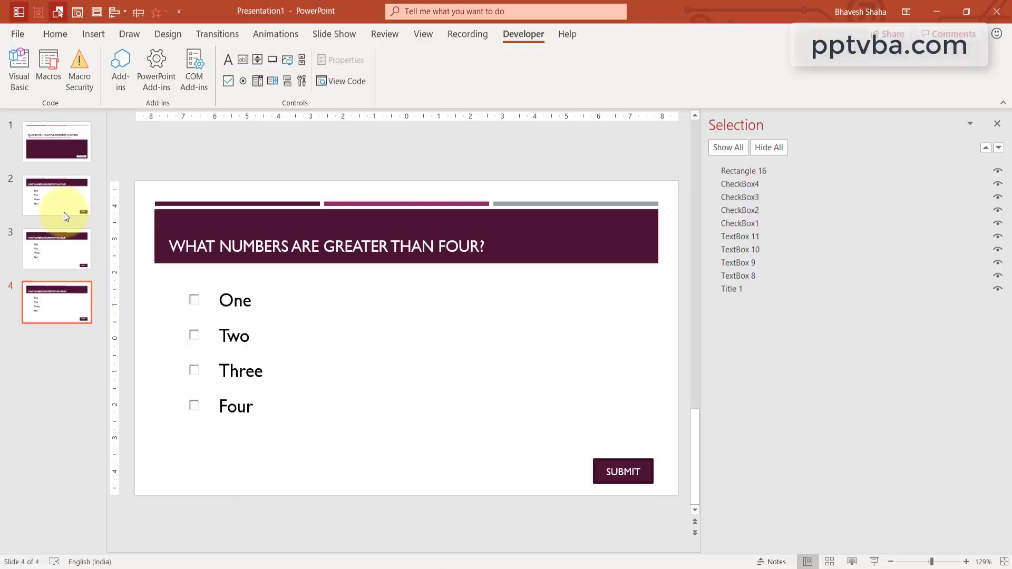
Go to slide 2, the 'greater than two' question.
left_click(56, 195)
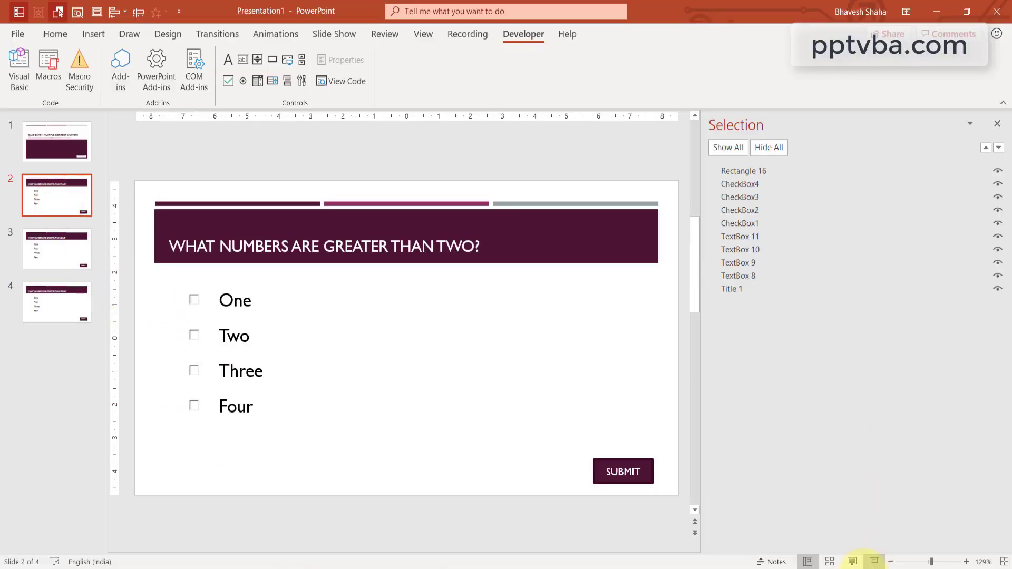
left_click(18, 64)
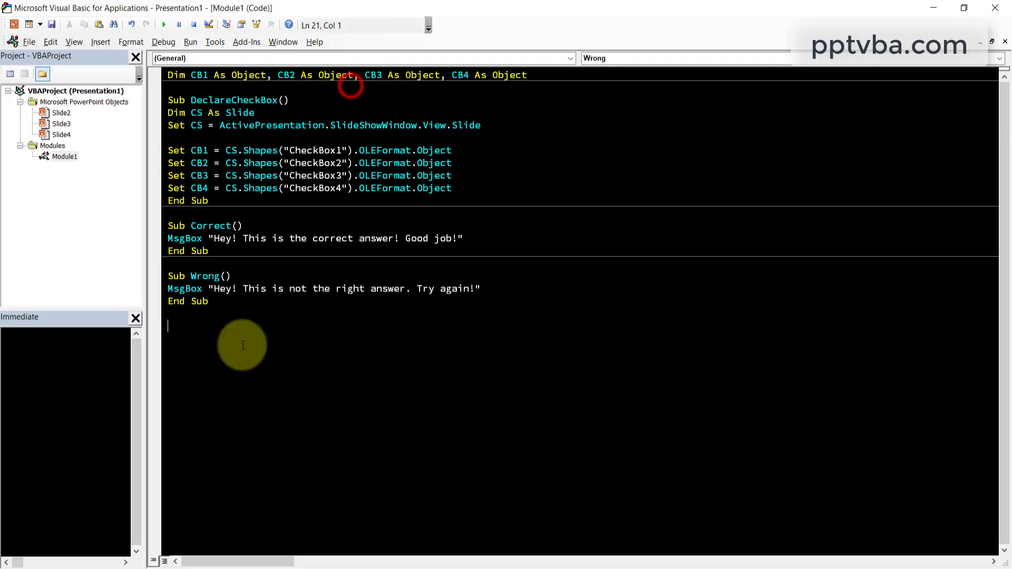
Write Sub CBCorrect34: if CB1, CB2 False and CB3, CB4 True call Correct, else Wrong.
type("Sub")
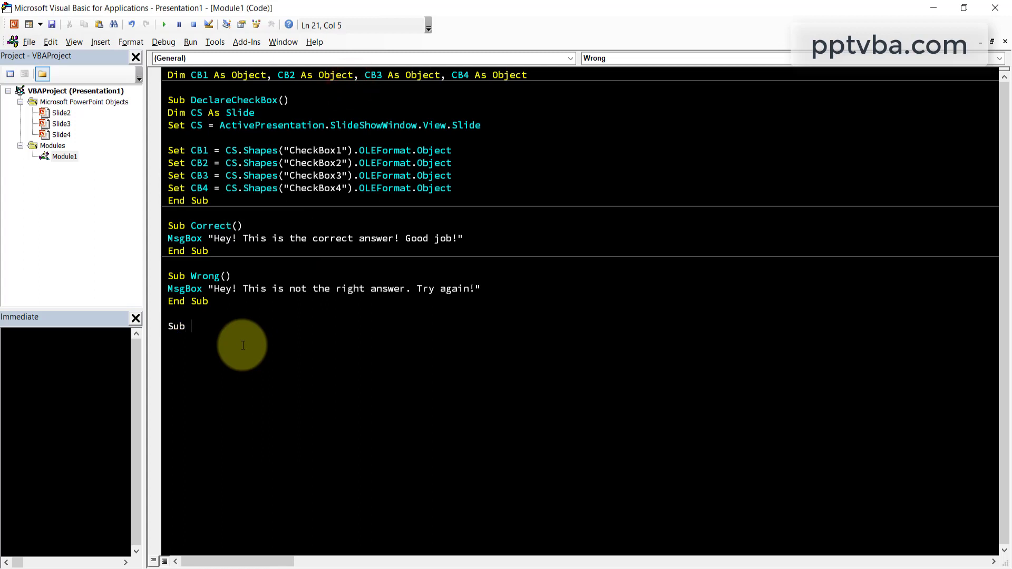
type("CBCorrect3(")
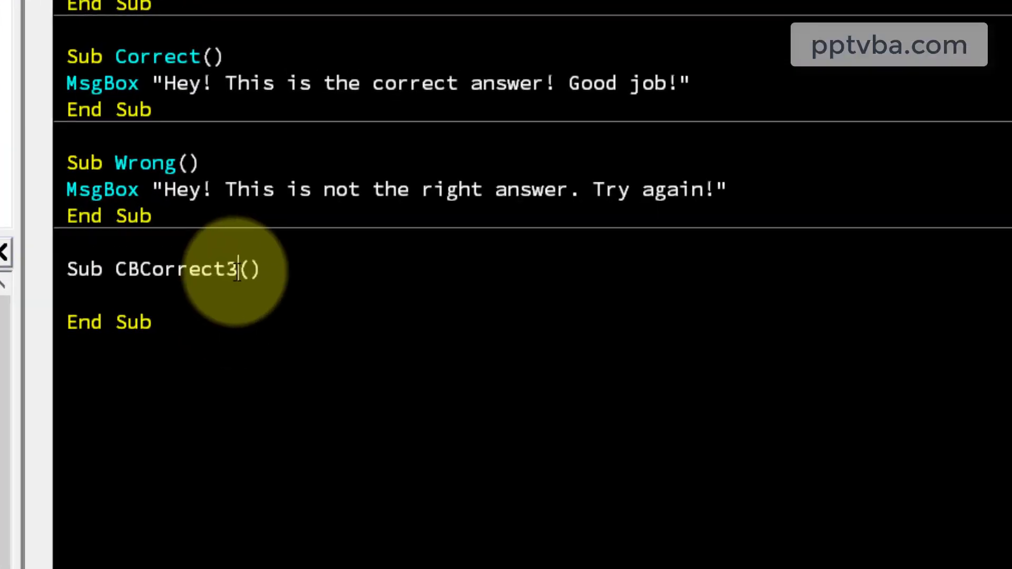
type("4")
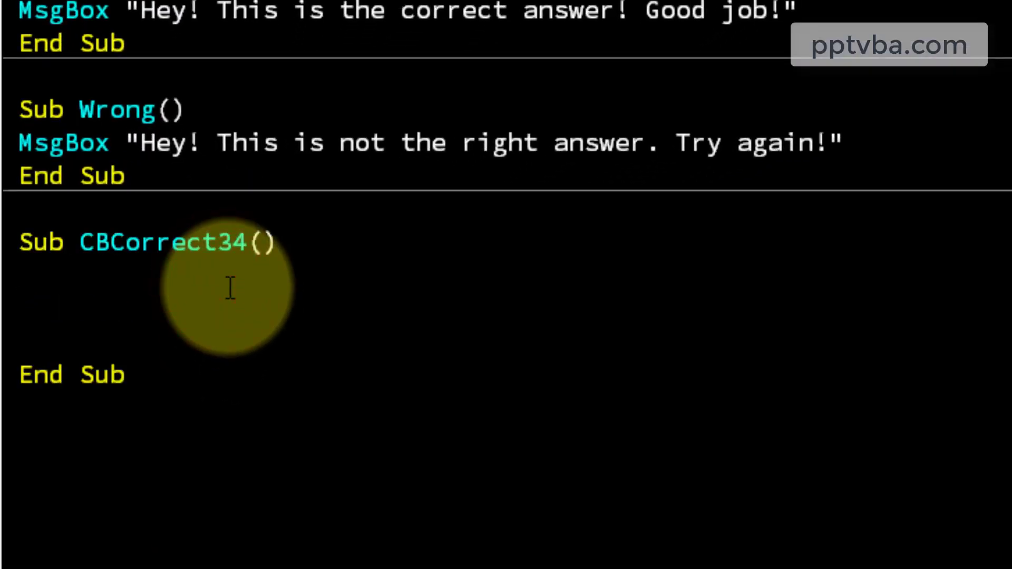
type("I")
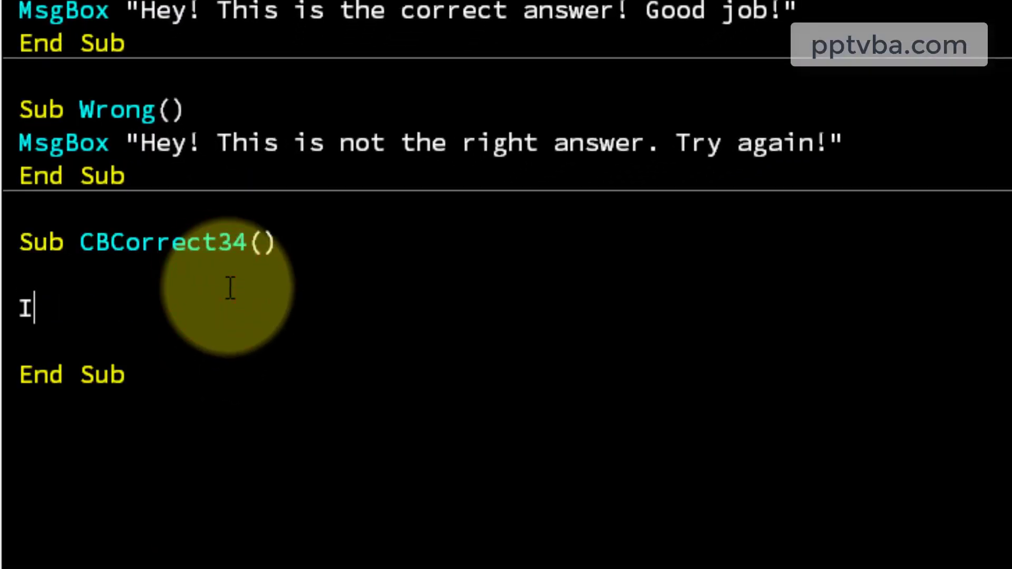
type("f CB1.")
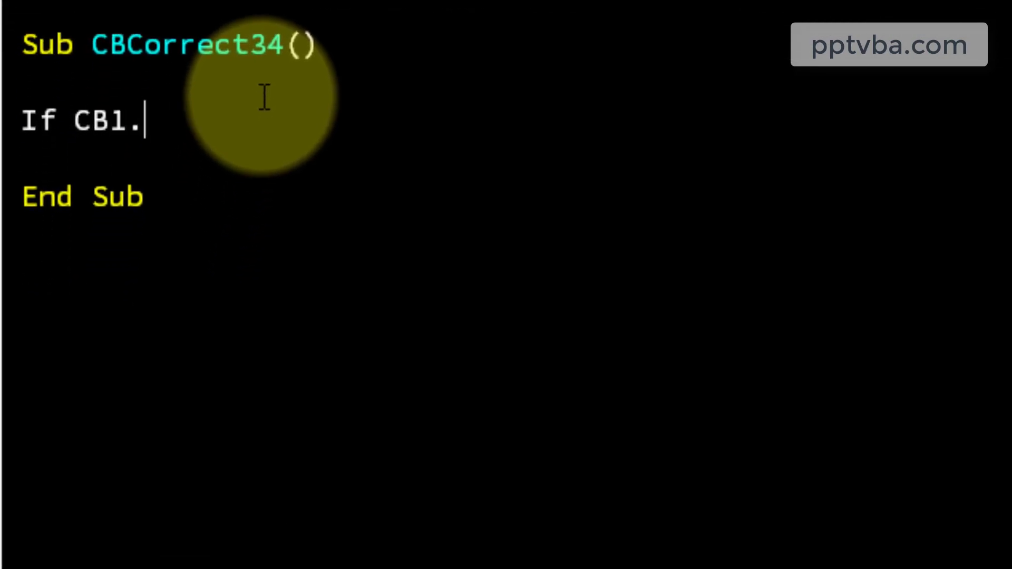
type("Value = False and CB2.Value = False AND CB3.Value = True and CB4.")
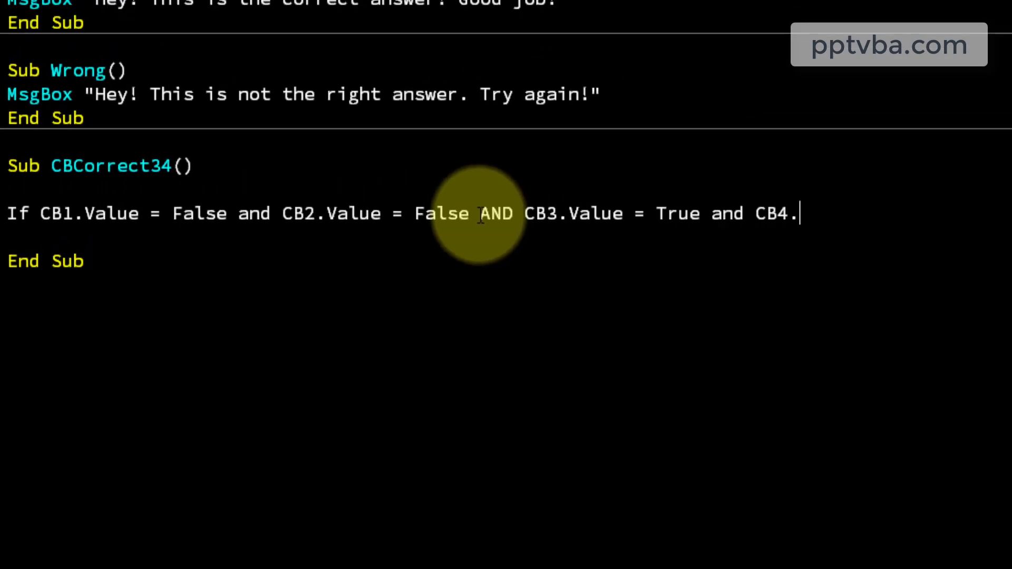
type("Value = True Then")
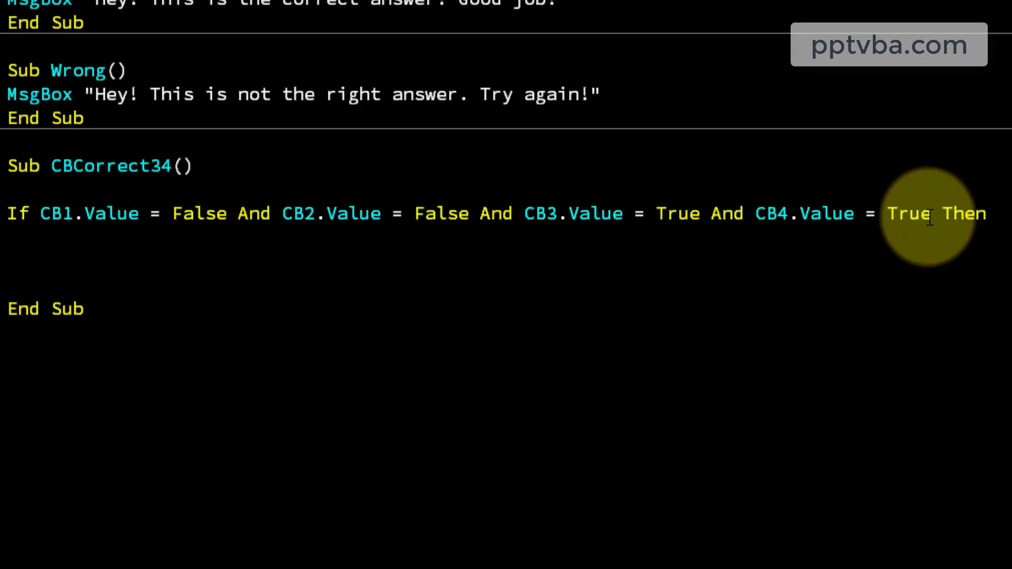
type("Correct")
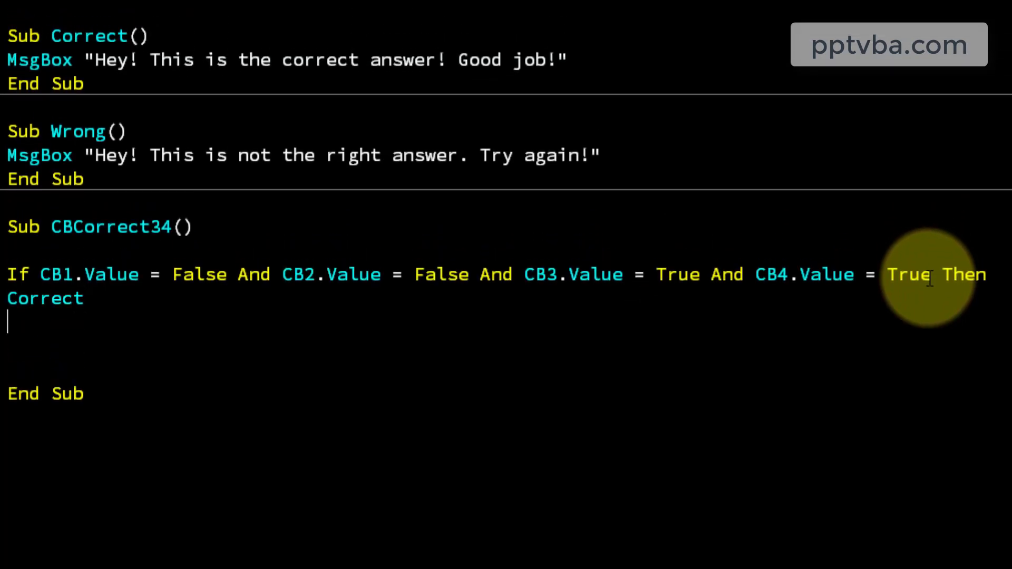
type("Else")
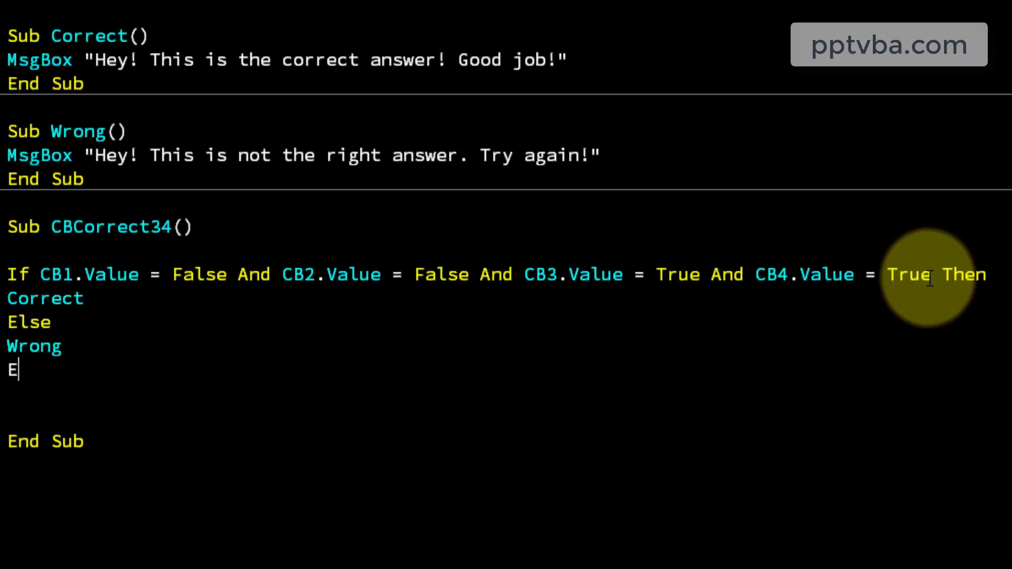
type("nd If")
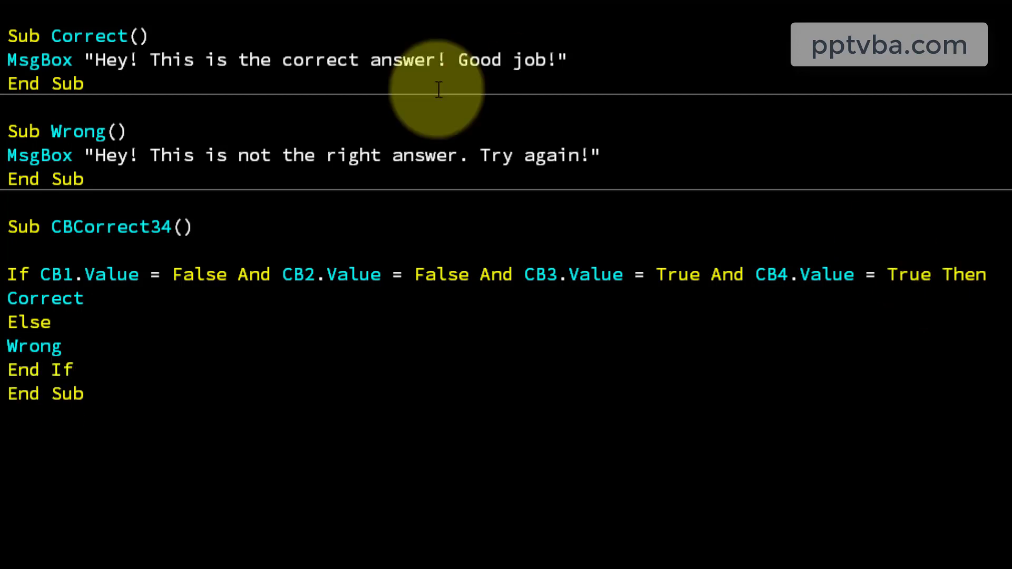
Add a DeclareCheckBox call at the top of CBCorrect34.
double_click(45, 298)
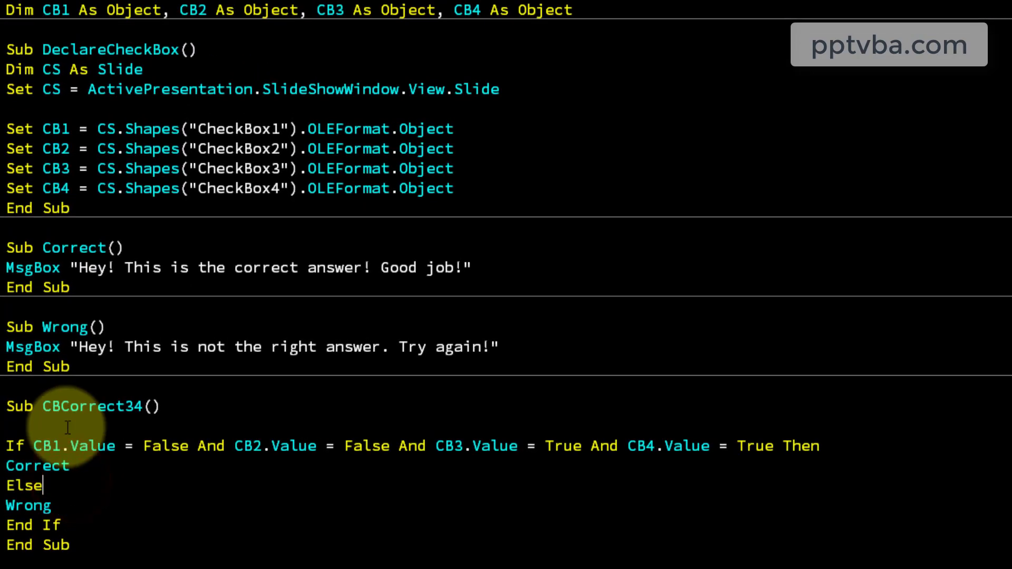
double_click(45, 446)
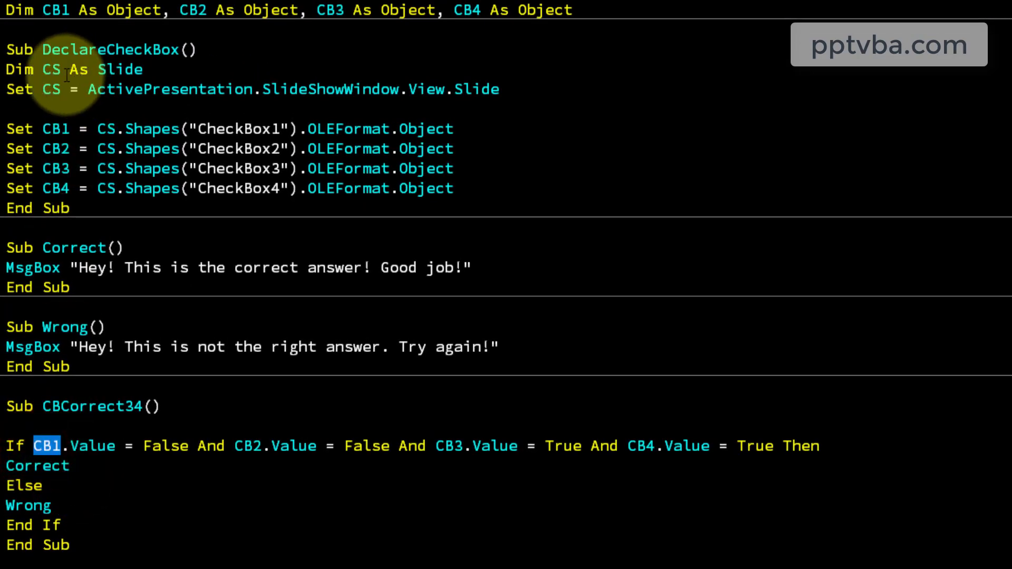
double_click(110, 49)
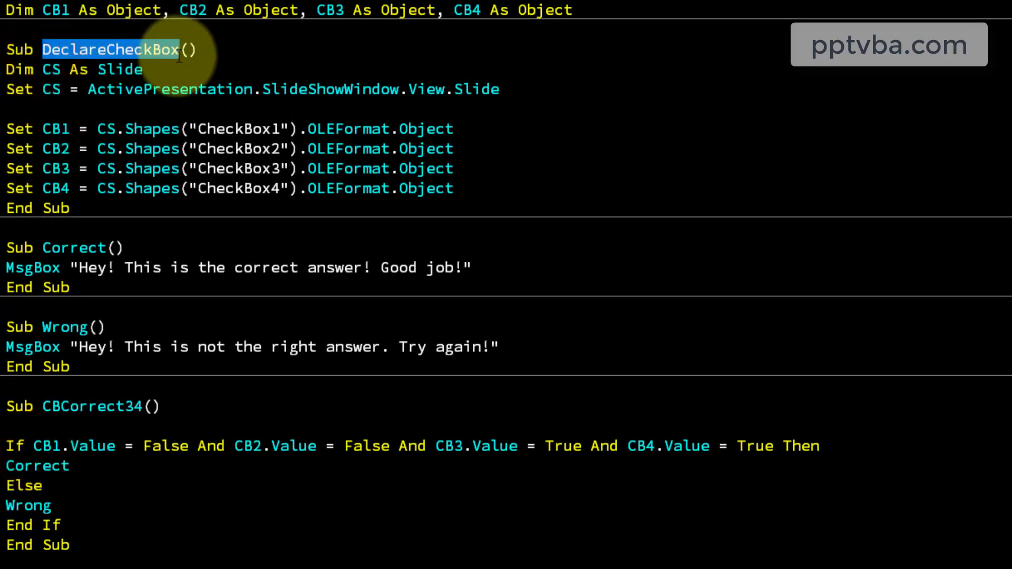
left_click(82, 438)
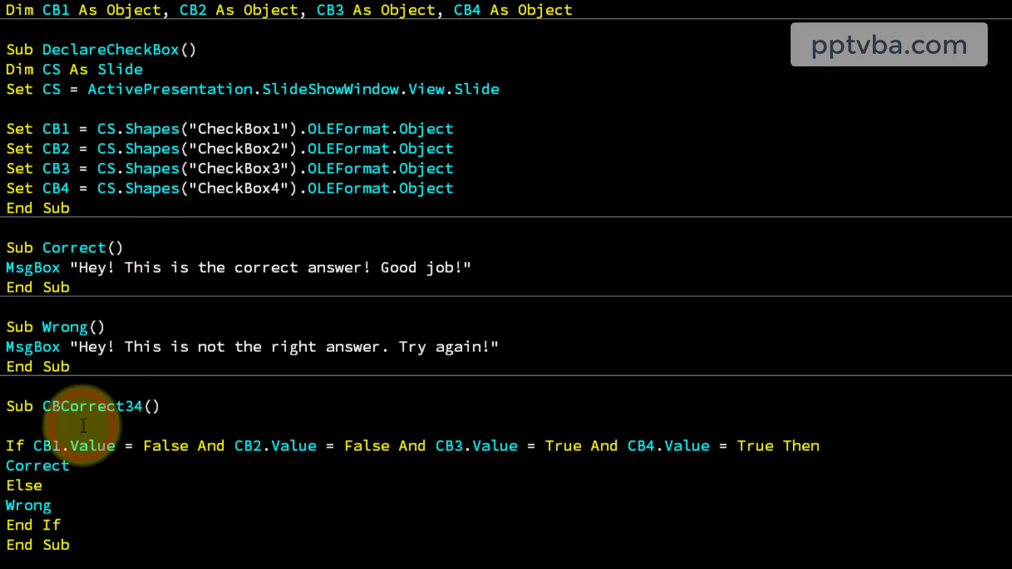
type("DeclareCheckBox")
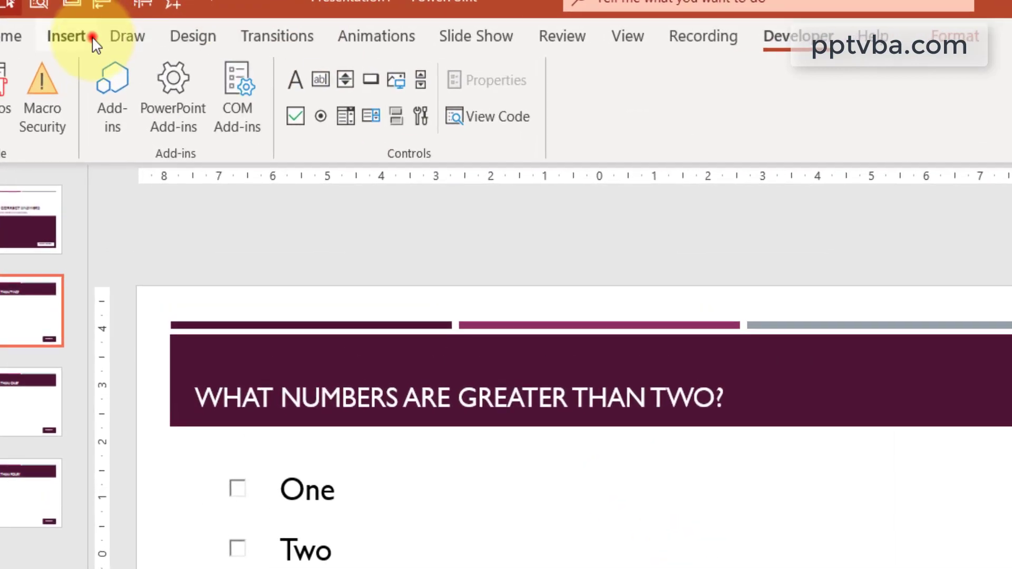
Set slide 2's SUBMIT button to run macro CBCorrect34, then move to slide 3.
left_click(814, 74)
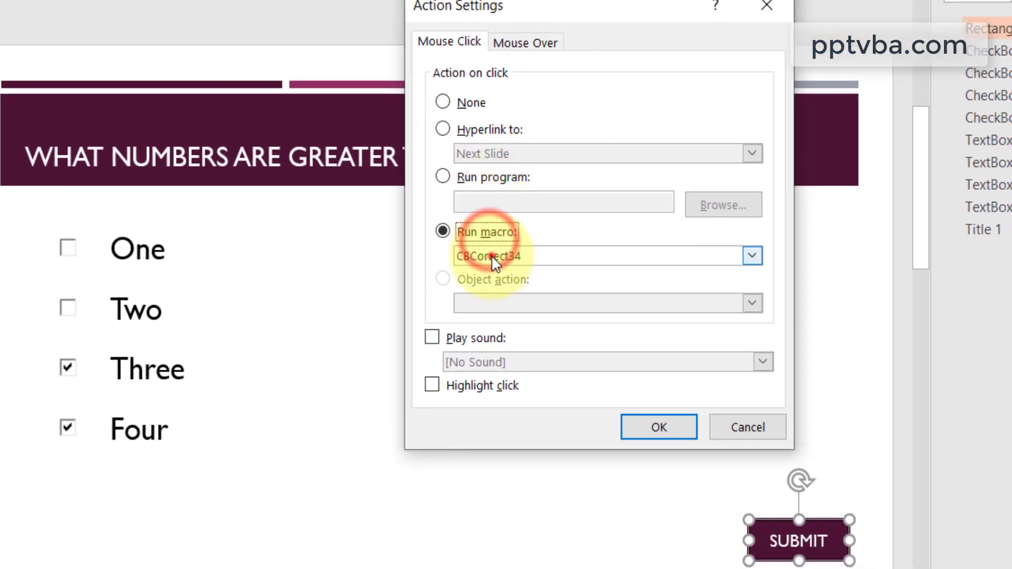
left_click(752, 255)
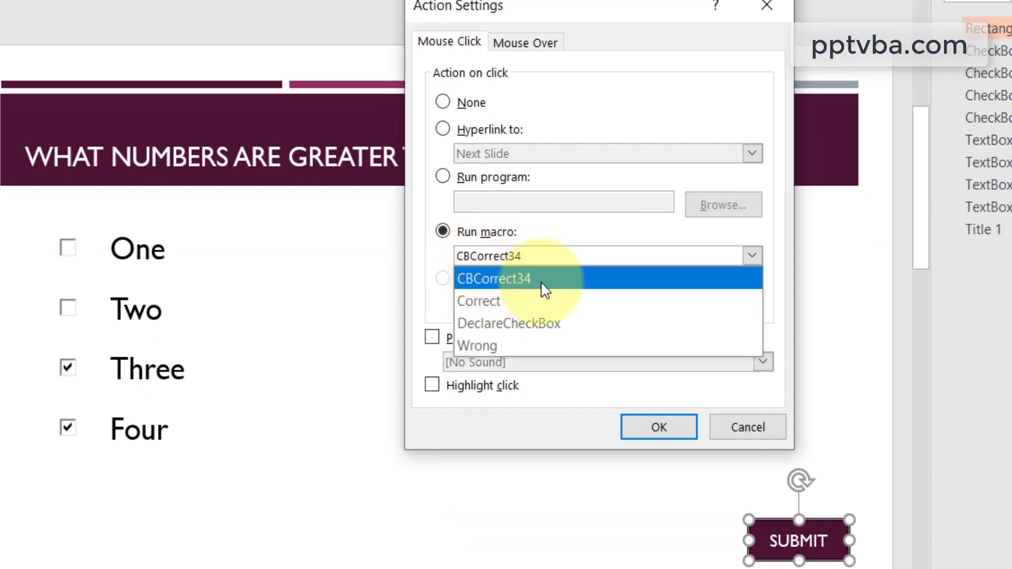
left_click(657, 426)
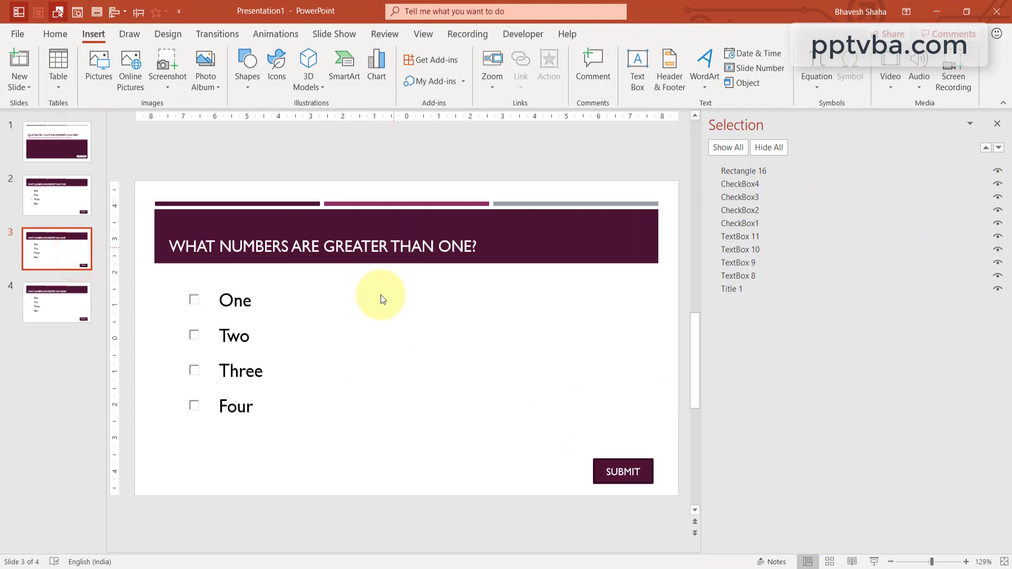
left_click_drag(381, 297, 264, 445)
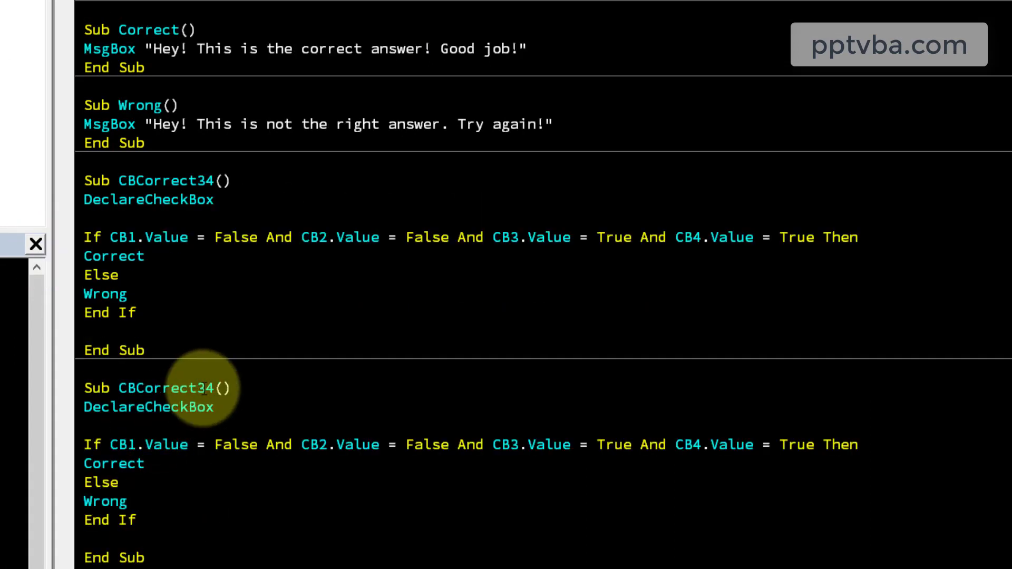
Rename the pasted copy of the macro to CBCorrect234.
left_click(195, 388)
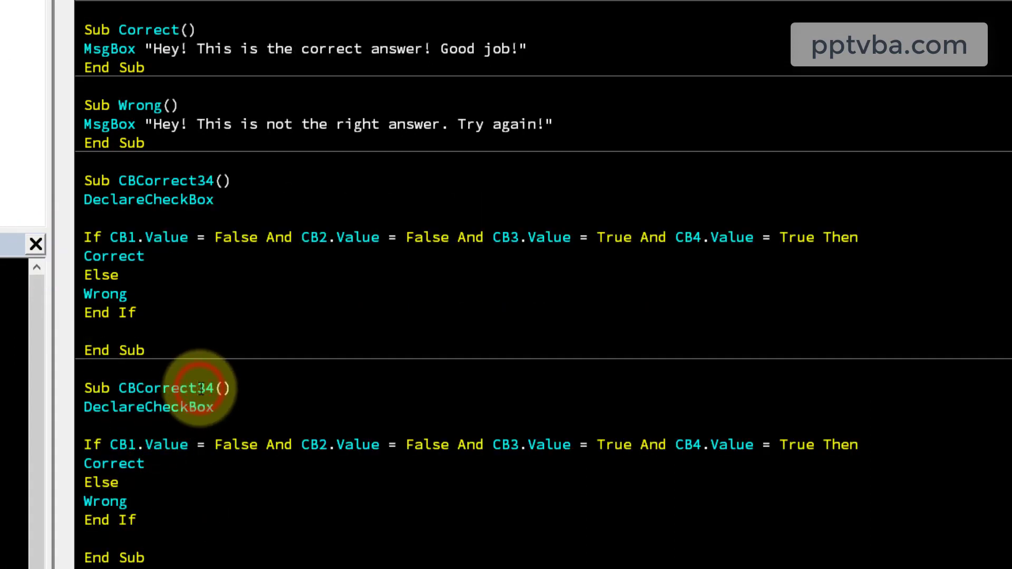
type("2")
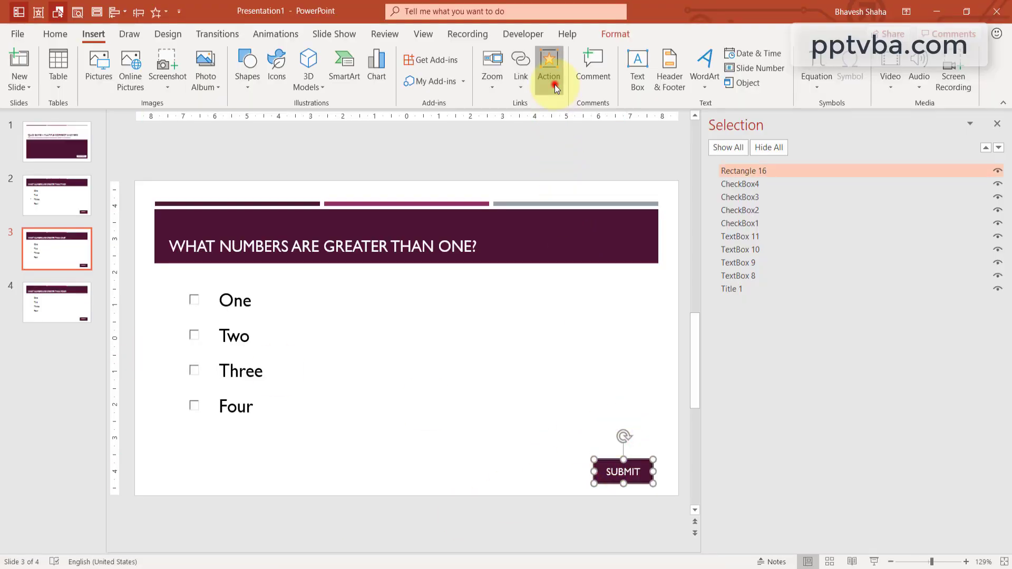
Give slide 3's SUBMIT button a Run macro CBCorrect234 click action.
left_click(548, 58)
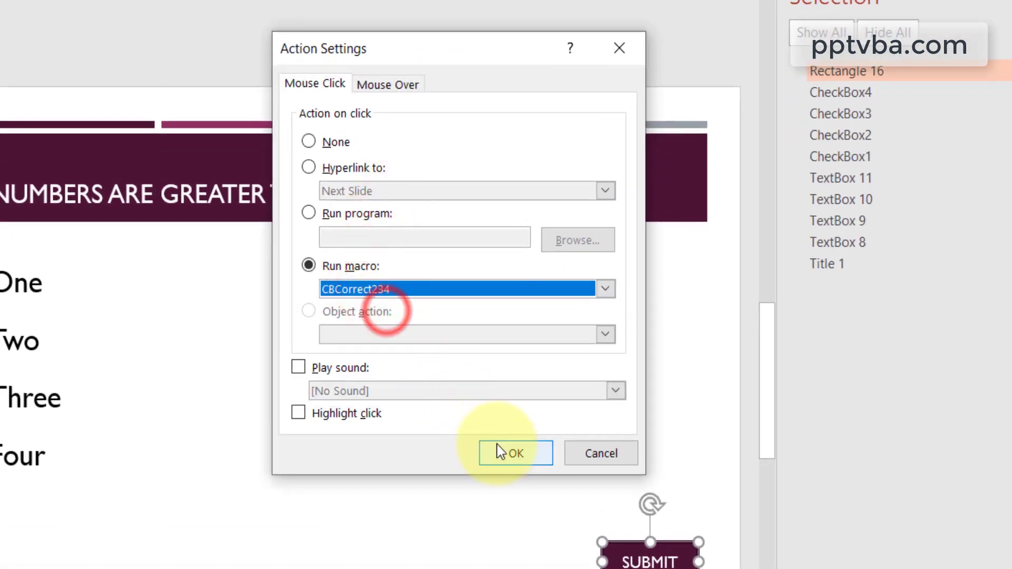
left_click(515, 452)
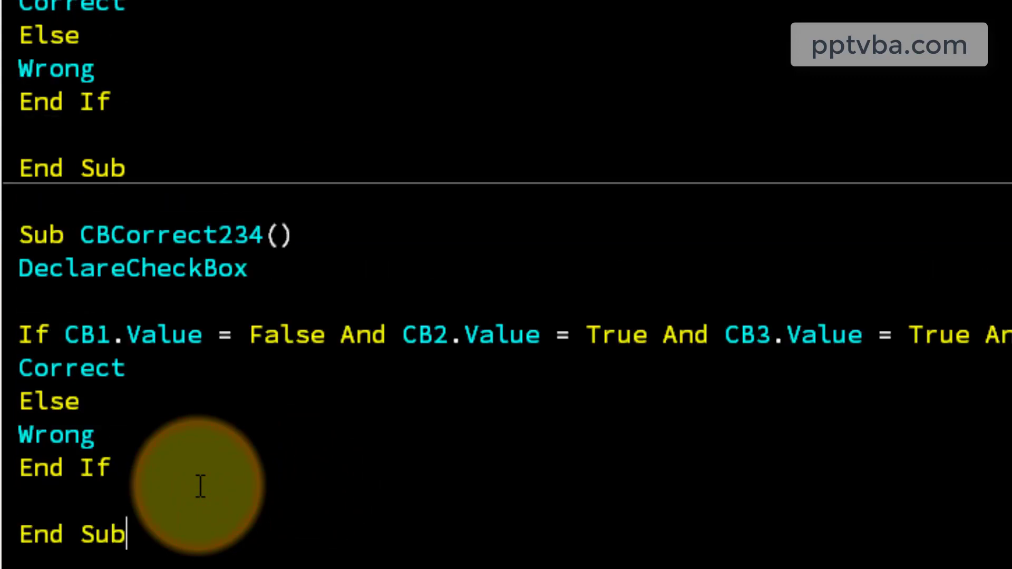
Select code in the CBCorrect234 macro to copy it as the basis for CBCorrect0.
double_click(616, 335)
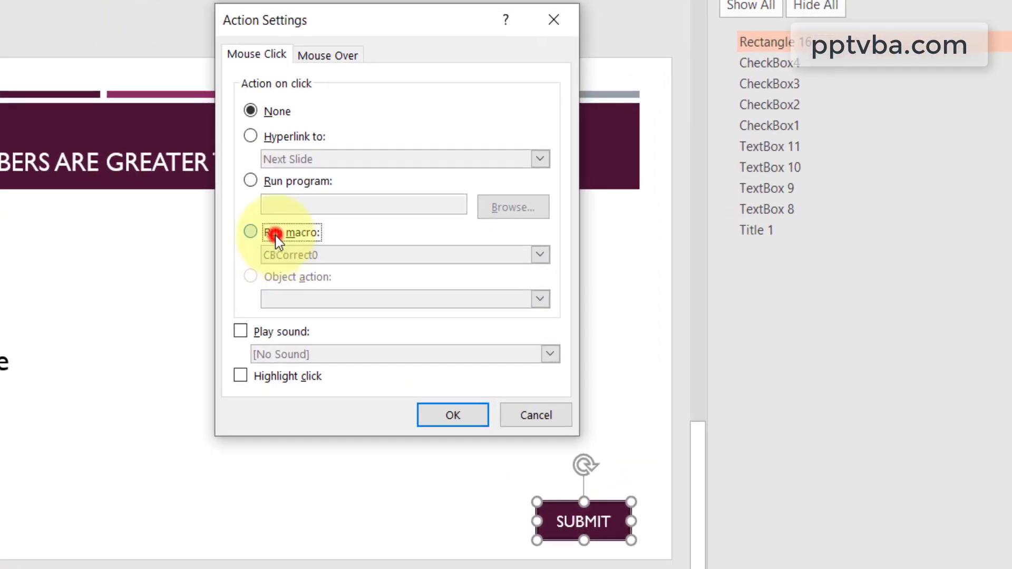
Give slide 4's SUBMIT button a Run macro click action set to CBCorrect0.
left_click(249, 232)
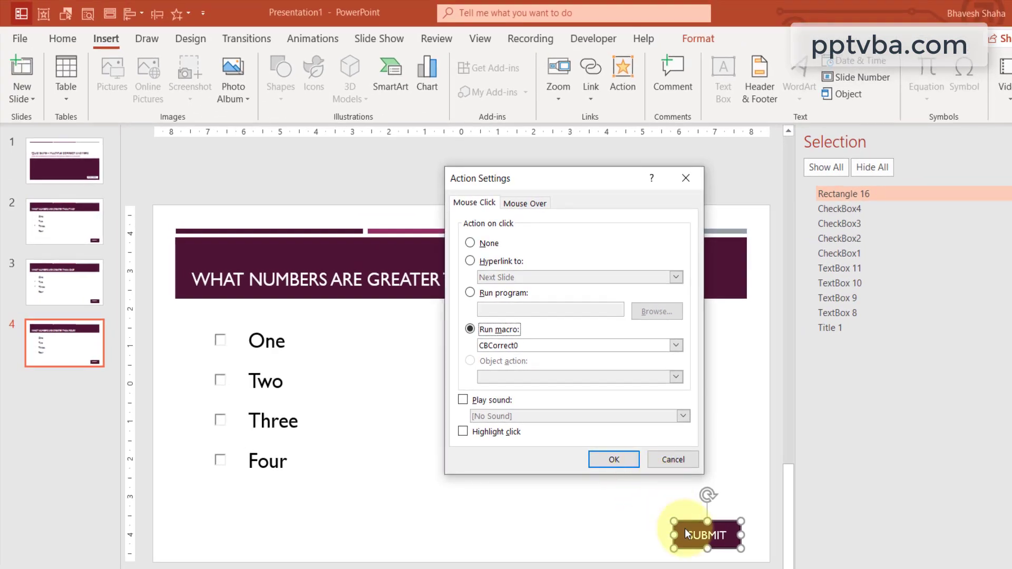
mouse_move(714, 455)
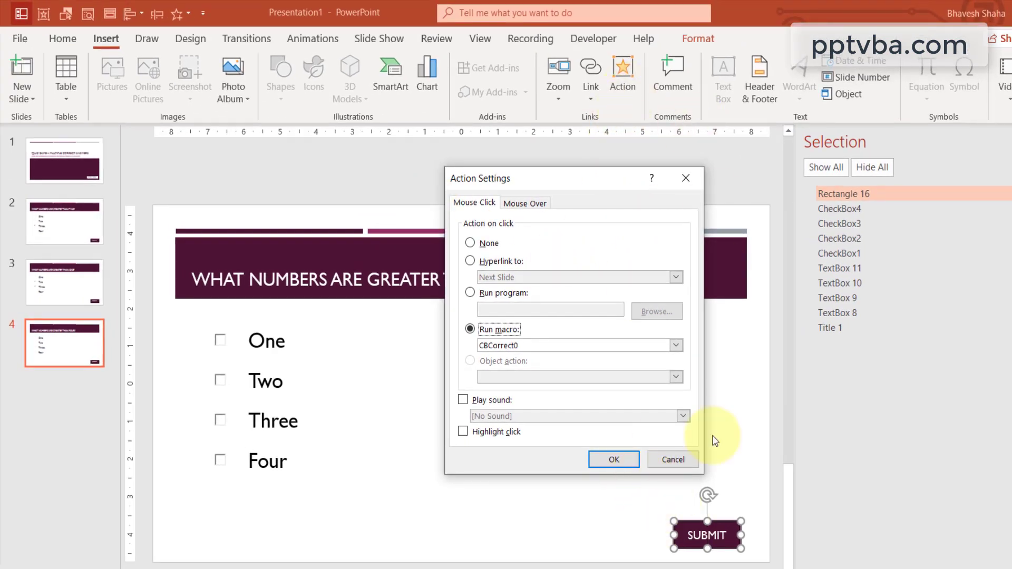
left_click(63, 160)
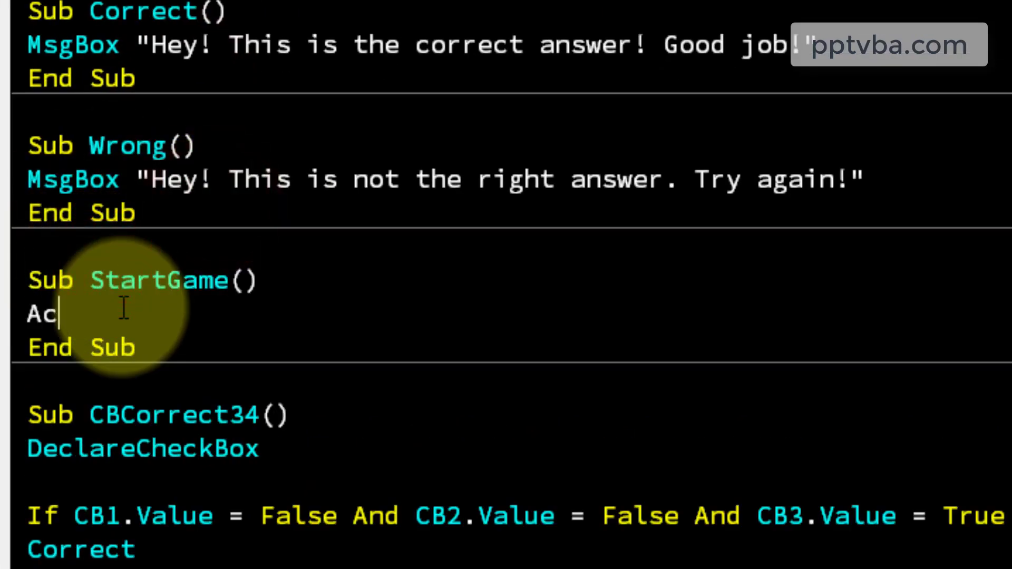
Make StartGame advance the show with ActivePresentation.SlideShowWindow.View.Next.
type("tivePr")
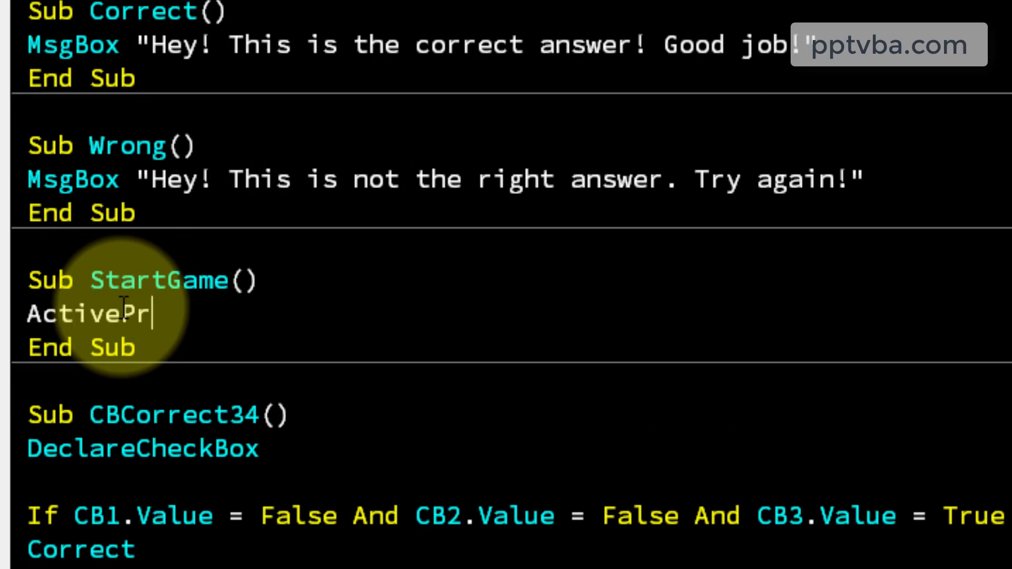
type("esentation.")
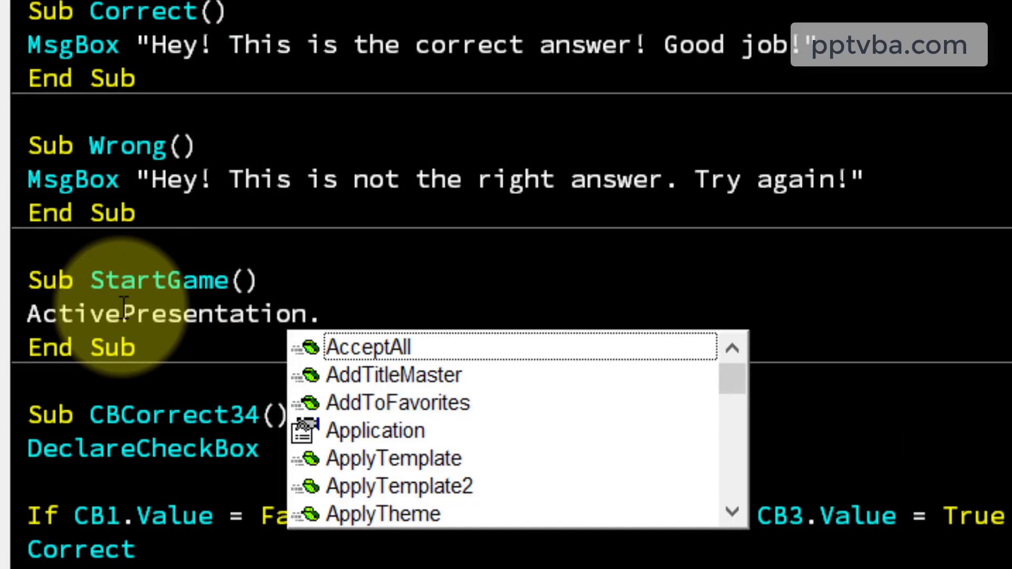
type("SlideShowWindow.")
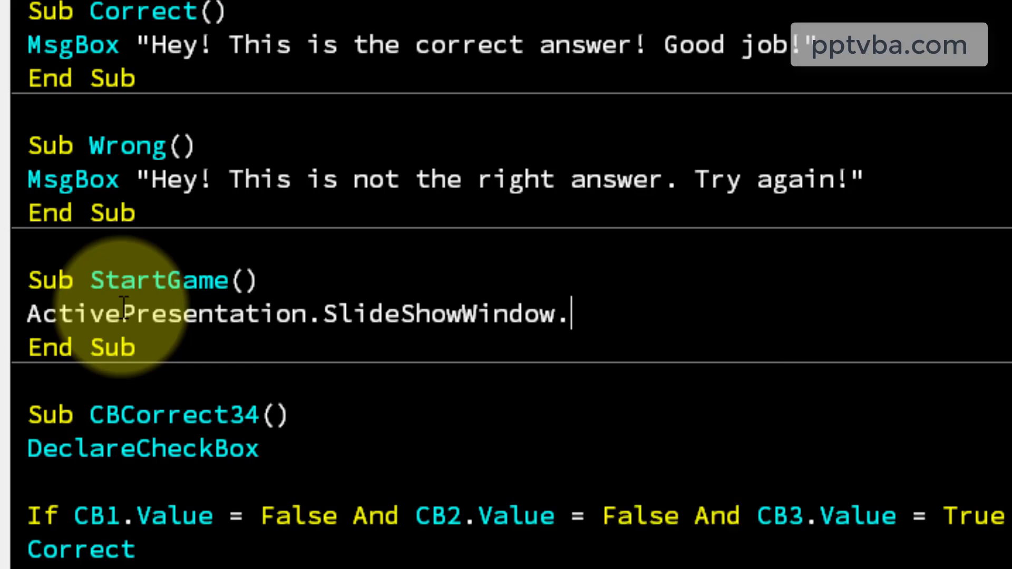
type("View.Next")
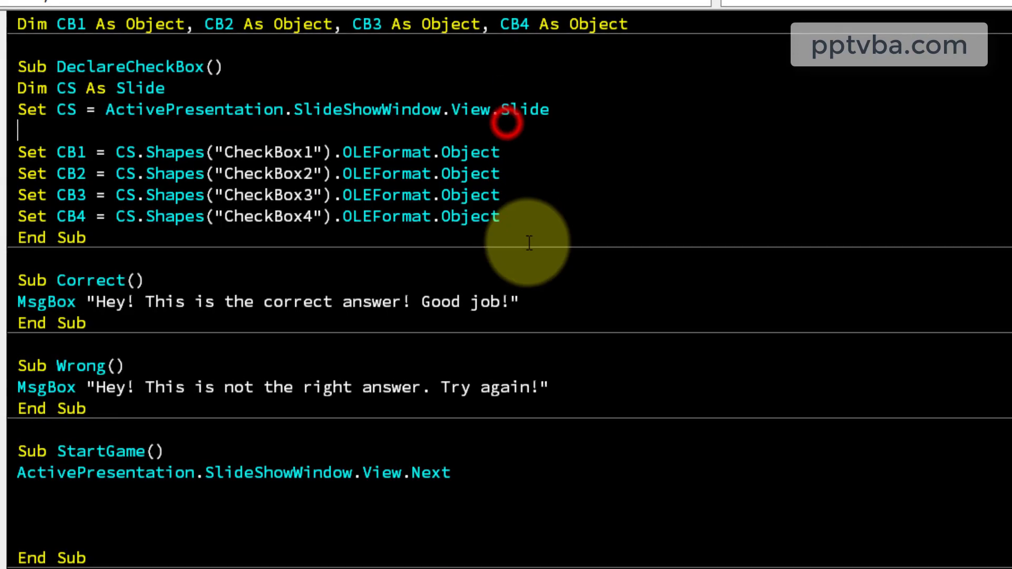
Add Dim CS As Slide and a For i = 2 To 4 loop over Slides(i).
type("For i =")
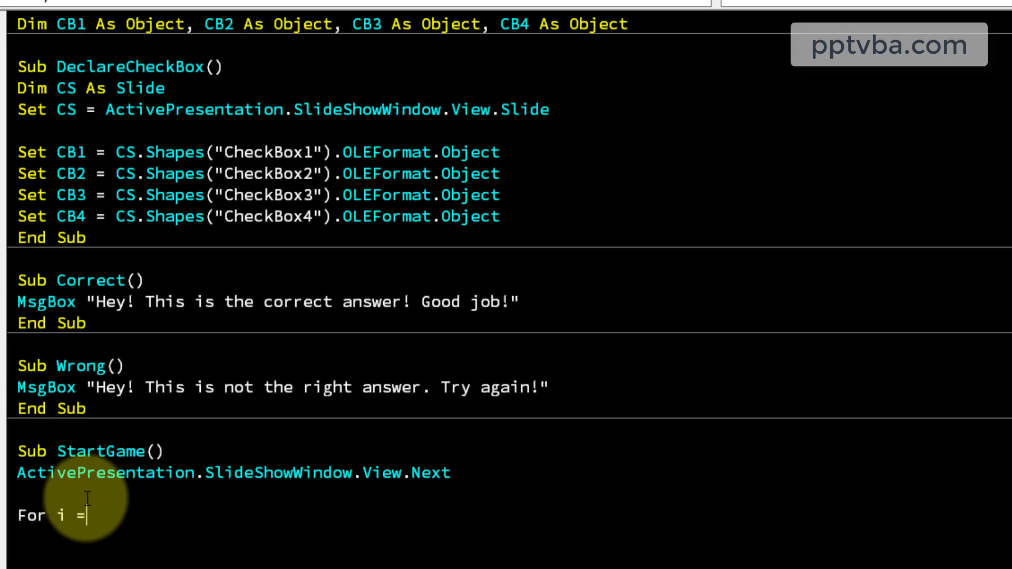
type("2 to")
type("Next i")
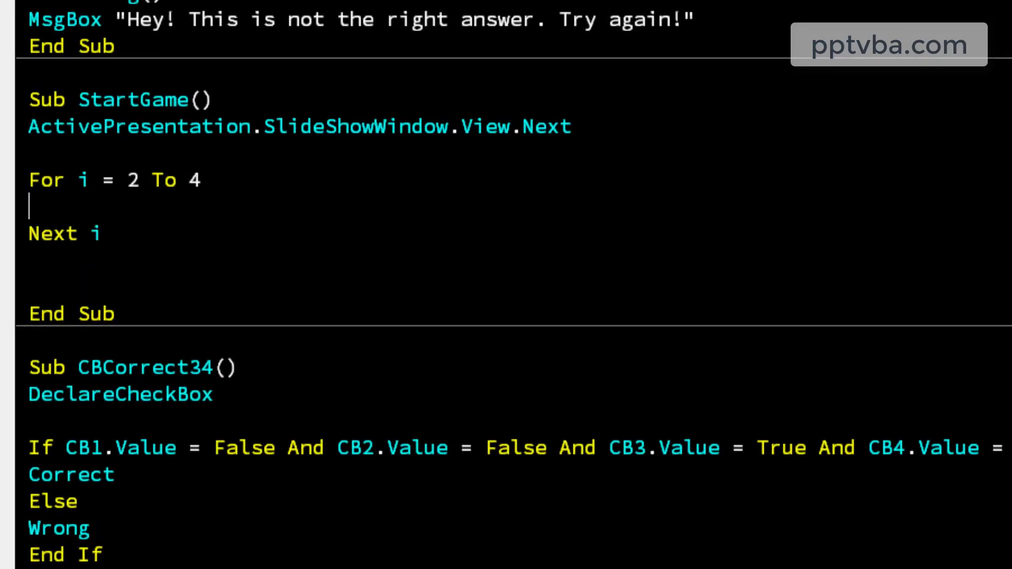
type("Dim CS As Slide")
type("Set CS = ActivePresentation.Slides(")
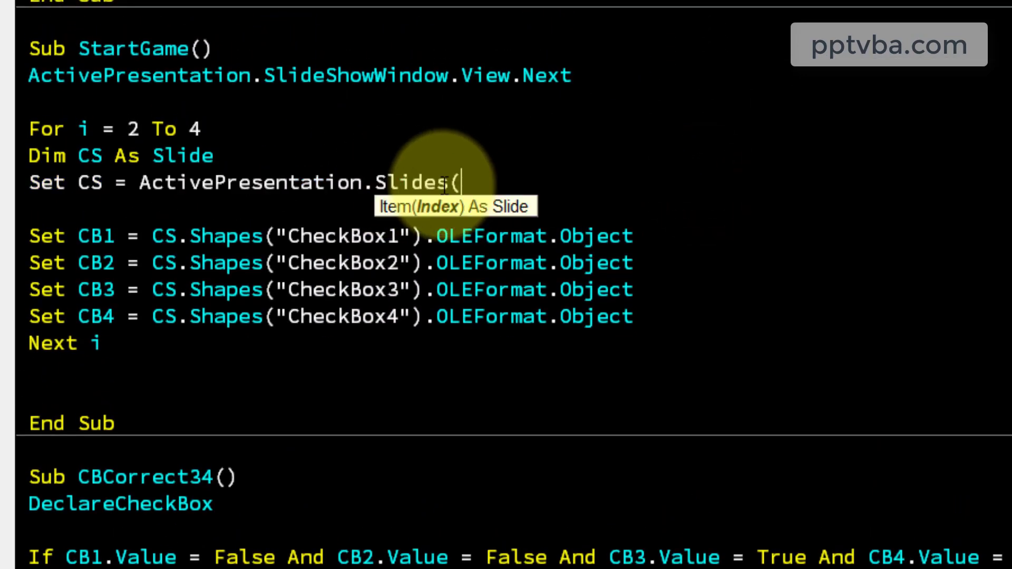
type("i)")
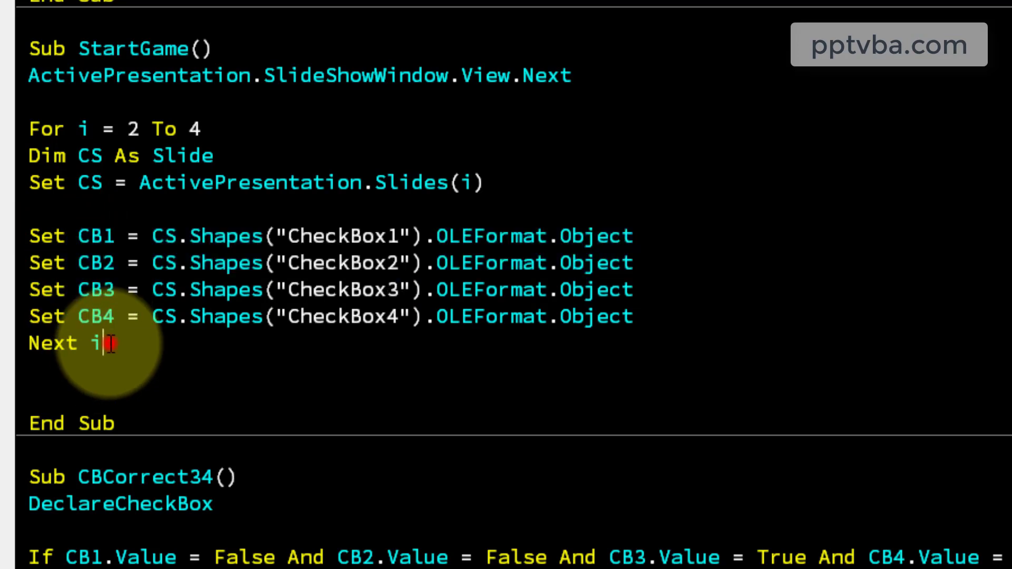
double_click(68, 343)
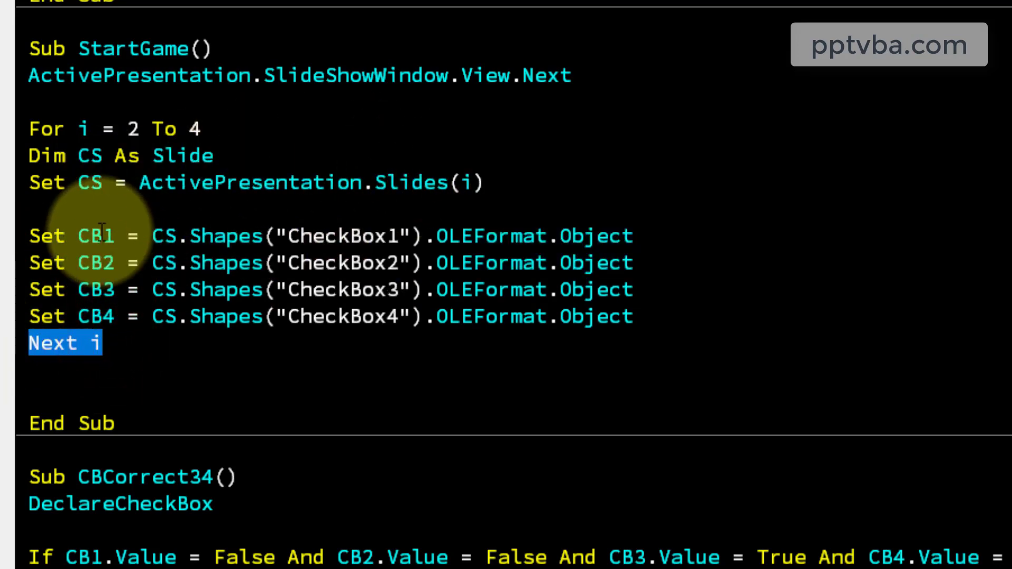
left_click_drag(84, 235, 126, 317)
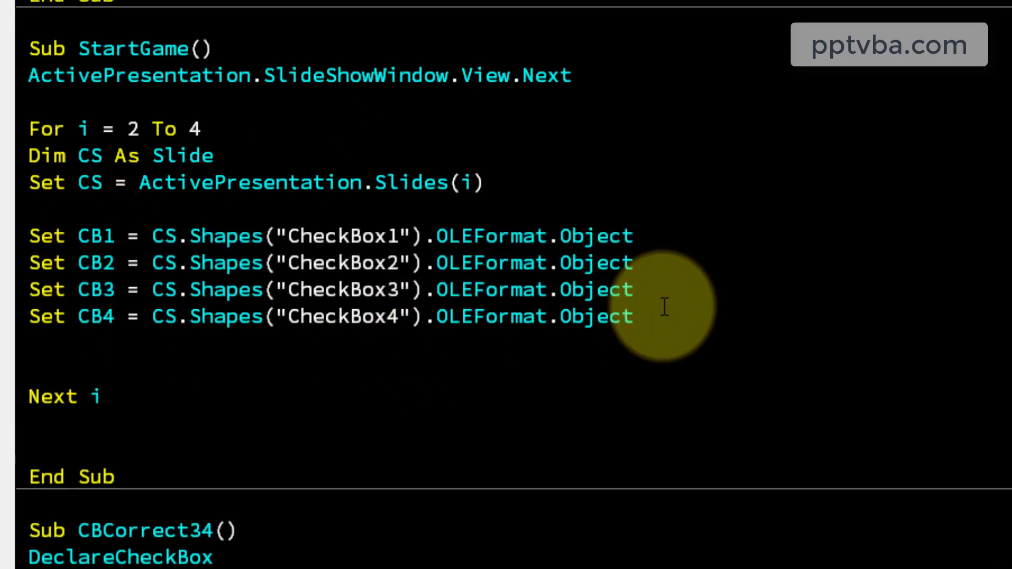
Inside the loop, set each checkbox CB1–CB4 Value = False.
type("CB1.")
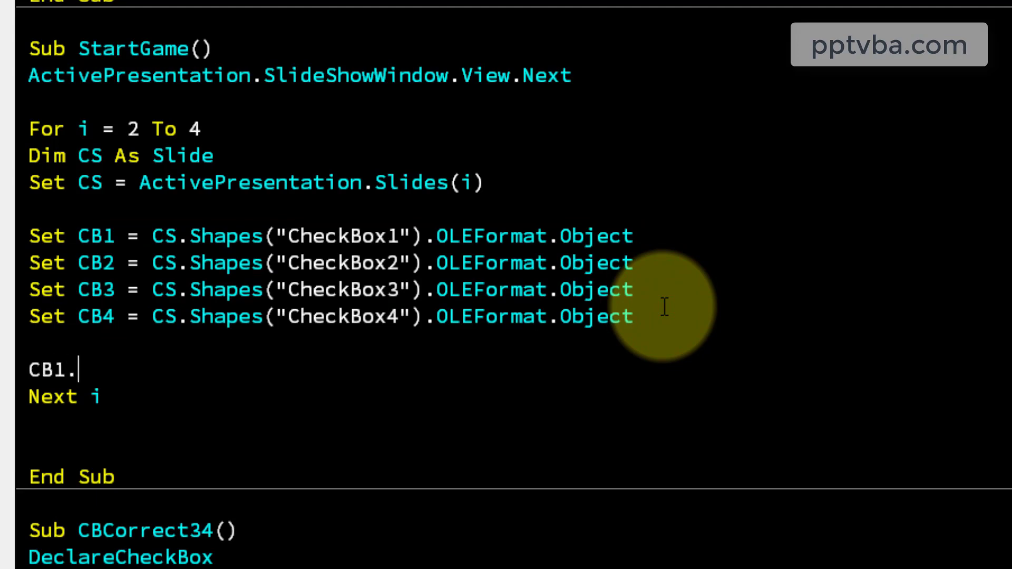
type("Value = F")
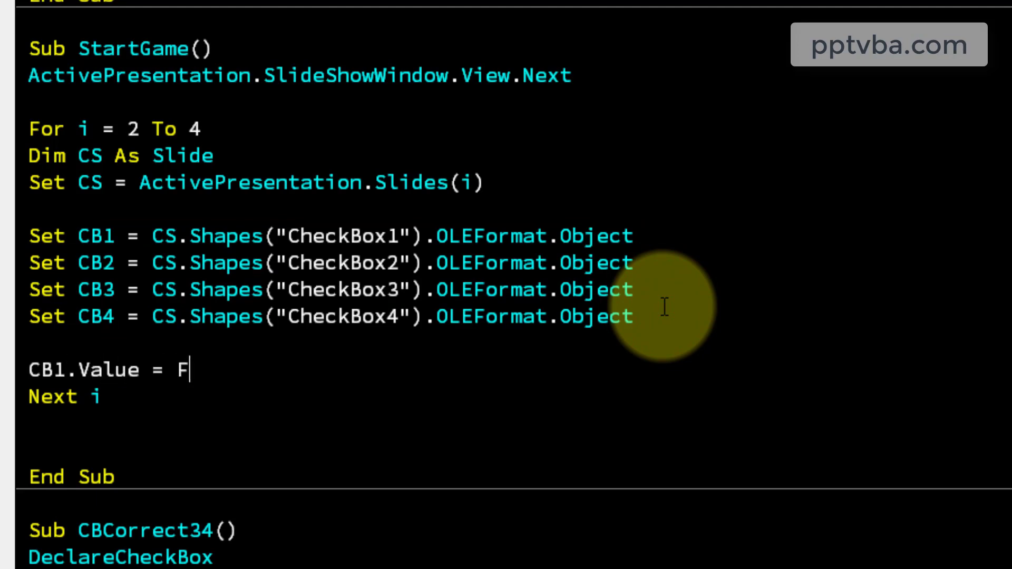
type("alse")
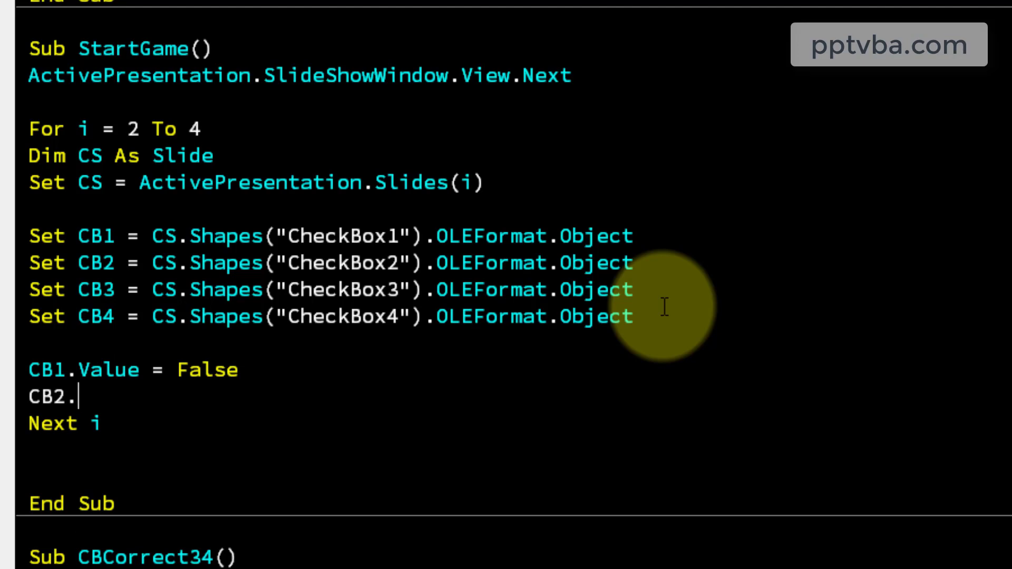
type("Value = False")
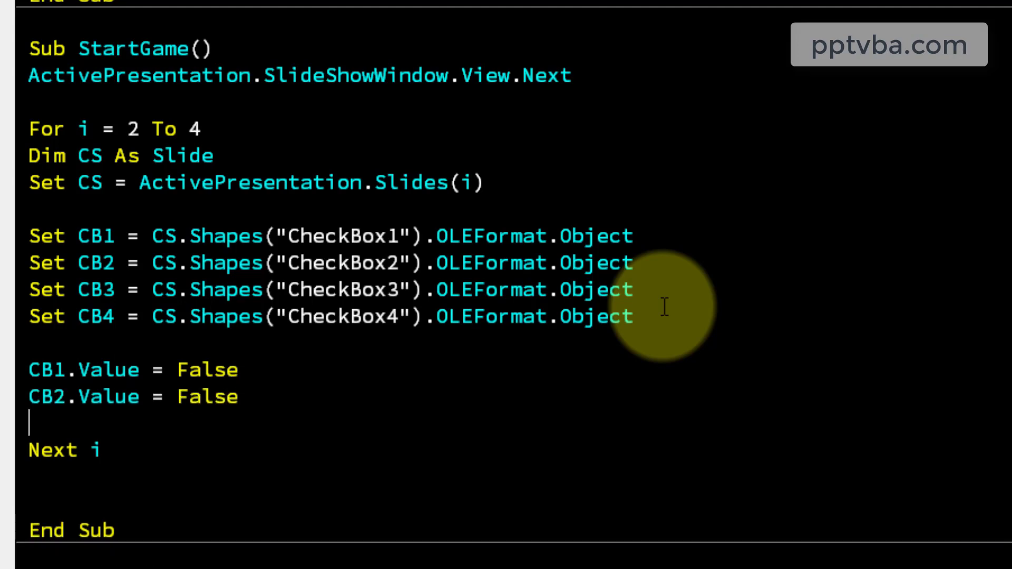
type("CB3.Value = False")
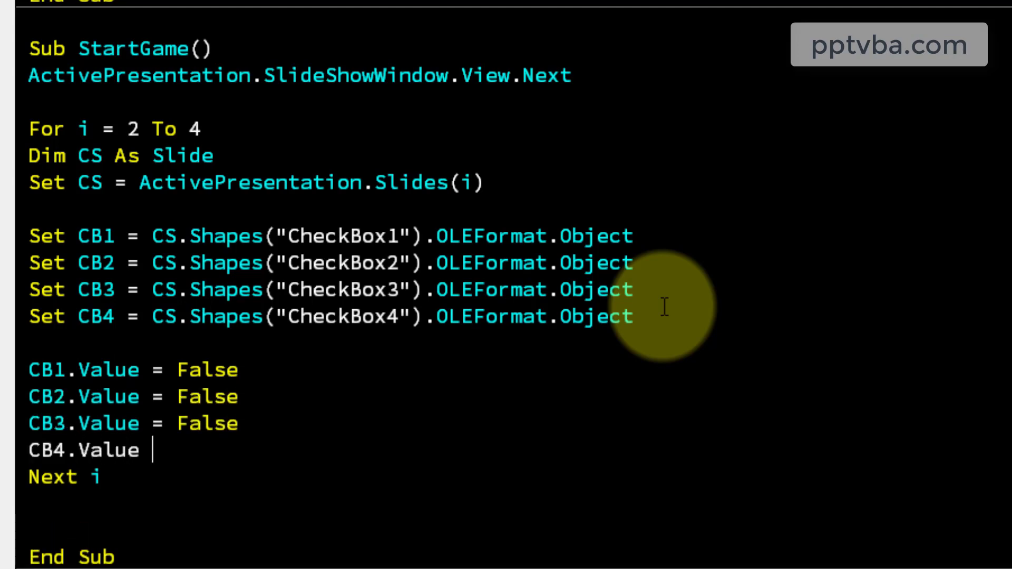
type("= False")
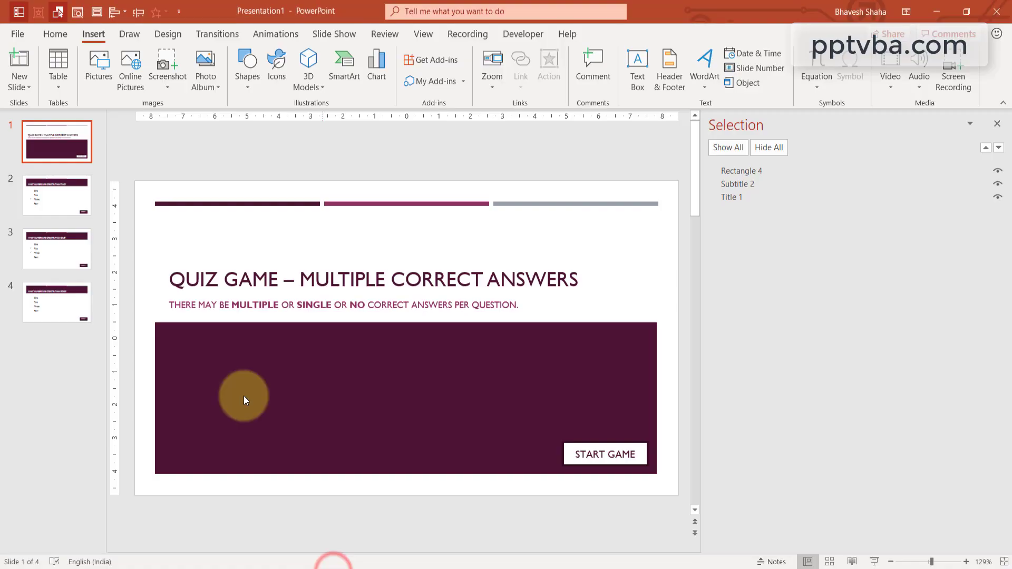
left_click(56, 249)
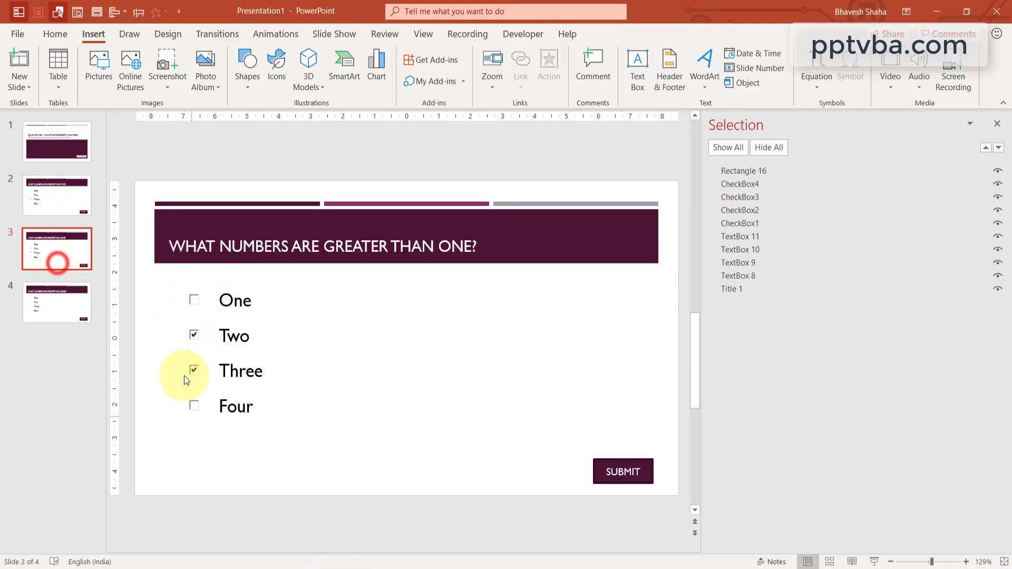
left_click(57, 141)
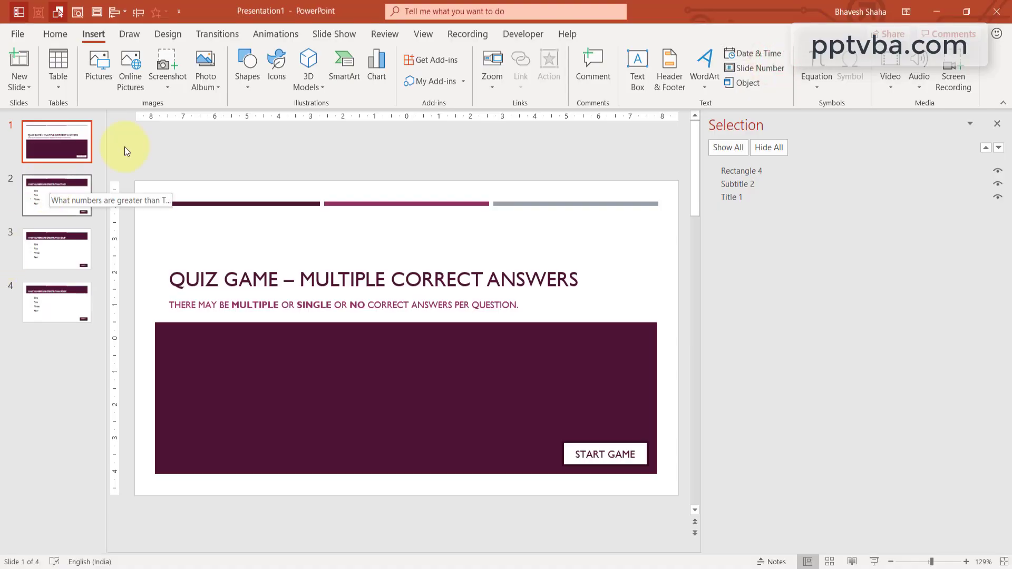
Set the show type to Browsed at a kiosk, then test-play and dismiss the correct-answer message.
left_click(334, 34)
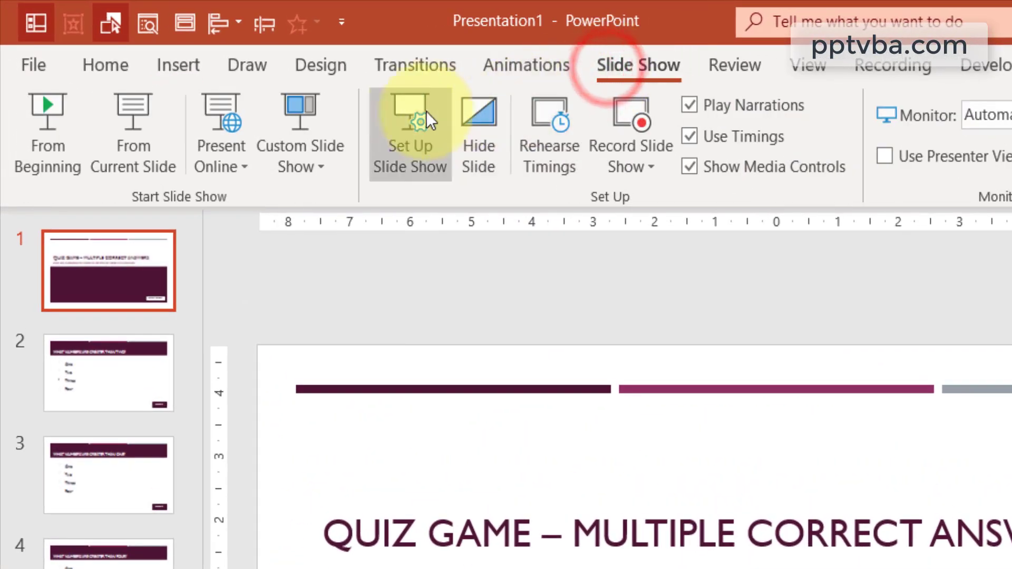
left_click(410, 118)
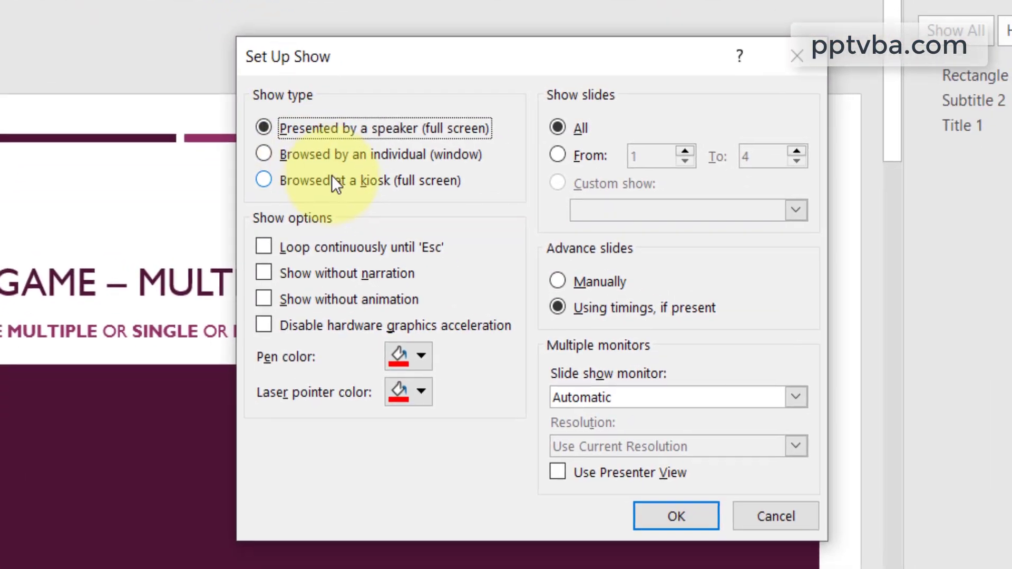
left_click(263, 180)
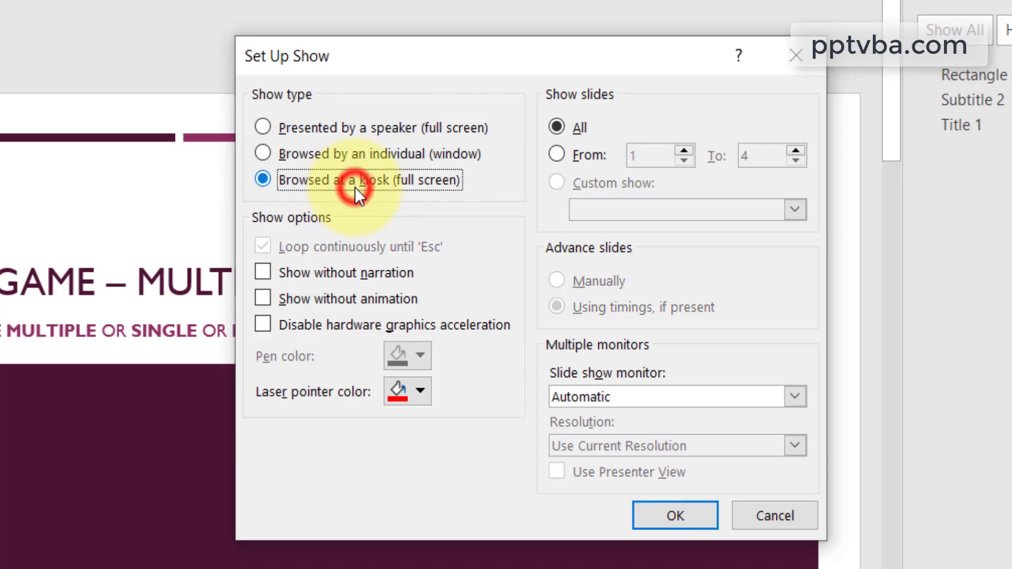
left_click(674, 515)
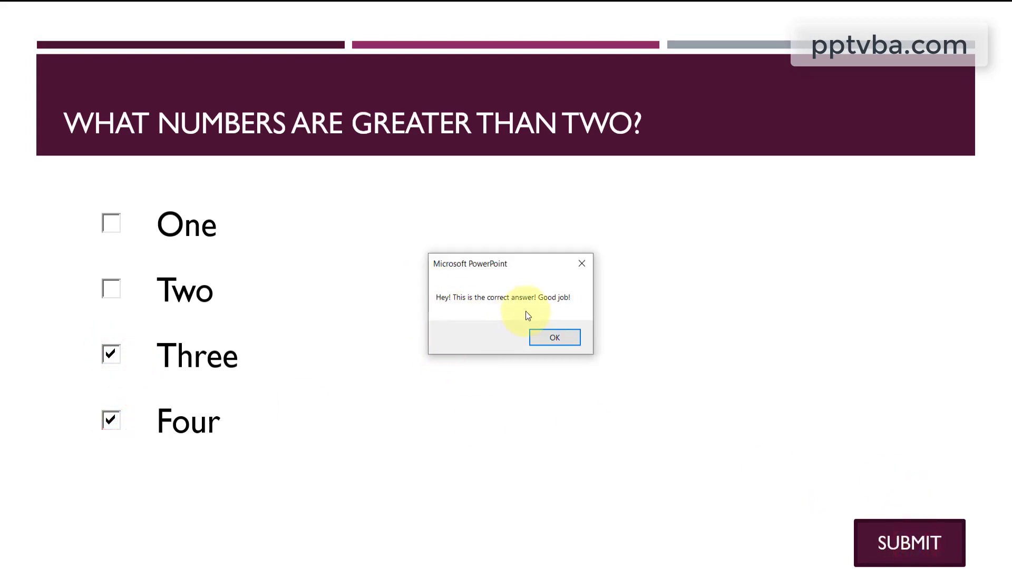
left_click(555, 337)
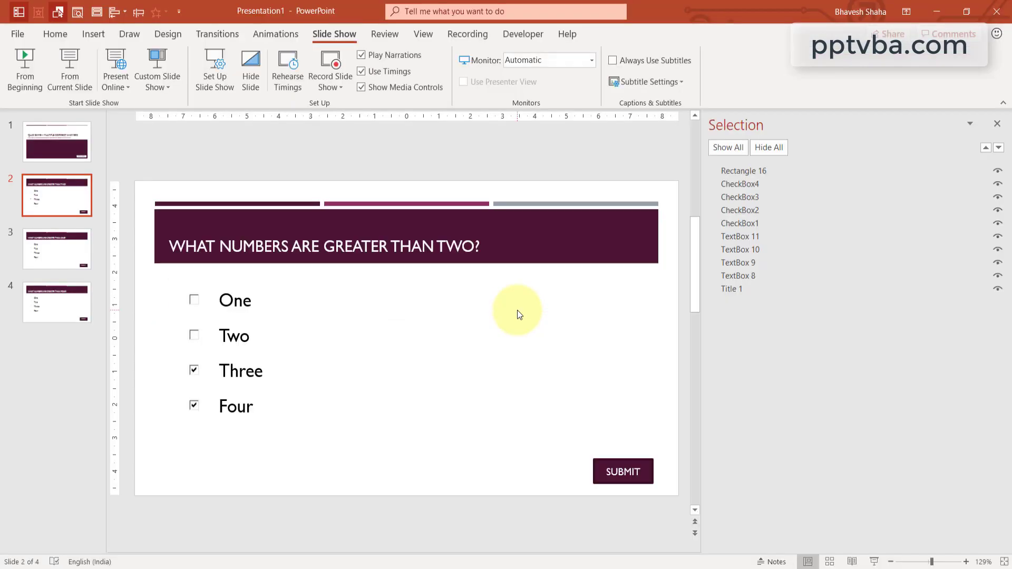
Duplicate the greater-than-four question slide as slide 5 with unticked checkboxes and SUBMIT.
left_click(523, 34)
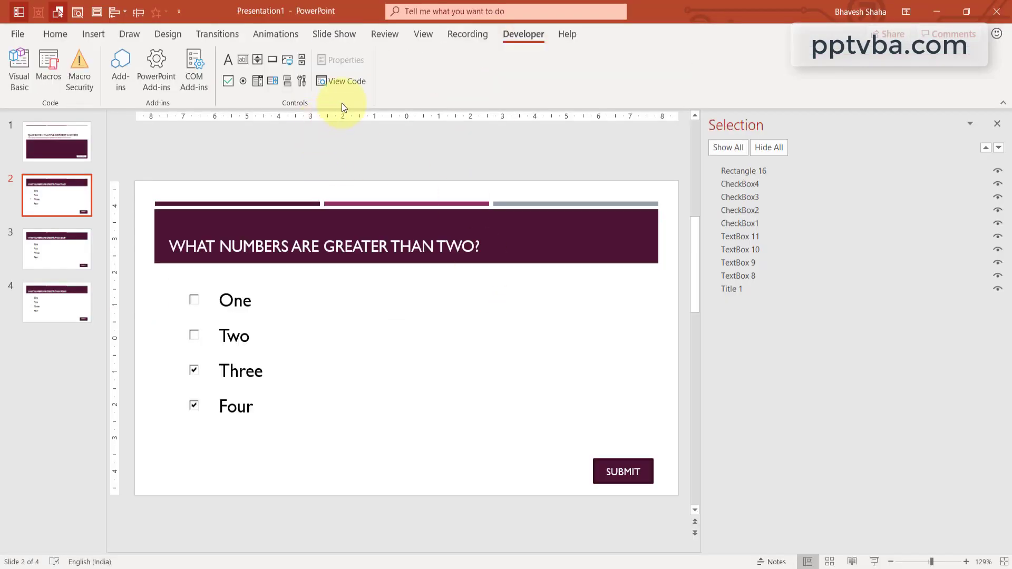
left_click(346, 81)
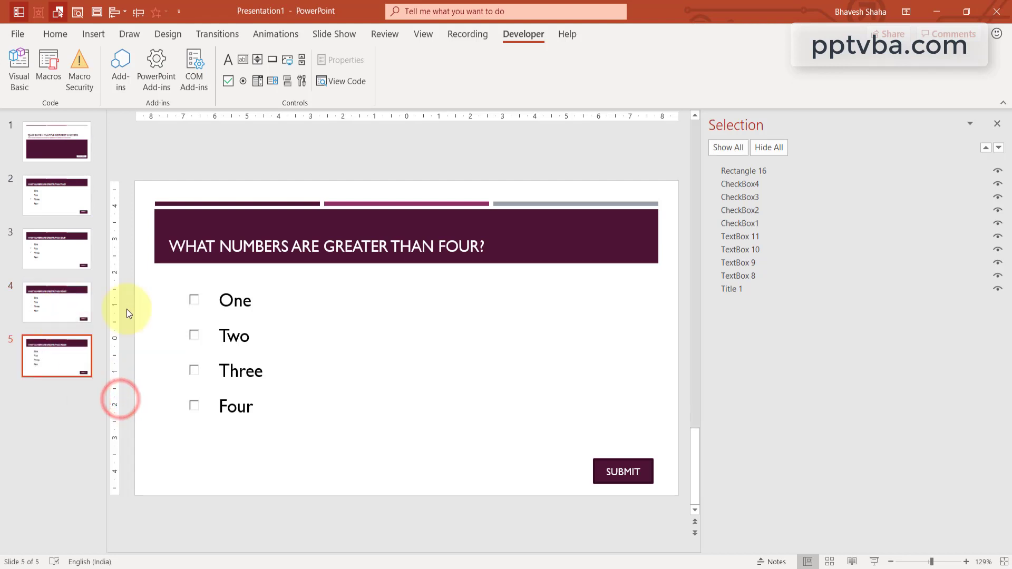
Retitle slide 5 'SELECT THE COUNTRIES THAT ARE…' and change answer options to Brazil and Japan.
left_click(268, 246)
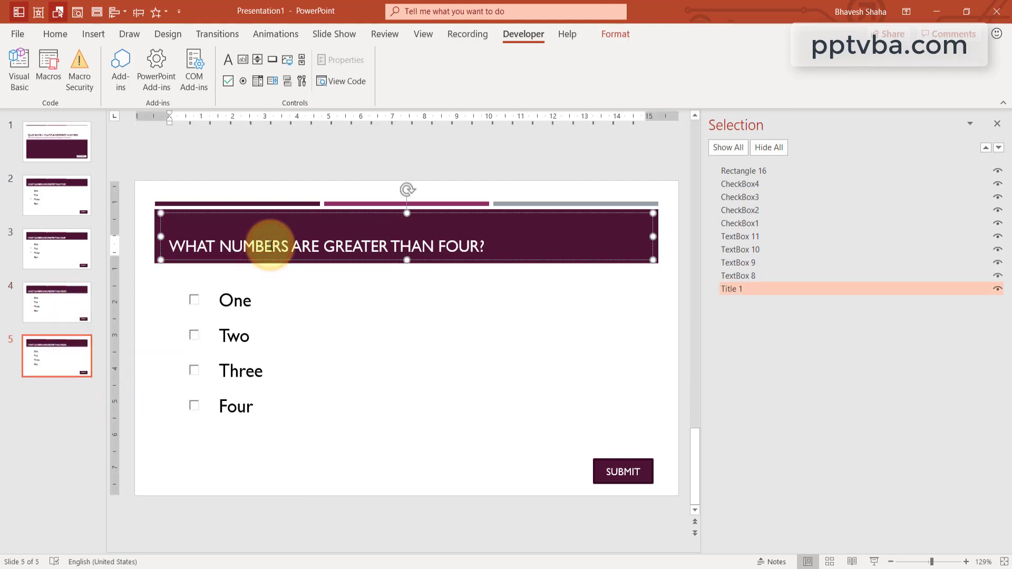
type("SELECT THE COU")
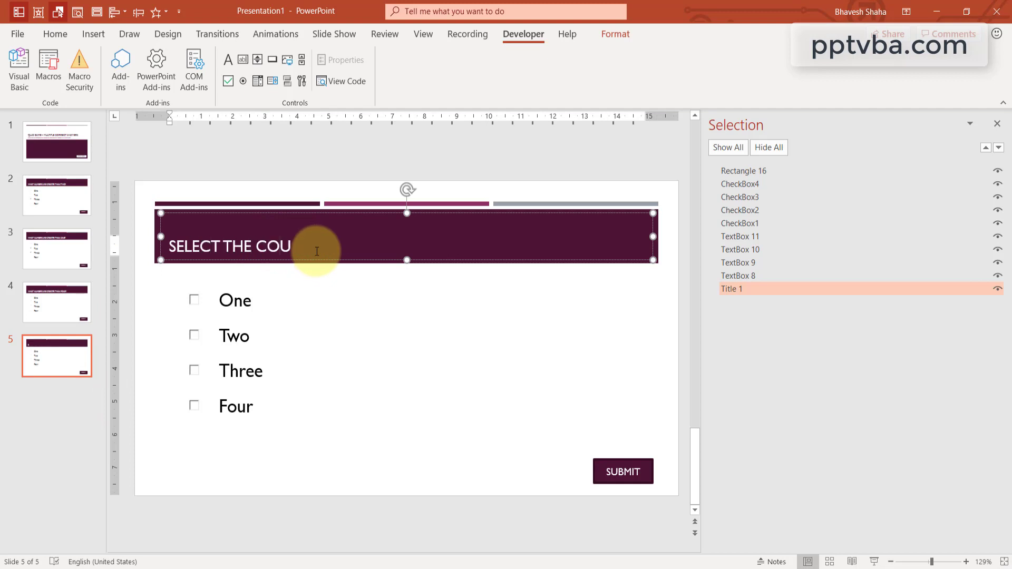
type("NTRIES THAT ARE IN ASIA")
left_click(235, 301)
type("Ind")
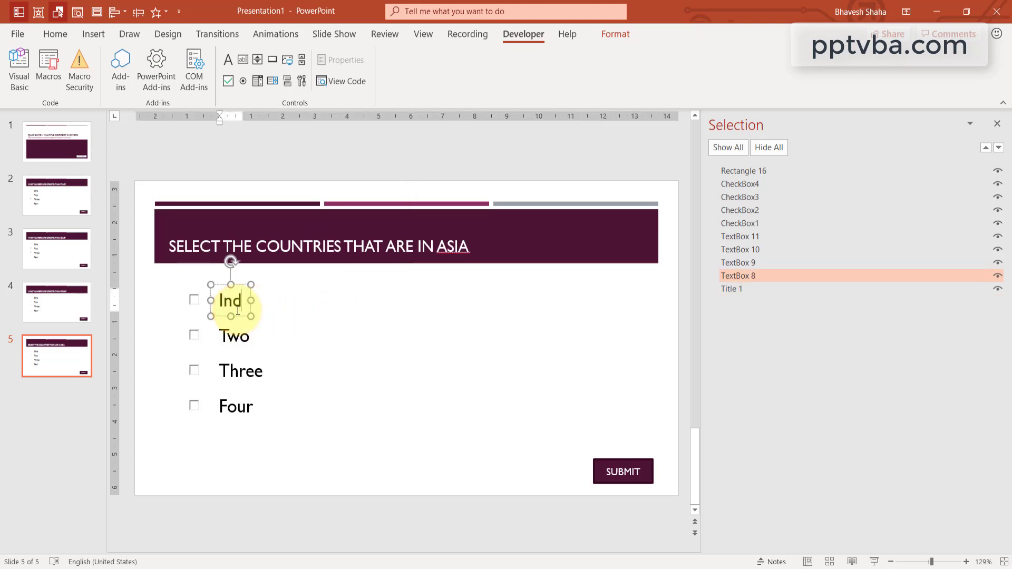
left_click(233, 336)
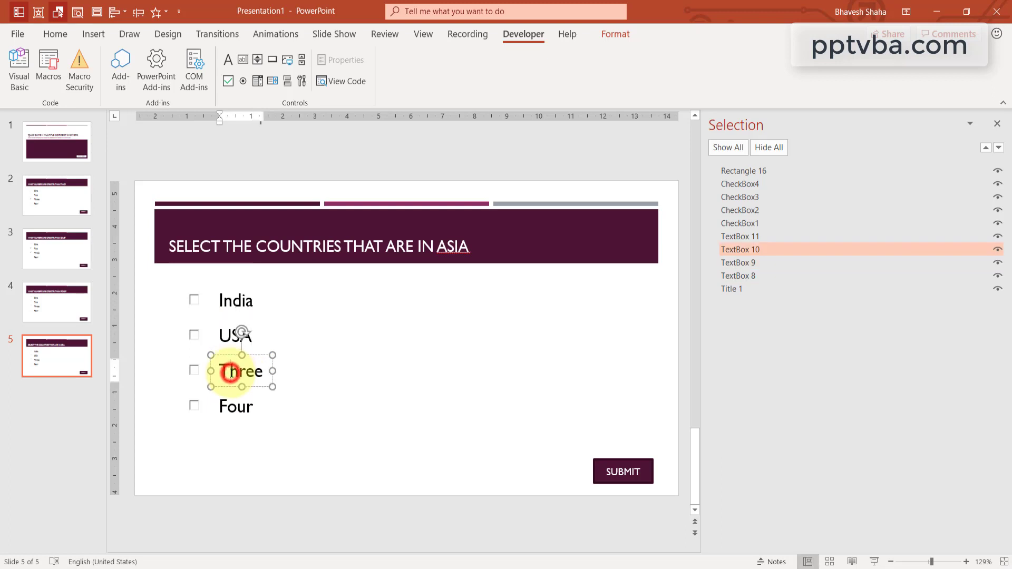
type("Brazil")
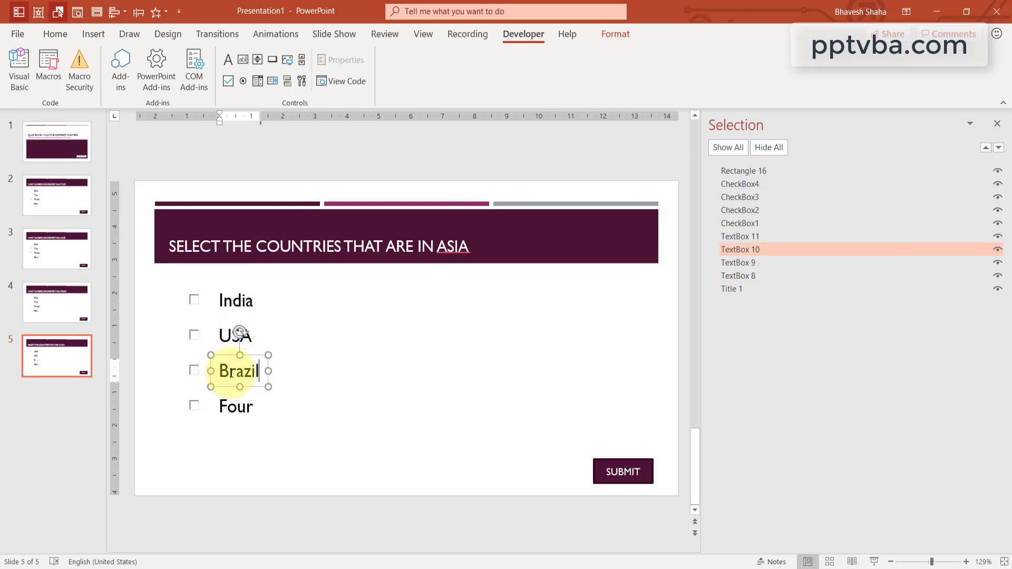
left_click(236, 406)
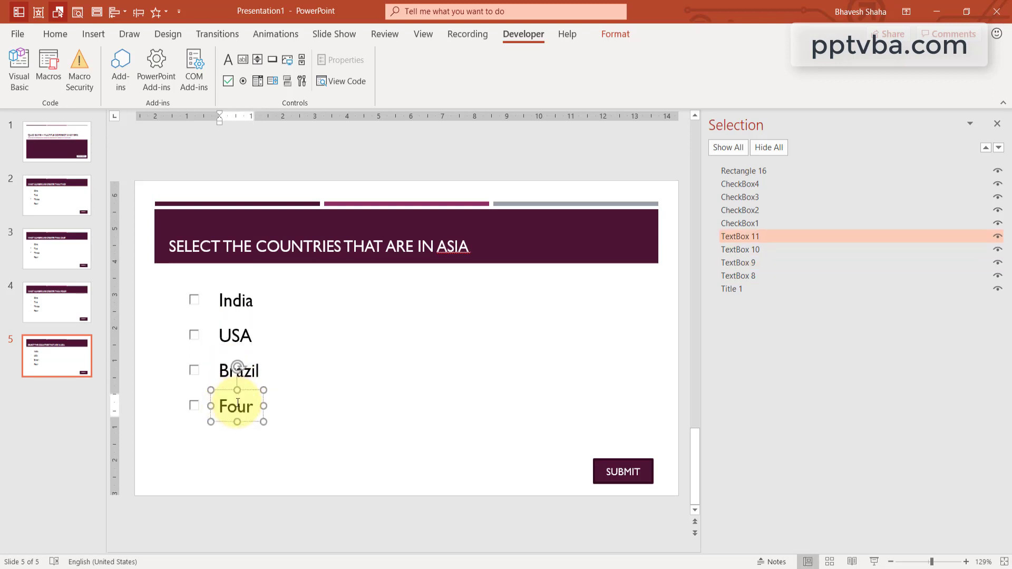
type("Japan")
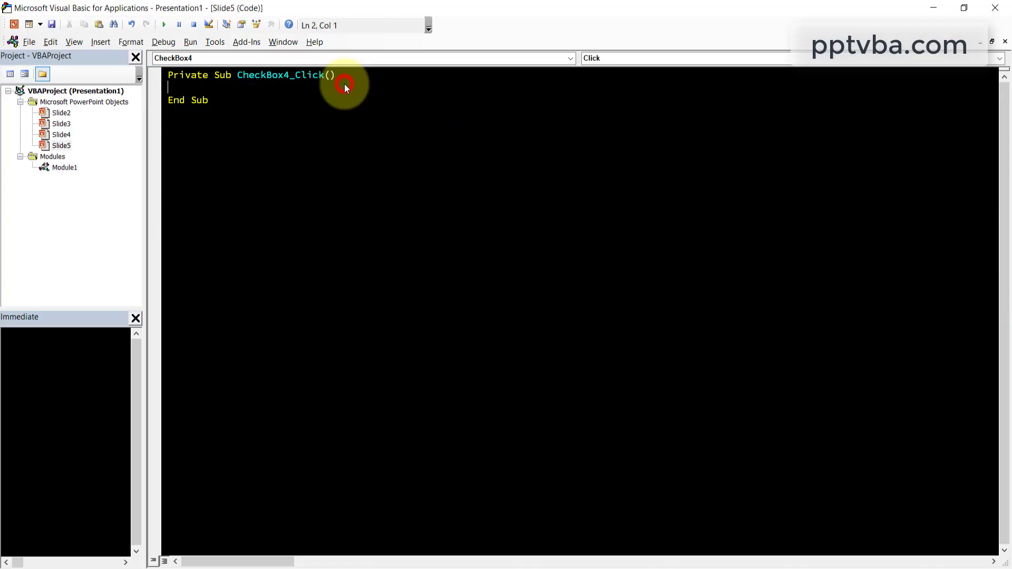
Paste a copy of CBCorrect0 as CBCorrect14 and change CB1's condition to True.
left_click(64, 168)
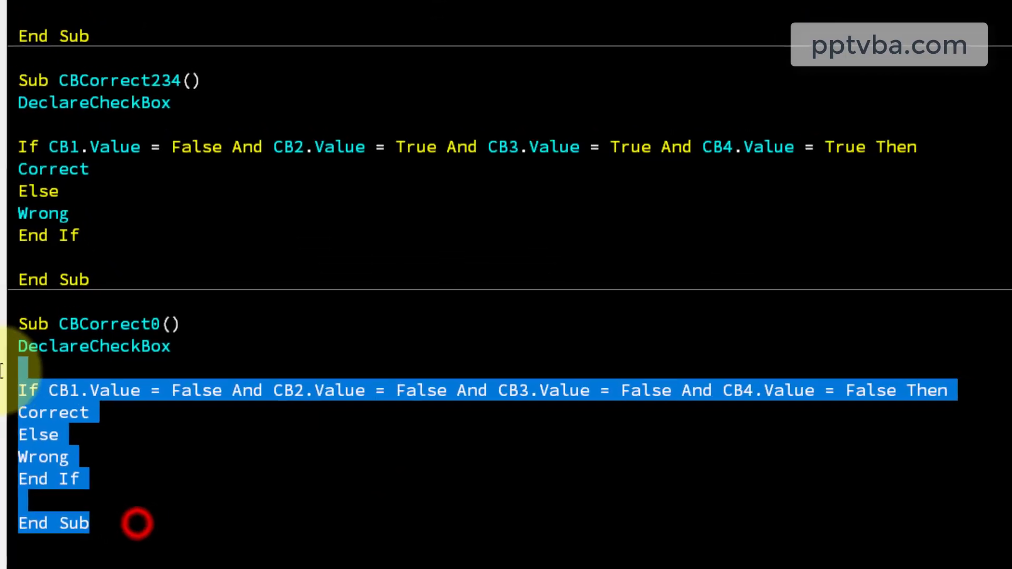
left_click(135, 526)
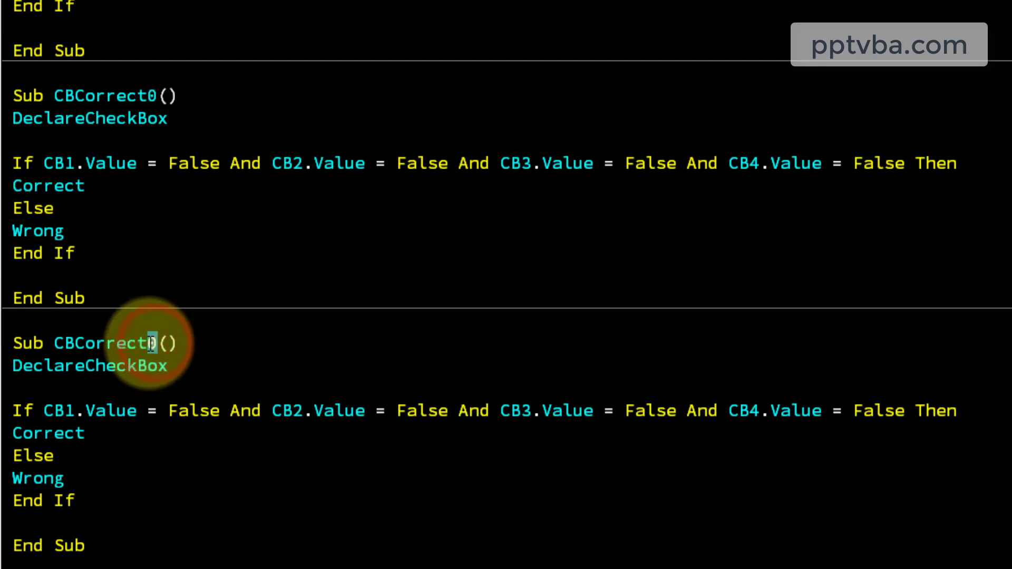
double_click(194, 410)
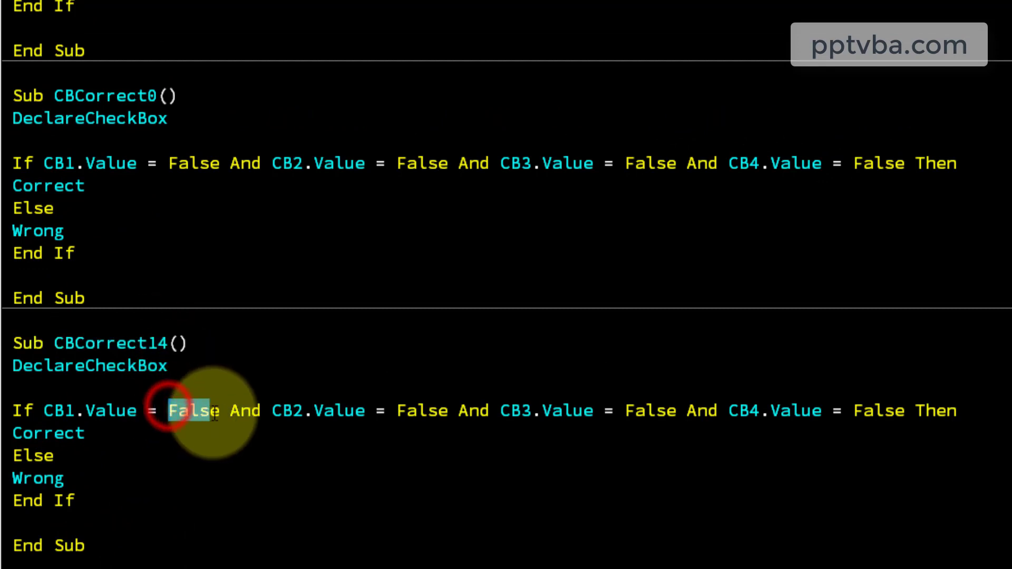
type("True")
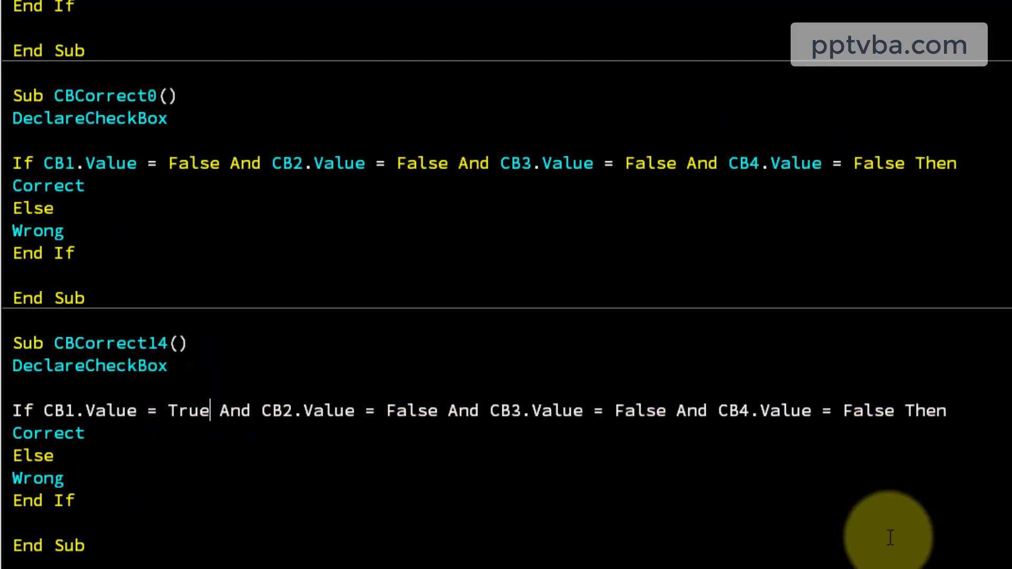
double_click(868, 411)
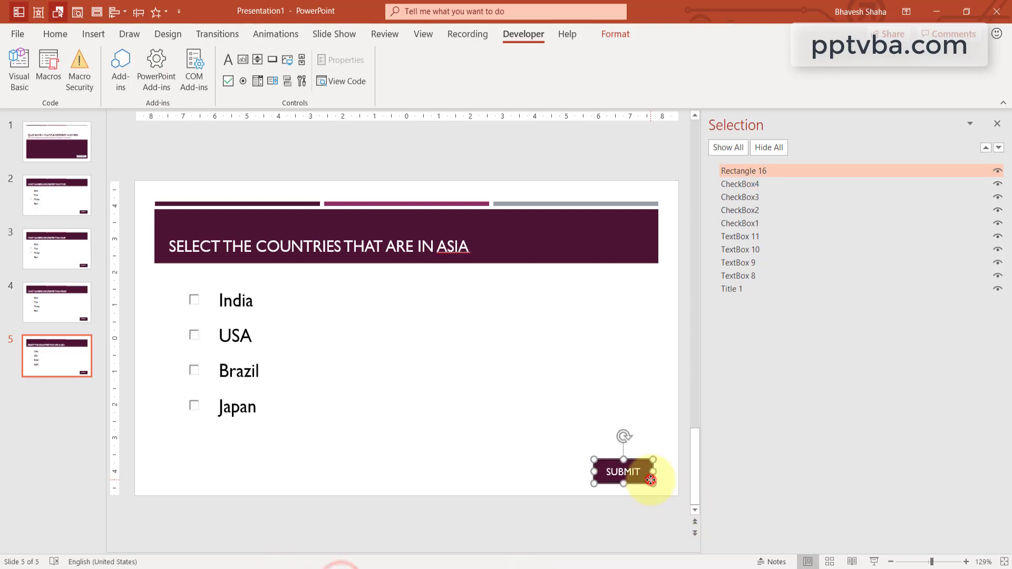
Give slide 5's SUBMIT a Run macro click action, then return to the title slide.
left_click(94, 34)
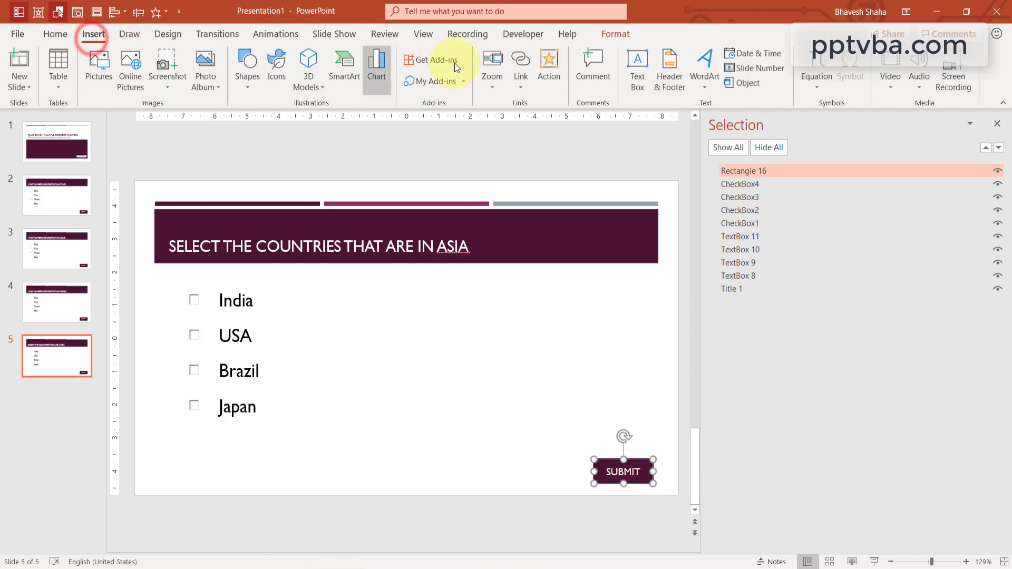
left_click(548, 62)
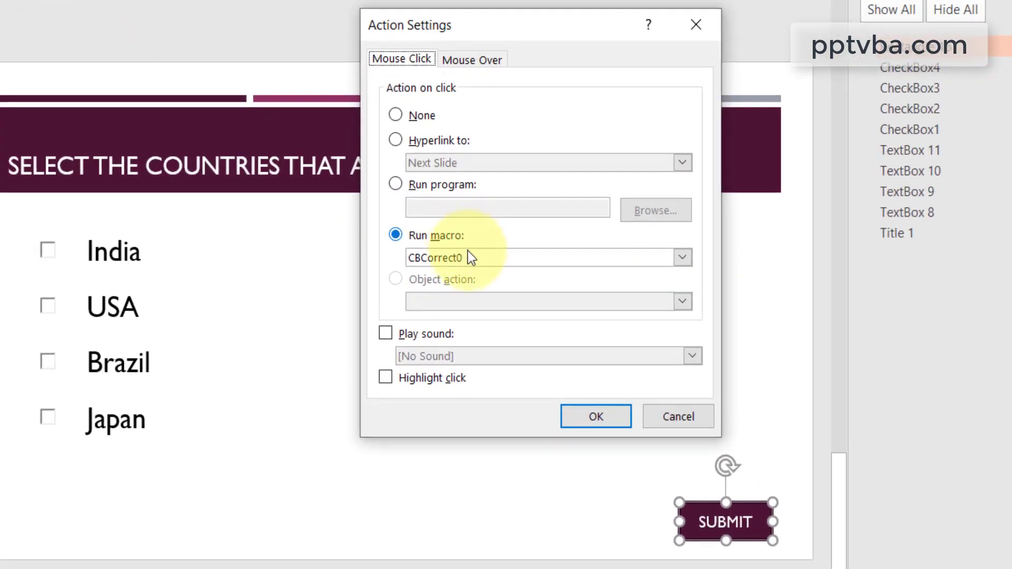
left_click(681, 257)
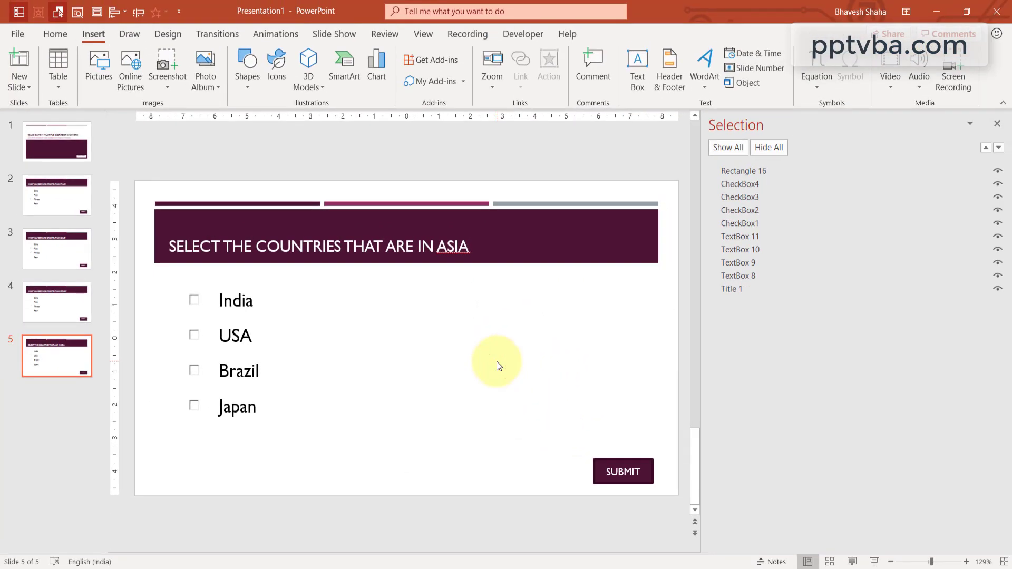
mouse_move(184, 483)
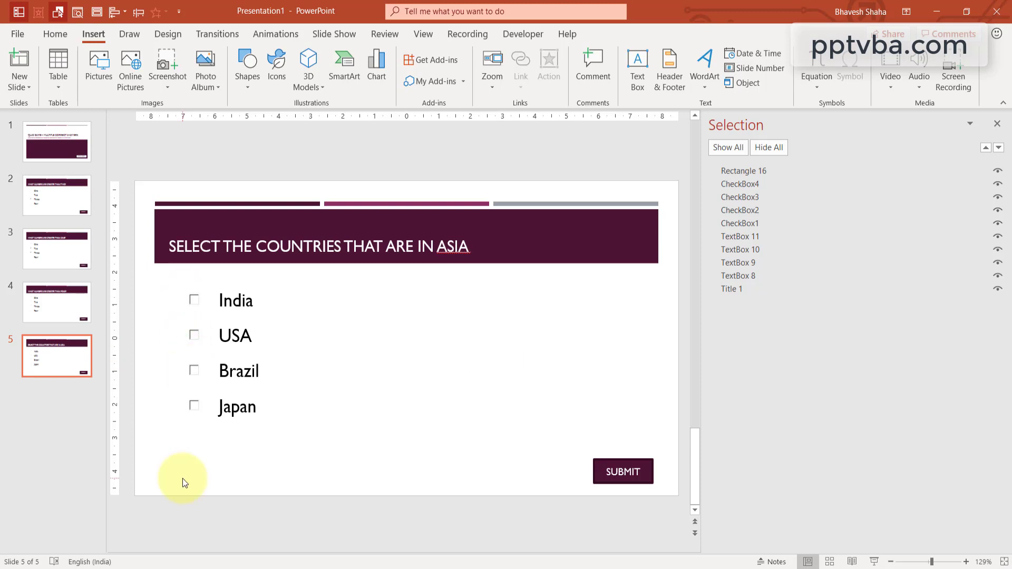
left_click(57, 141)
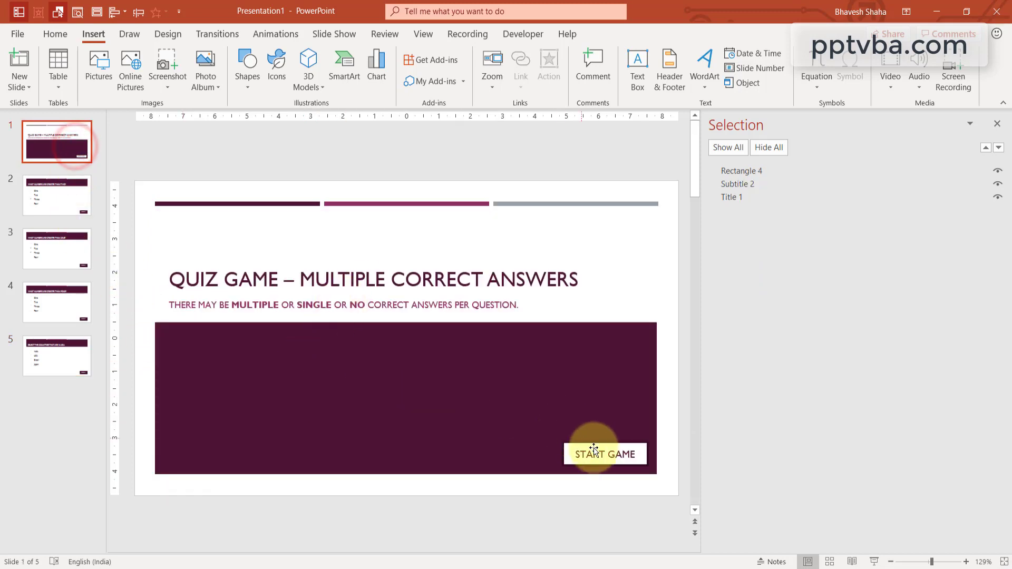
Select the START GAME button and view StartGame's loop over slides 2 to 4.
left_click(57, 356)
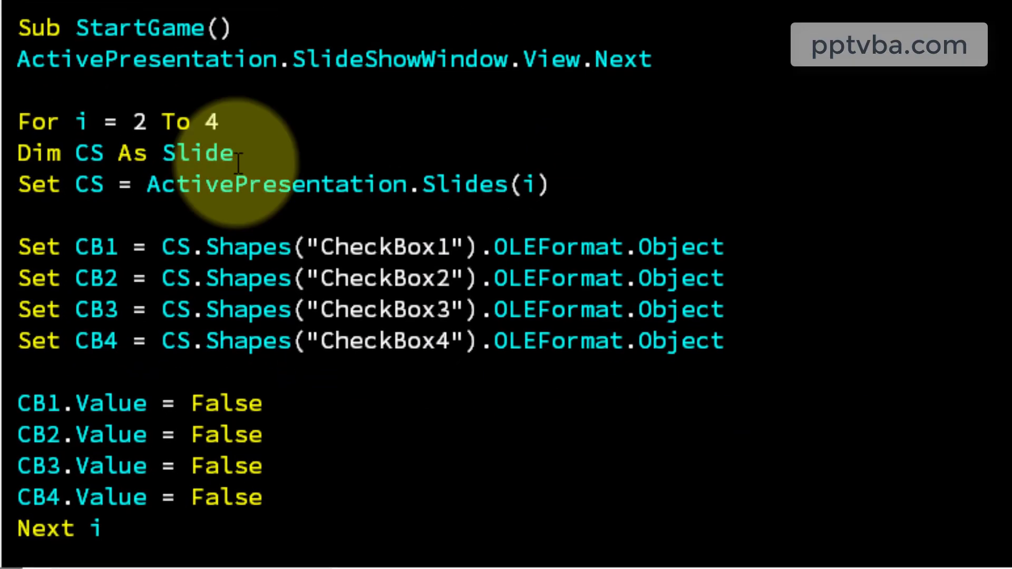
double_click(210, 121)
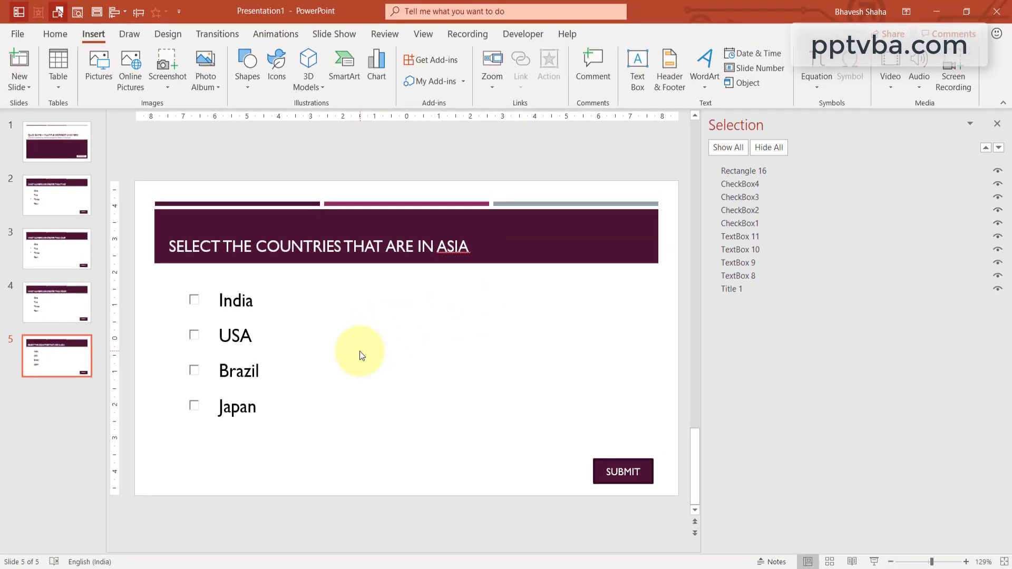
mouse_move(65, 354)
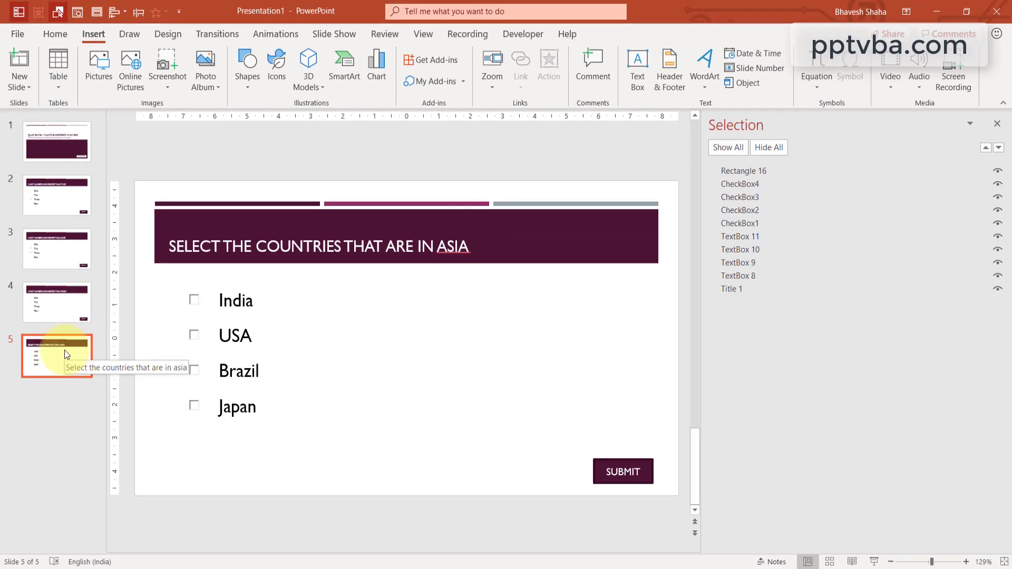
Insert a new slide 6 after slide 5 from the thumbnail pane.
right_click(63, 355)
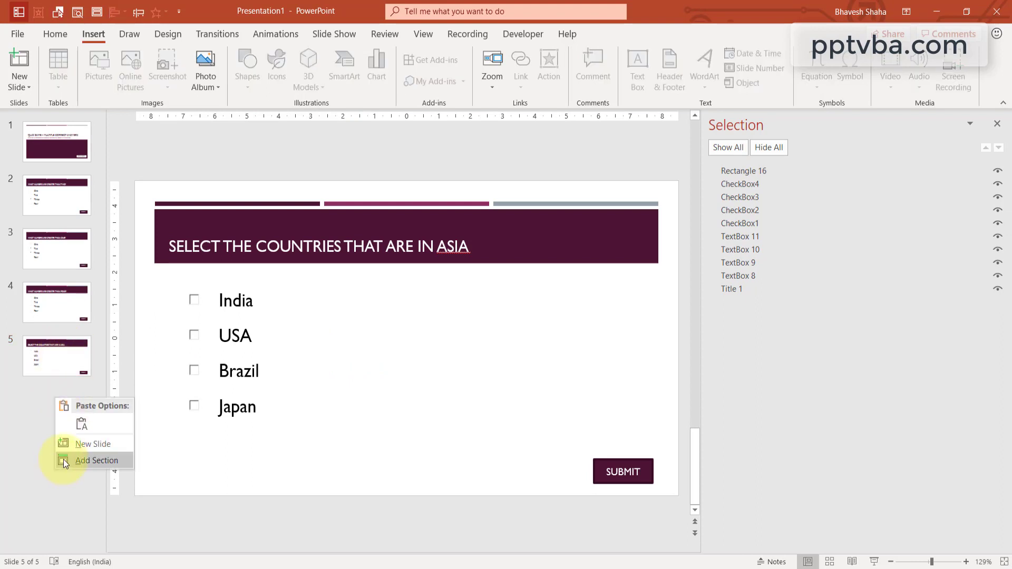
left_click(92, 444)
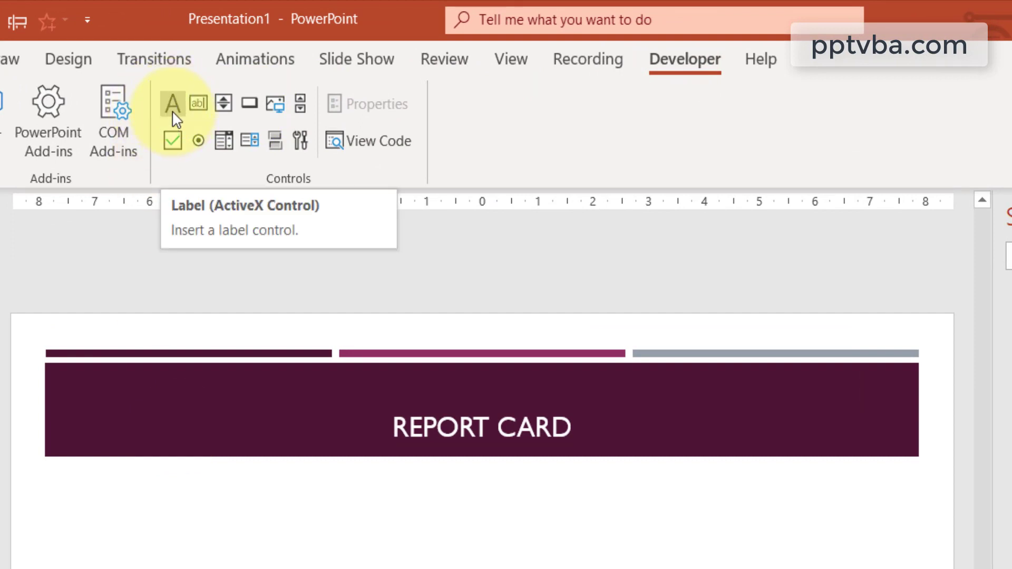
Draw a label below the REPORT CARD title and name it CA.
left_click_drag(155, 188, 233, 291)
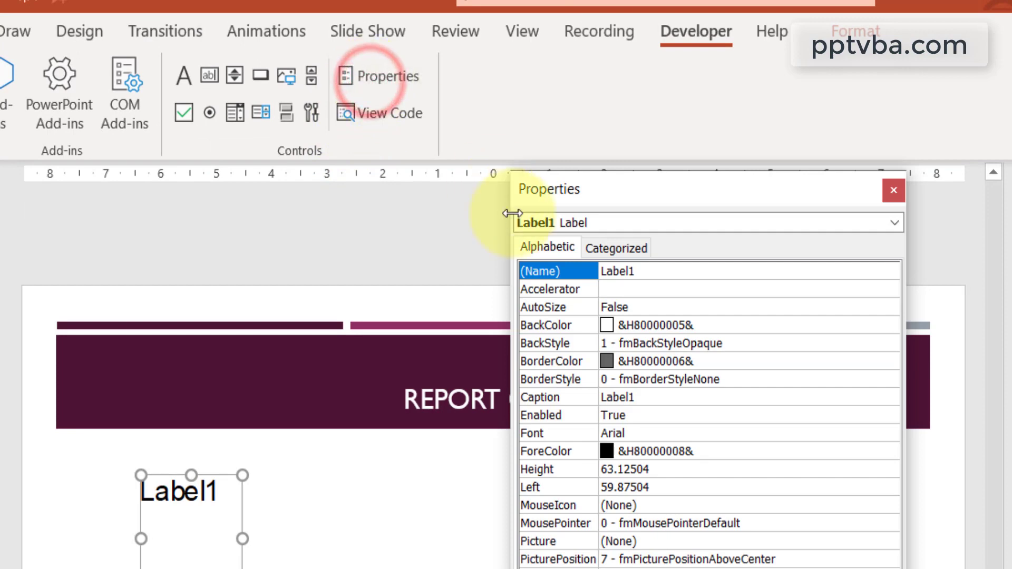
type("c")
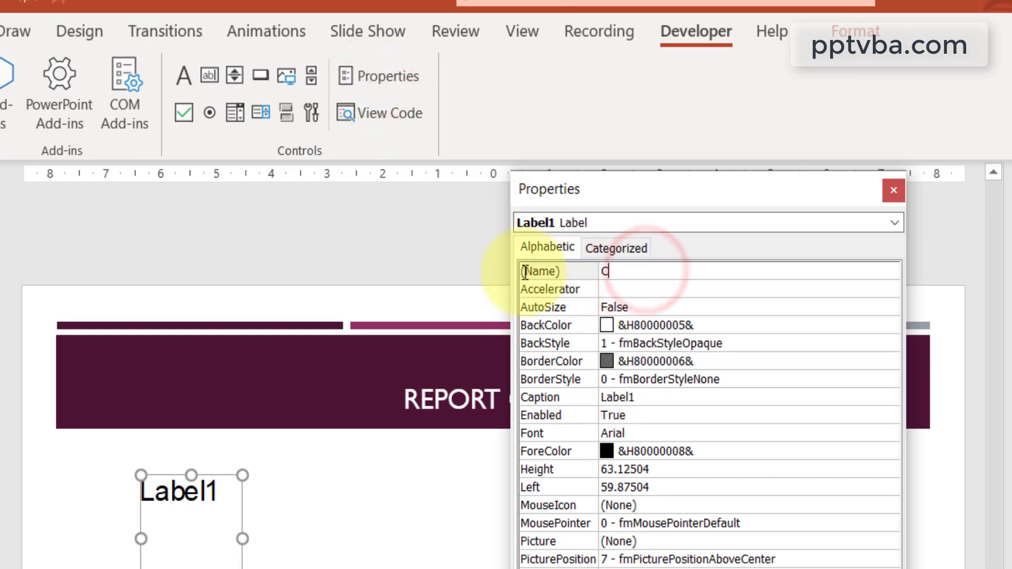
type("A")
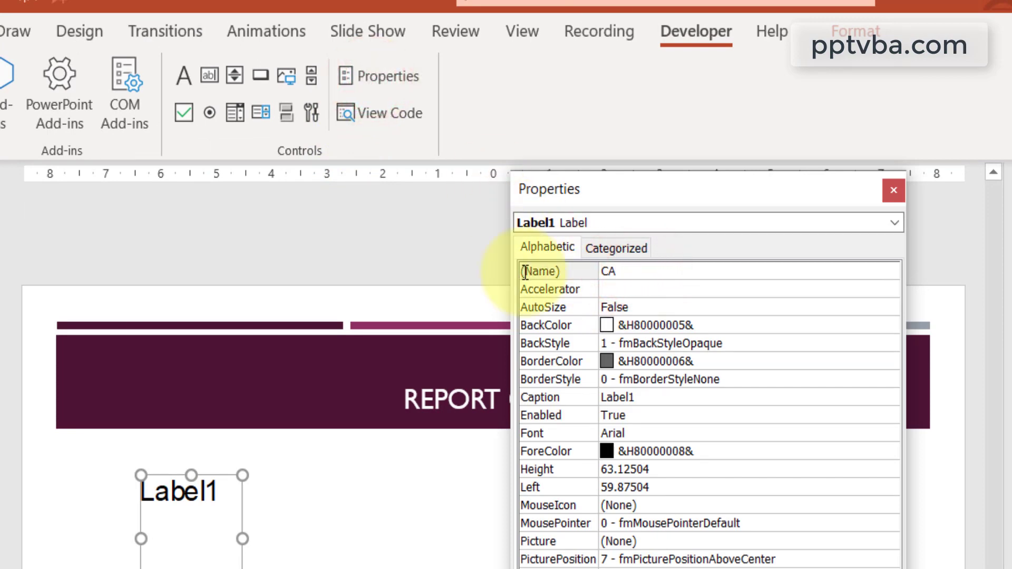
Give the CA label caption 0, centred text alignment and a green font colour.
left_click(670, 398)
type("0")
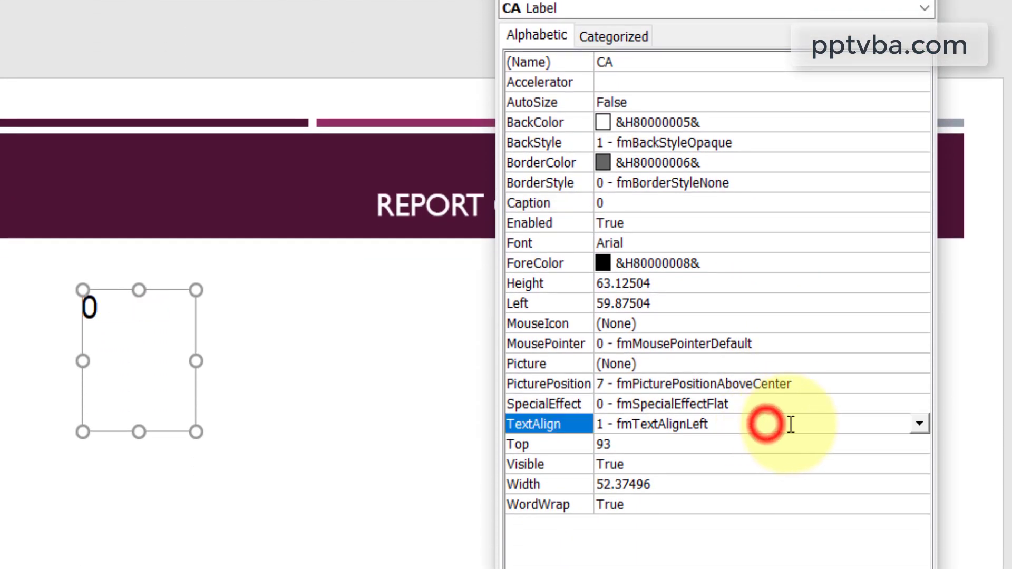
left_click(919, 423)
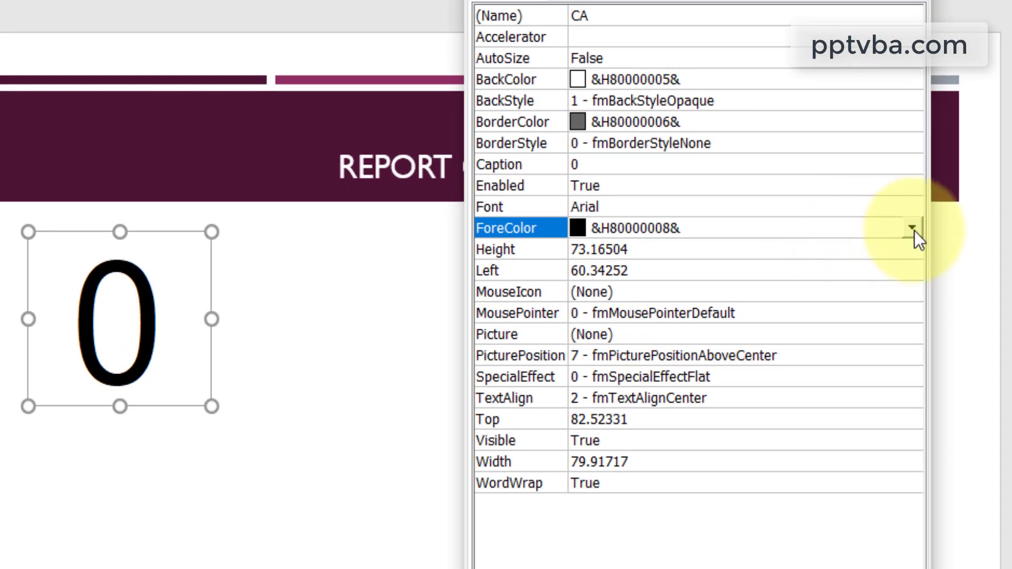
left_click(911, 240)
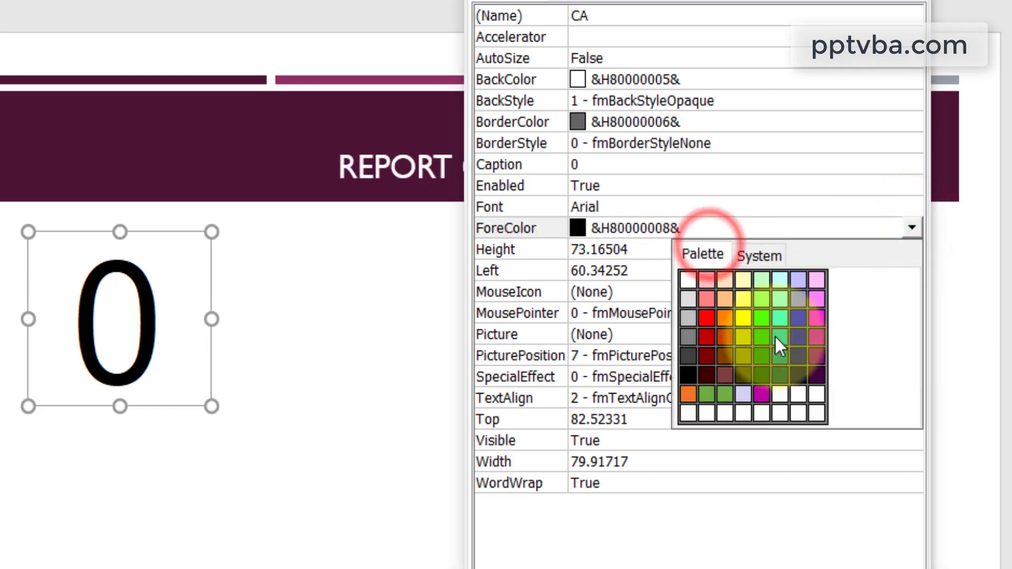
left_click(762, 333)
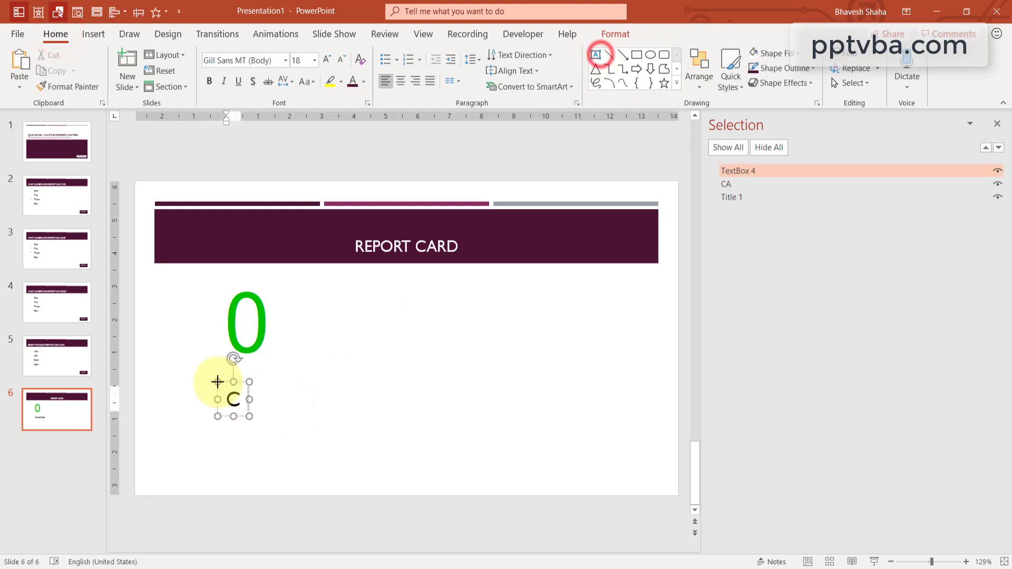
Caption the counters 'Correct Answer' on the left and 'Wrong Answers' on the right.
type("Correct Answers")
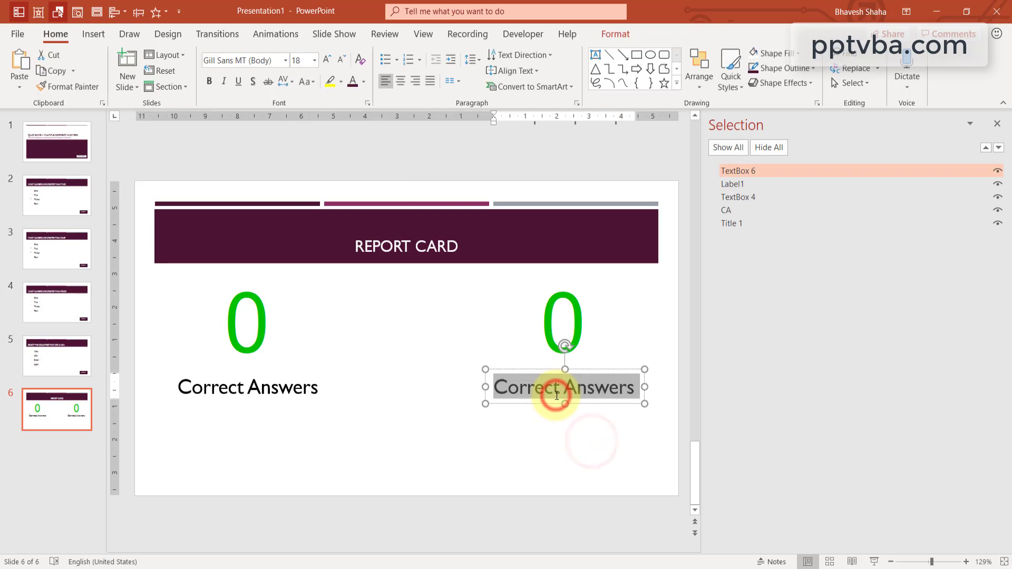
type("Wrong Answers")
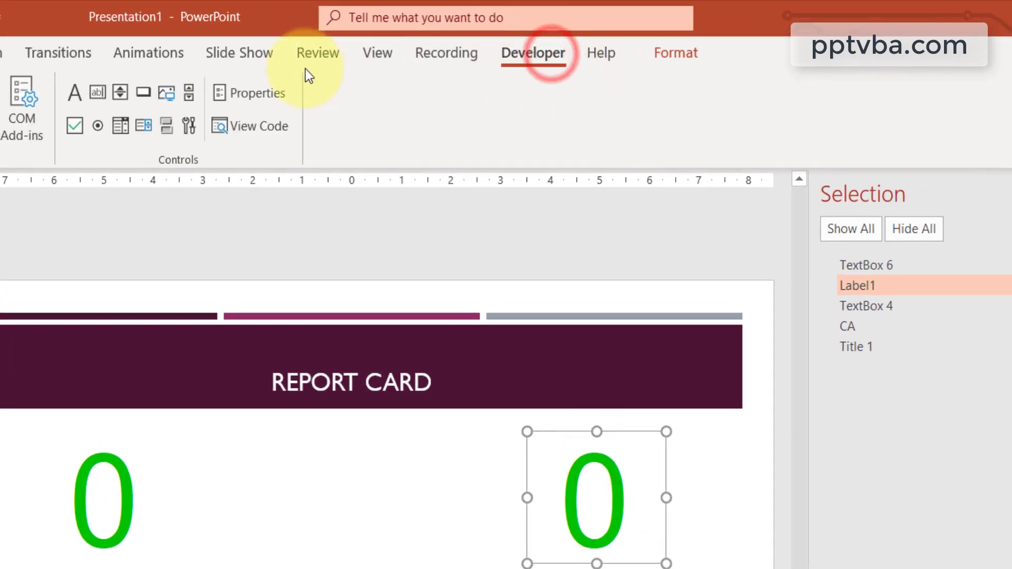
Name the right-hand counter WA, then select and check both the CA and WA counters.
left_click(257, 93)
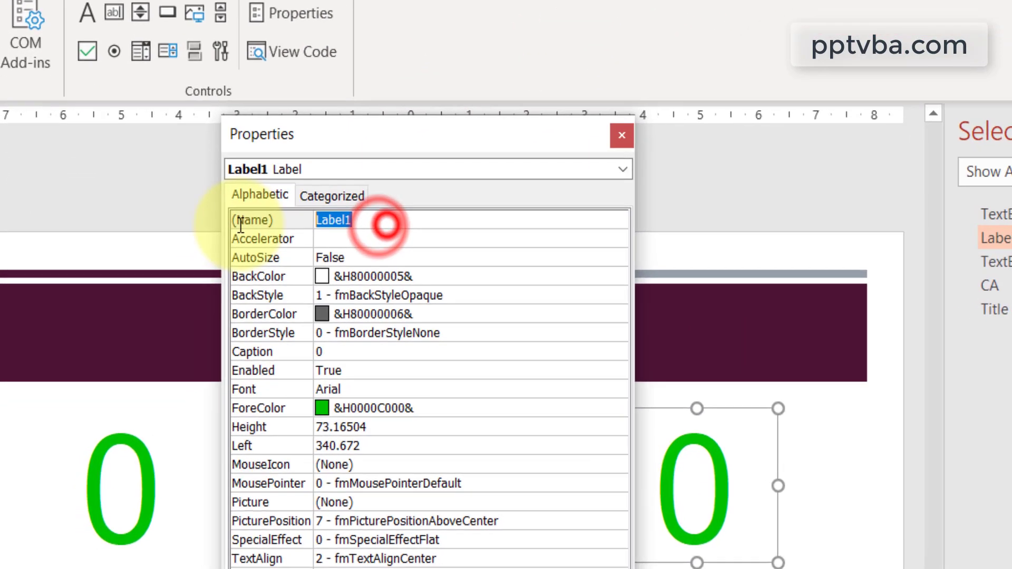
type("WA")
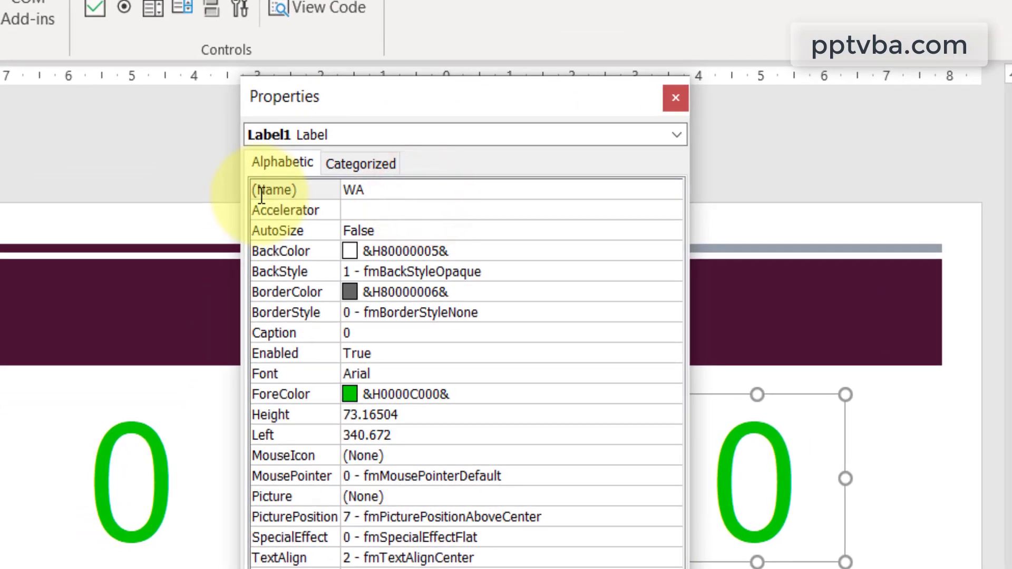
left_click(671, 393)
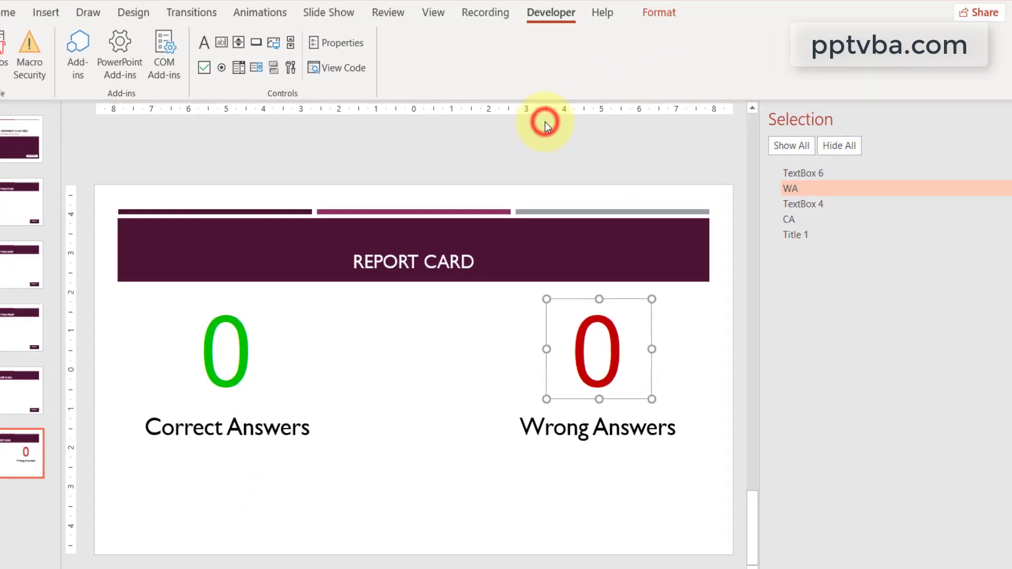
left_click(262, 304)
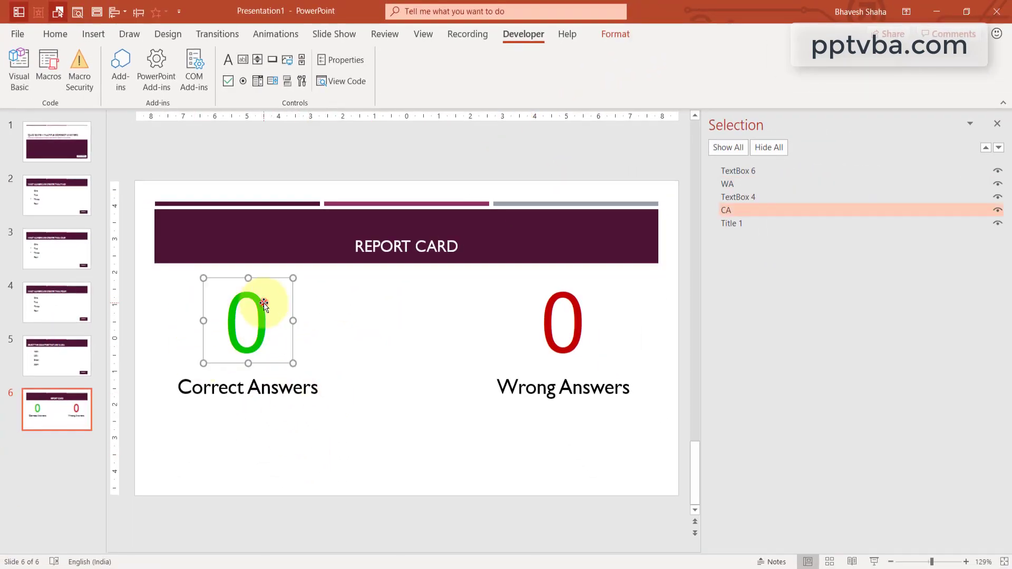
left_click(564, 320)
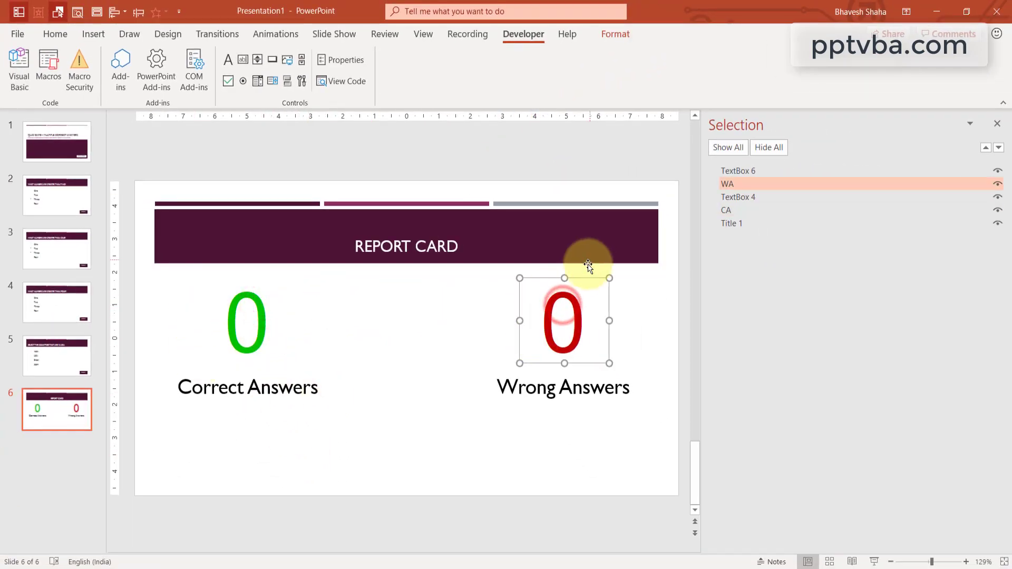
mouse_move(590, 349)
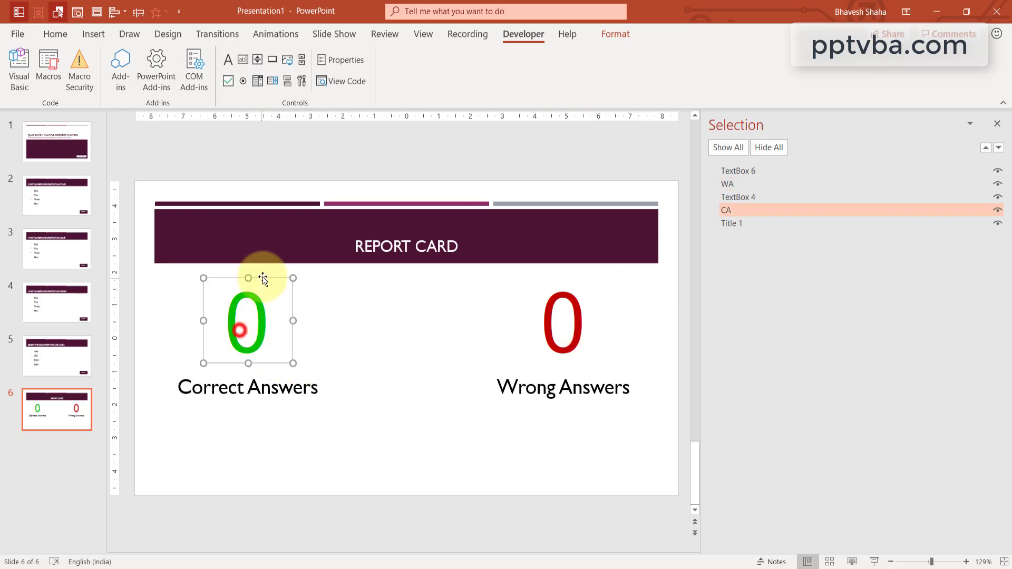
mouse_move(6, 195)
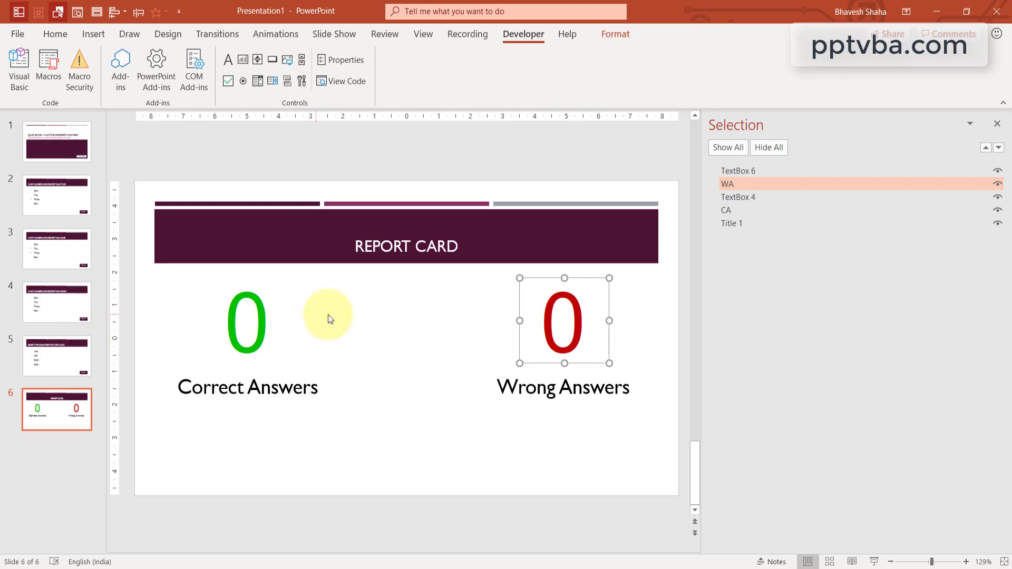
left_click(247, 322)
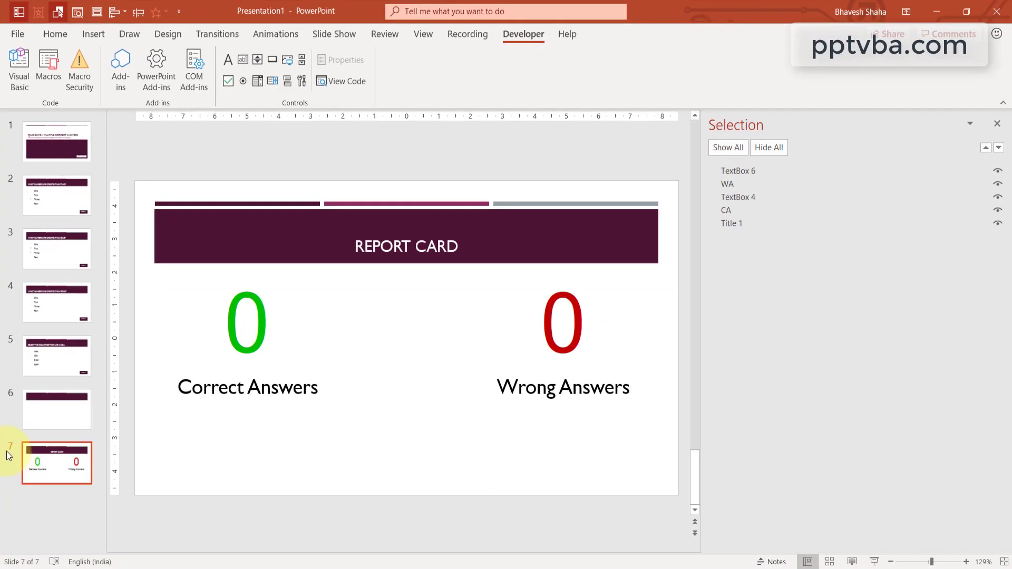
mouse_move(33, 418)
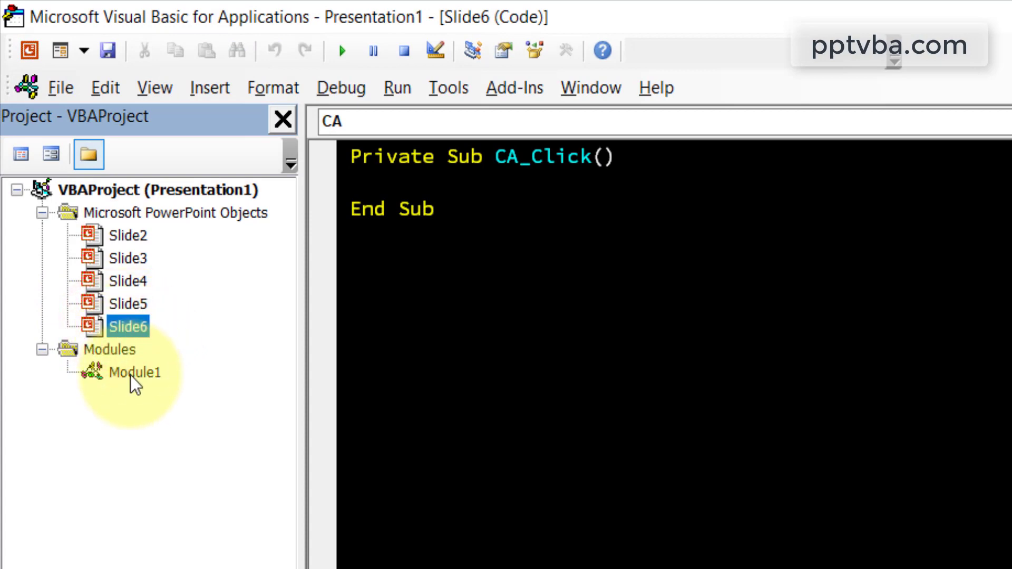
In Module1, add Slide6.CA.Caption = Slide6.CA.Caption + 1 and reset counters with = 0.
double_click(133, 372)
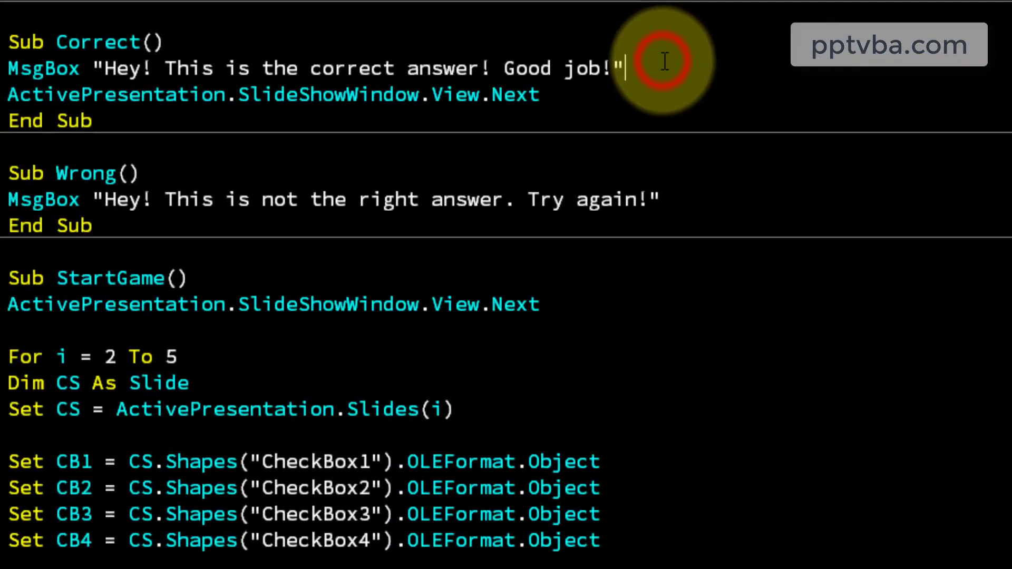
type("Slide")
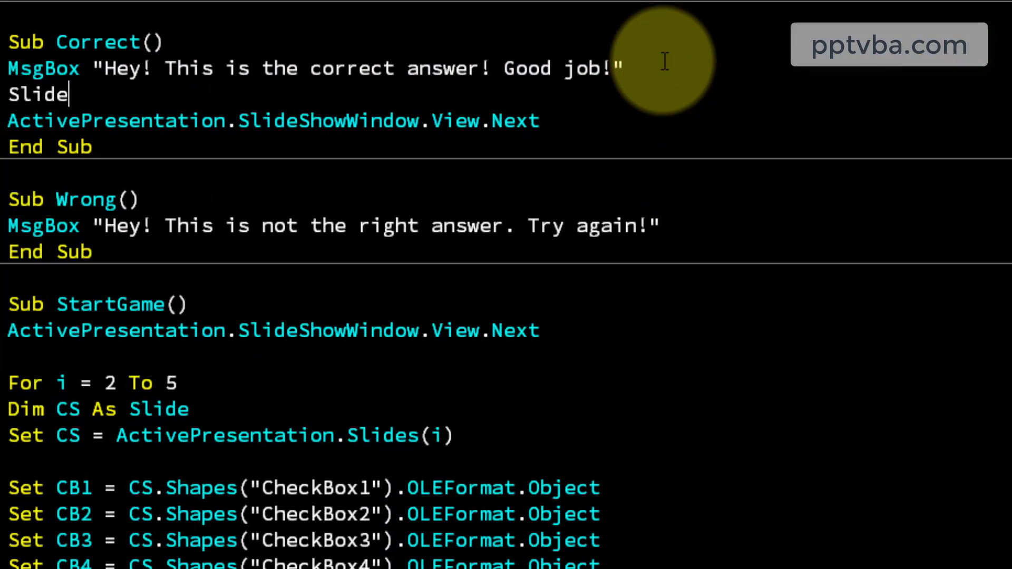
type("6.CA")
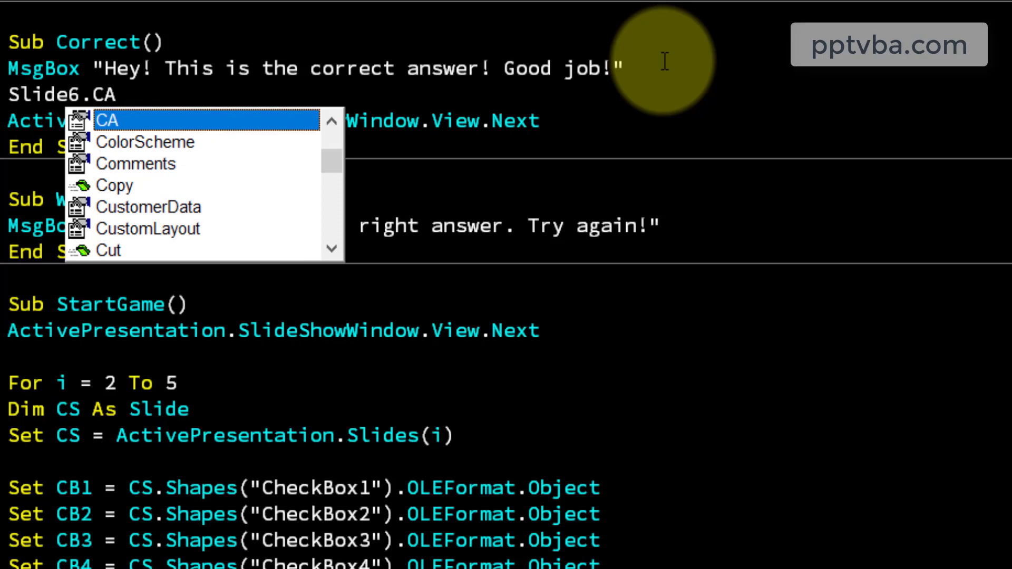
type(".Caption =")
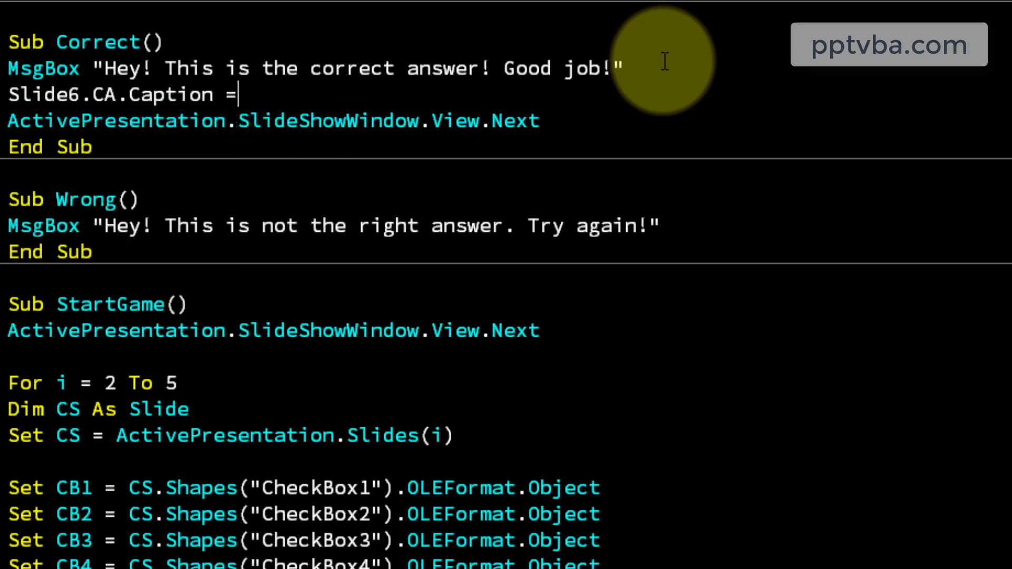
type("Slide6.")
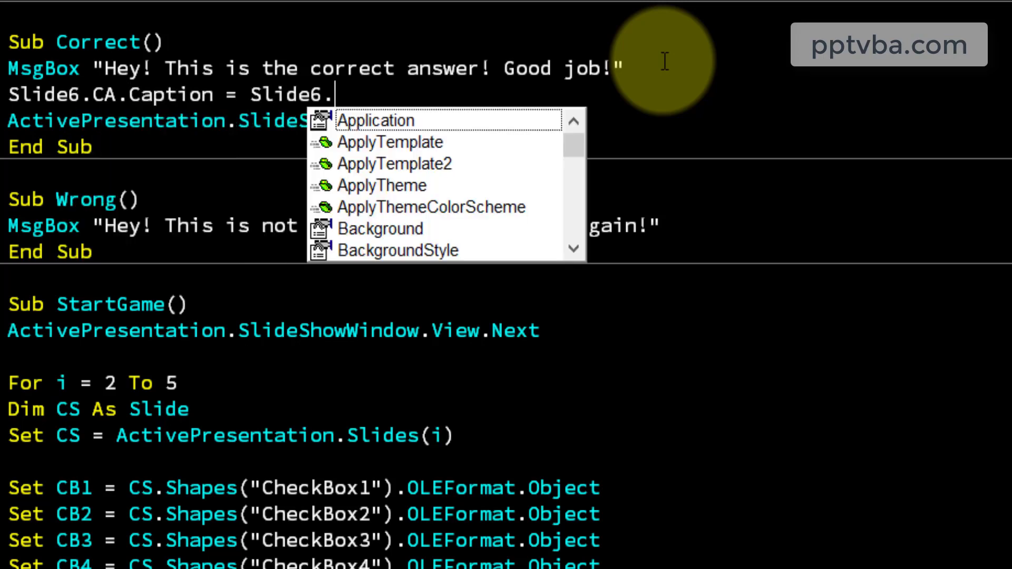
type("CA.")
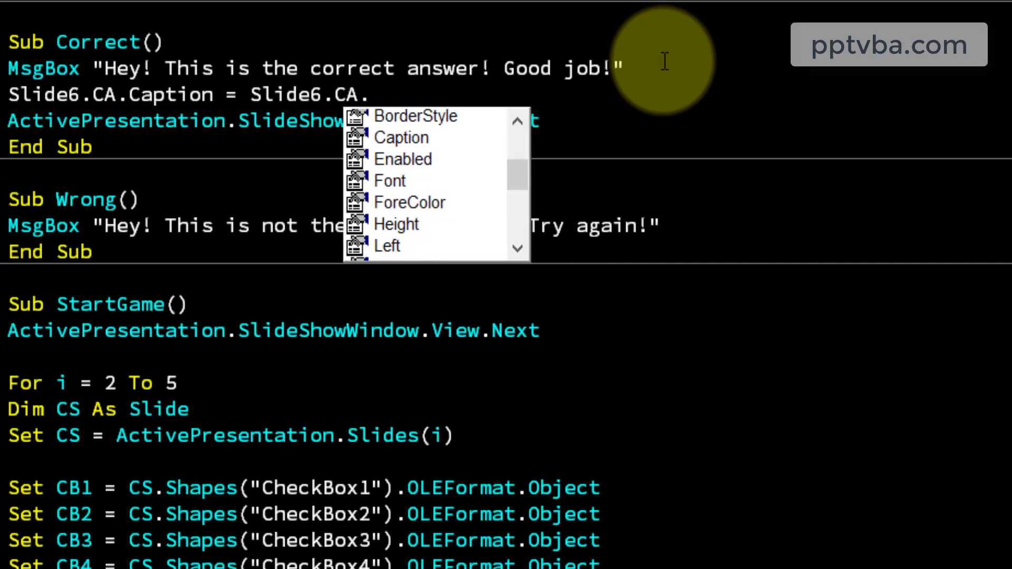
type("Caption + 1")
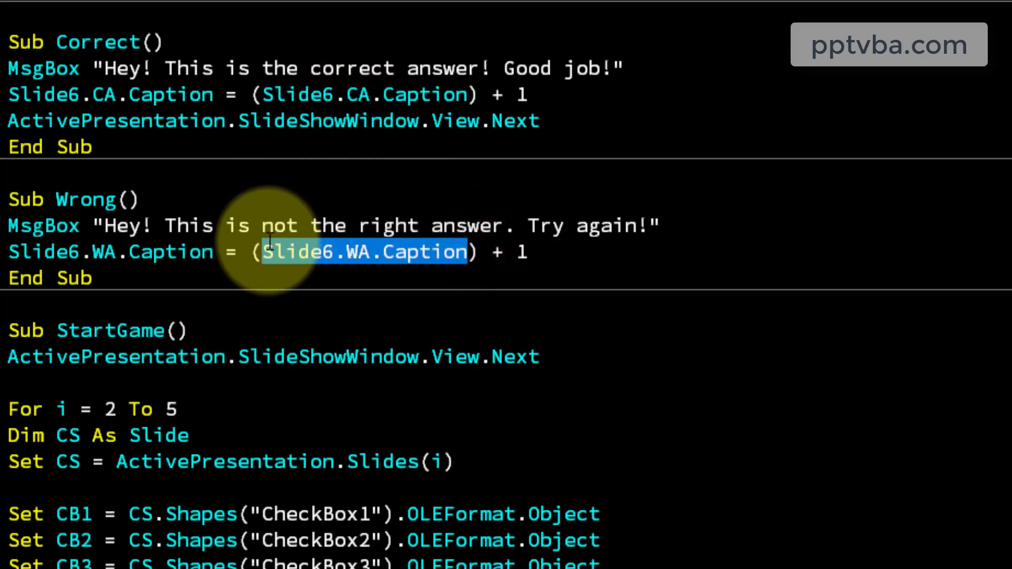
scroll("down", 3)
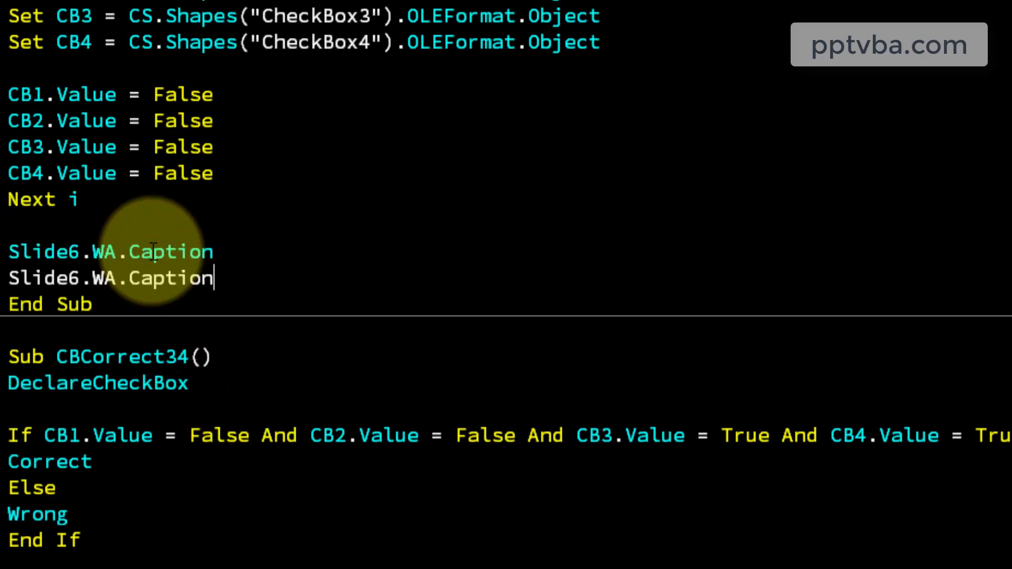
type("= 0")
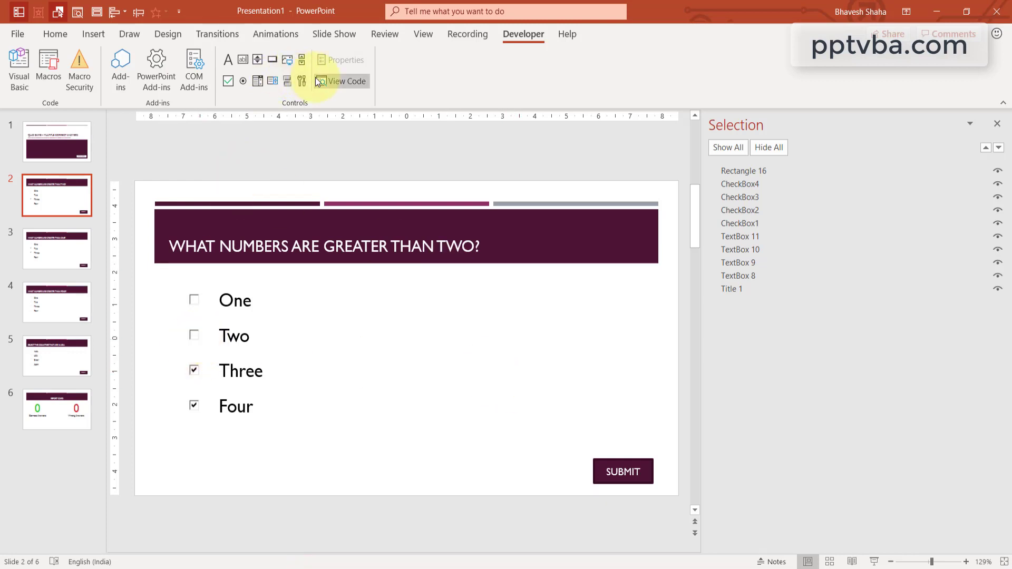
Edit the Wrong macro's message to end with 'the wrong answer!'.
left_click(57, 409)
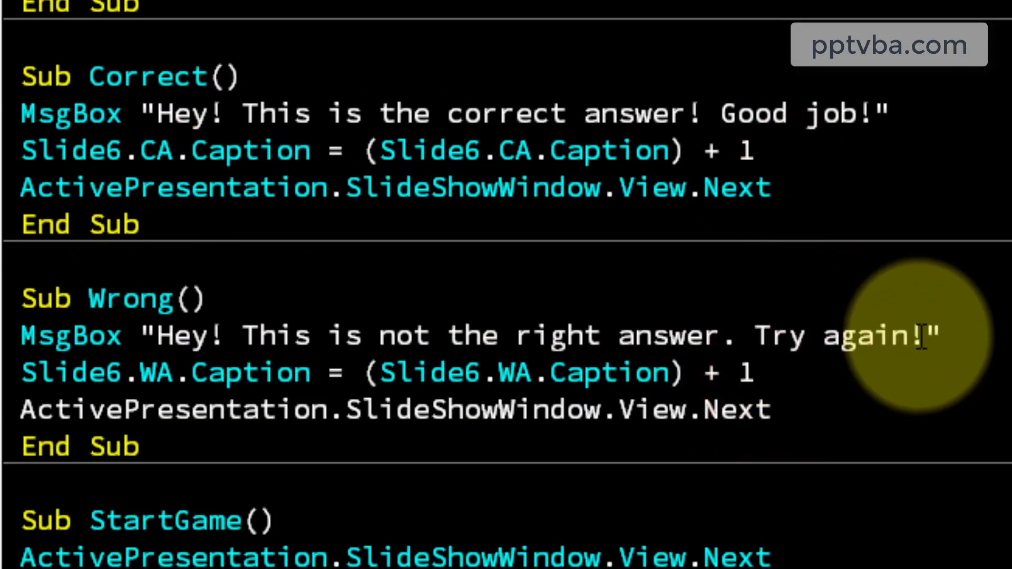
left_click_drag(361, 334, 926, 334)
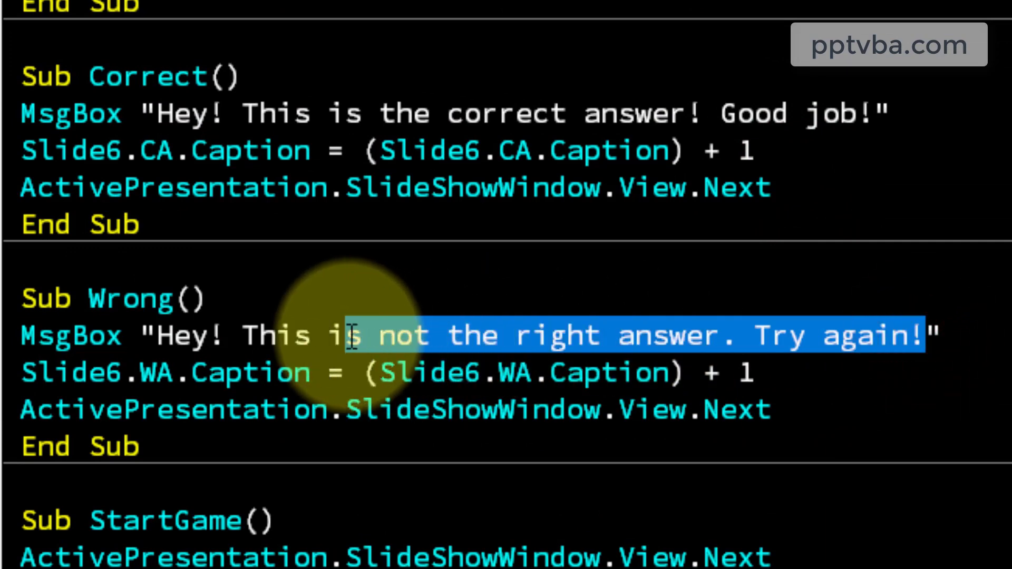
type("th\"")
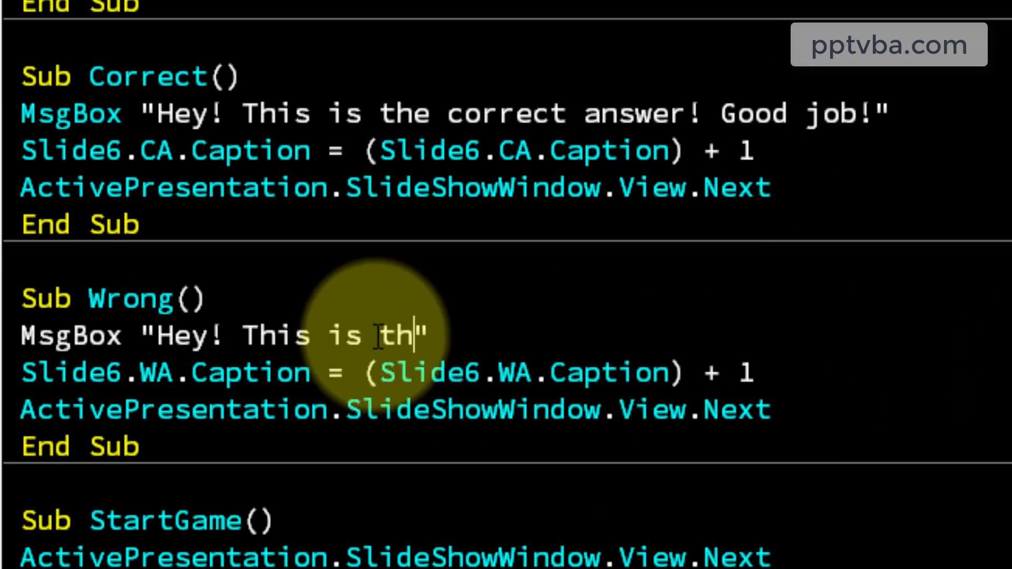
type("e wrong answer!")
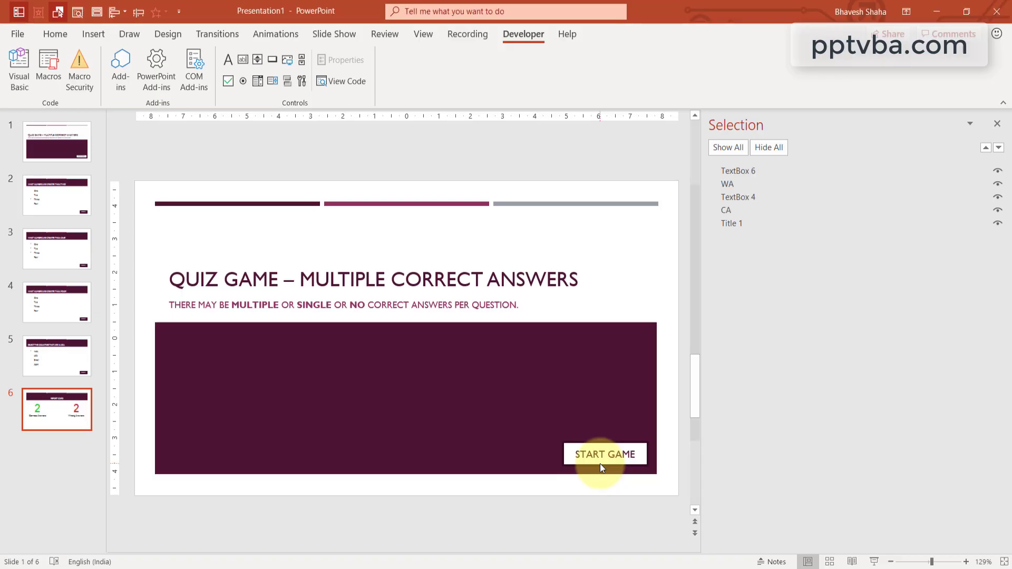
Add an EXIT button copied from Start Game with an End Show click action.
left_click(605, 454)
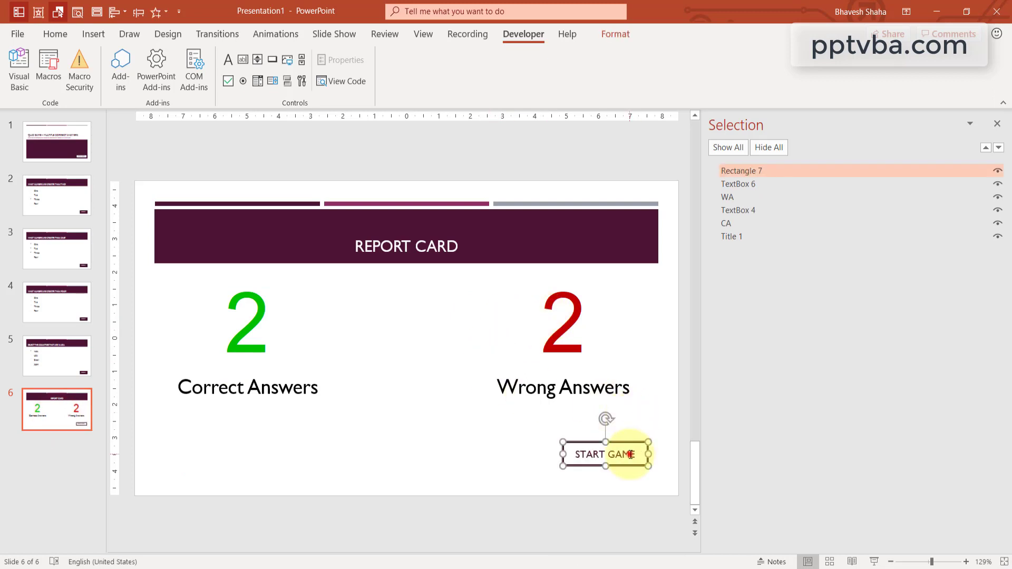
type("EXIT")
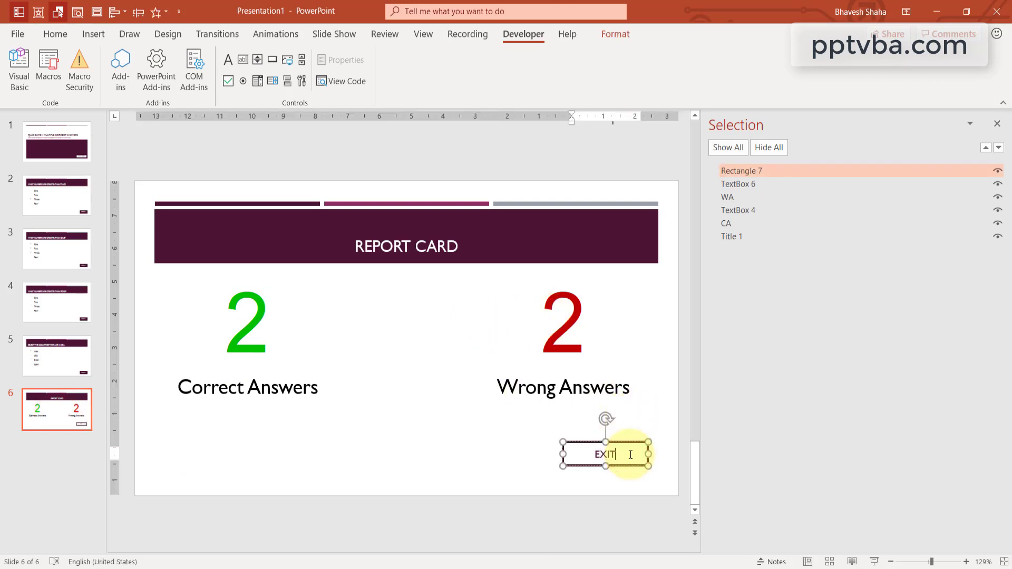
left_click(93, 34)
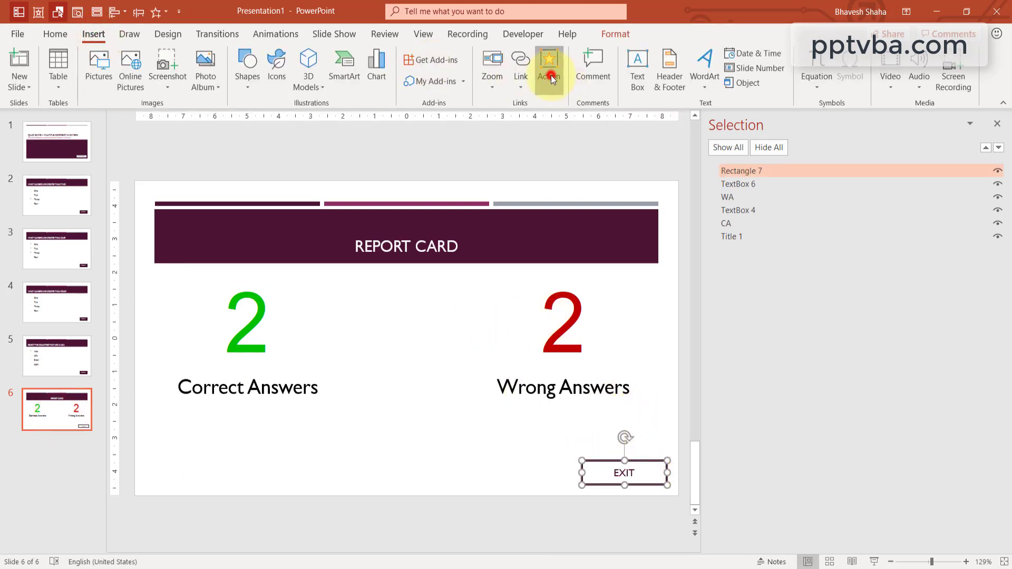
left_click(550, 62)
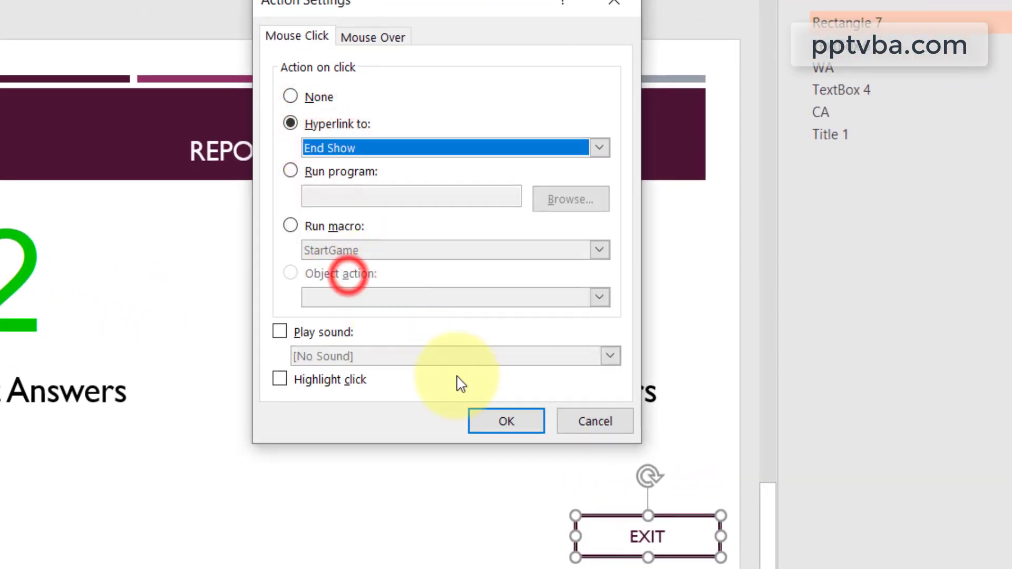
left_click(506, 420)
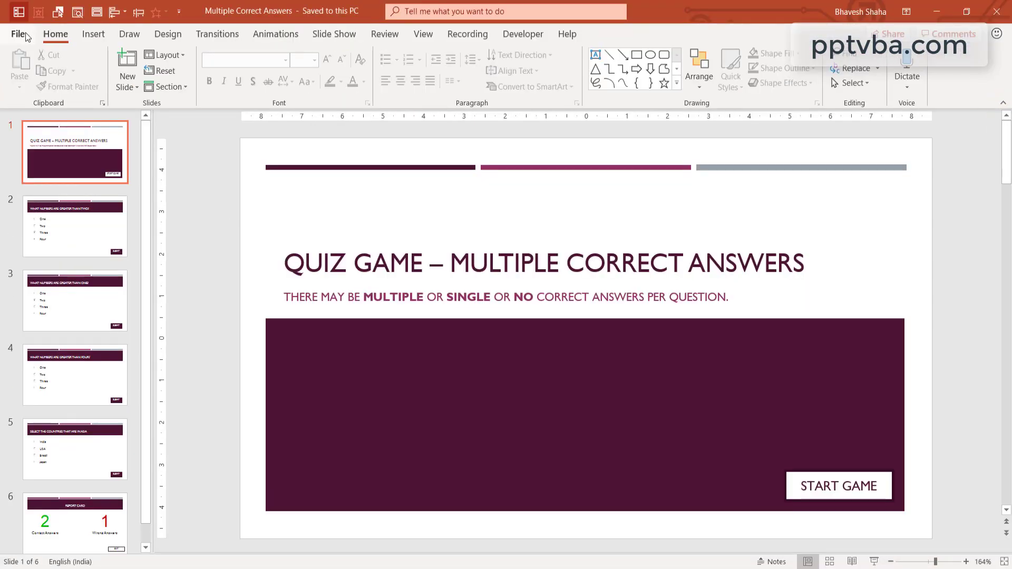
Open the File menu to save the quiz as a macro-enabled presentation.
left_click(16, 34)
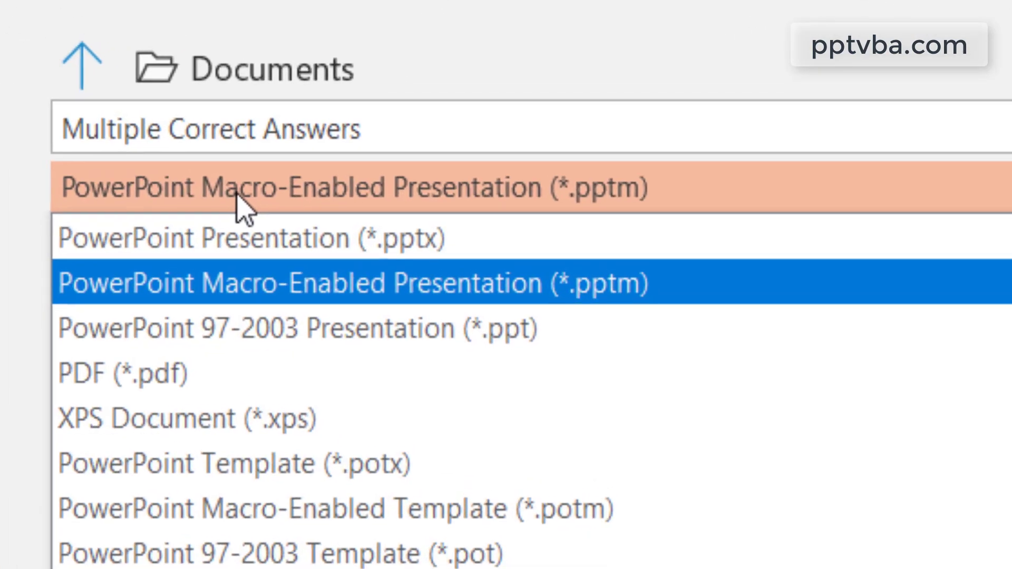
mouse_move(178, 309)
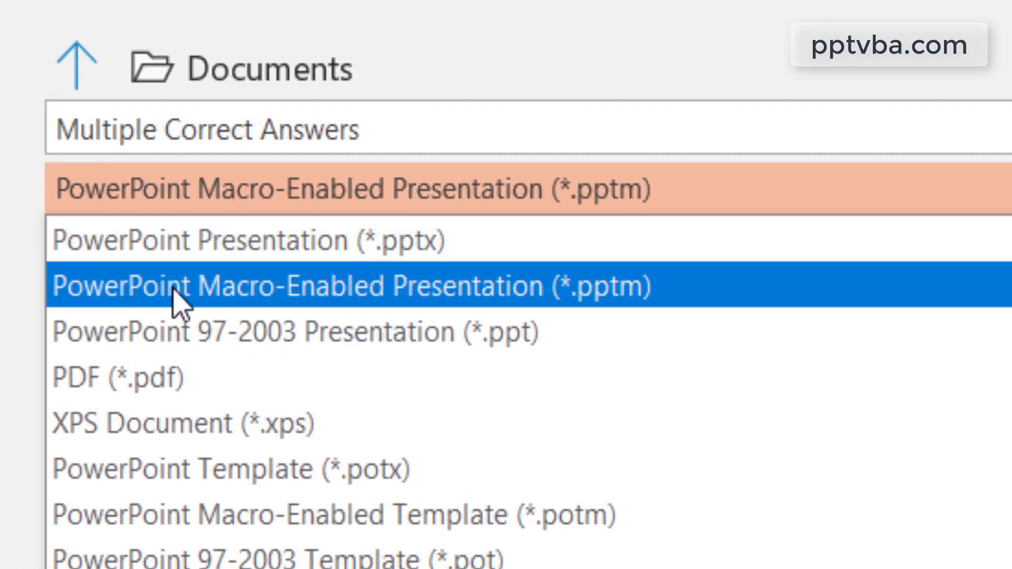
mouse_move(665, 299)
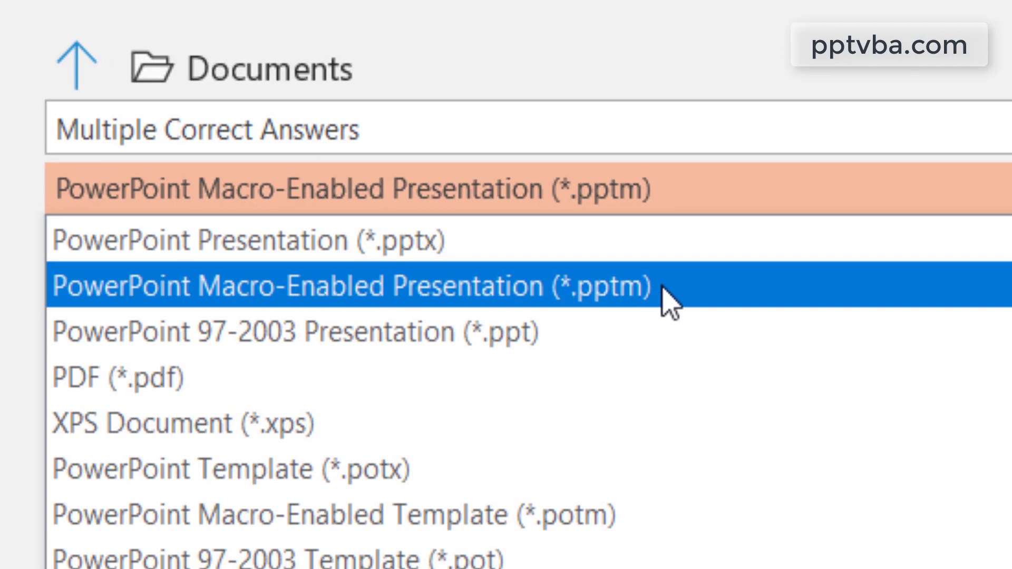
mouse_move(271, 309)
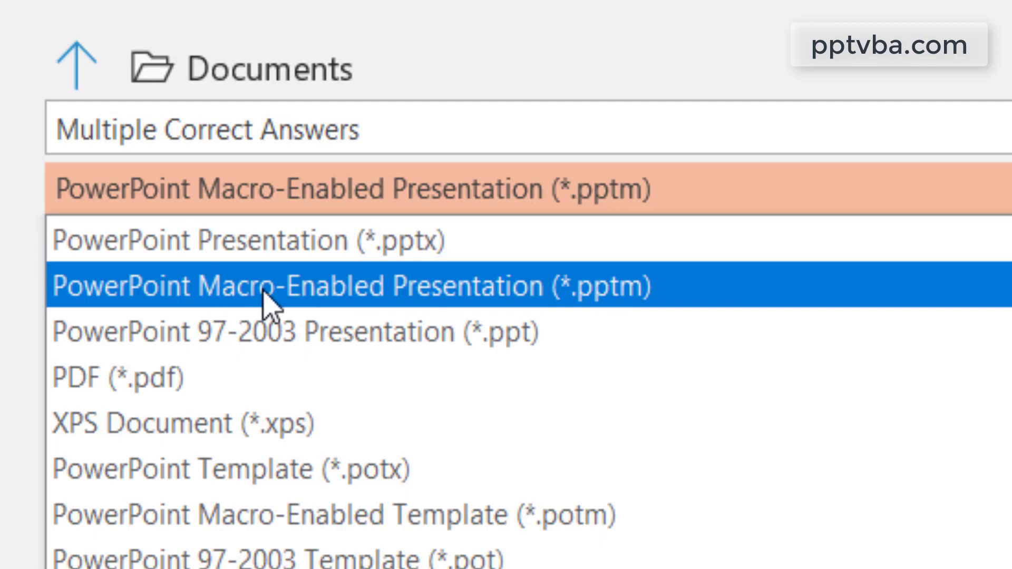